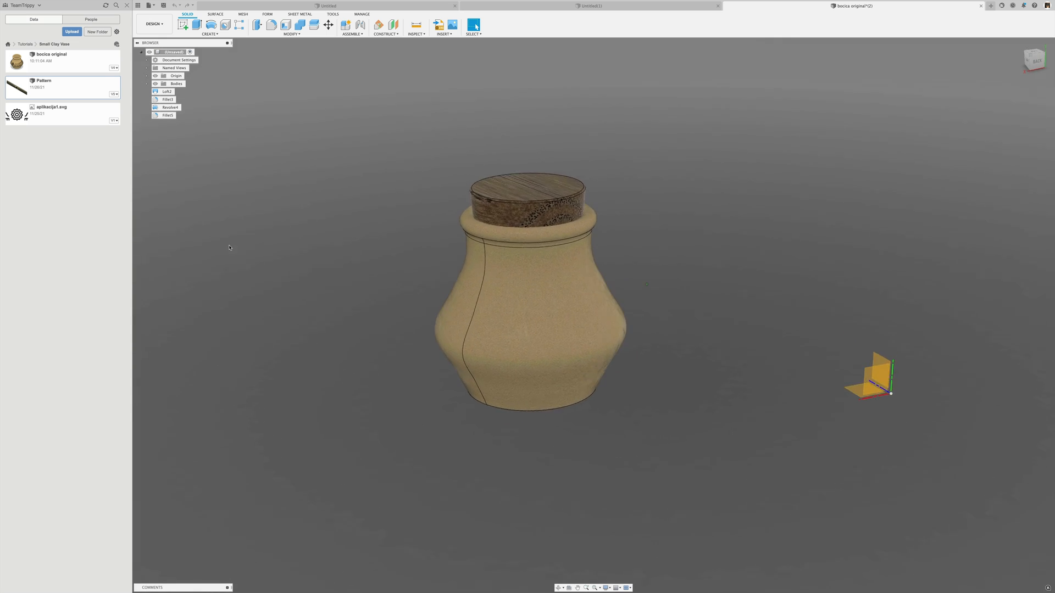
# Start a Move/Copy on the vase bodies using the Point to Point option
pyautogui.moveTo(230, 247); pyautogui.dragTo(196, 331)
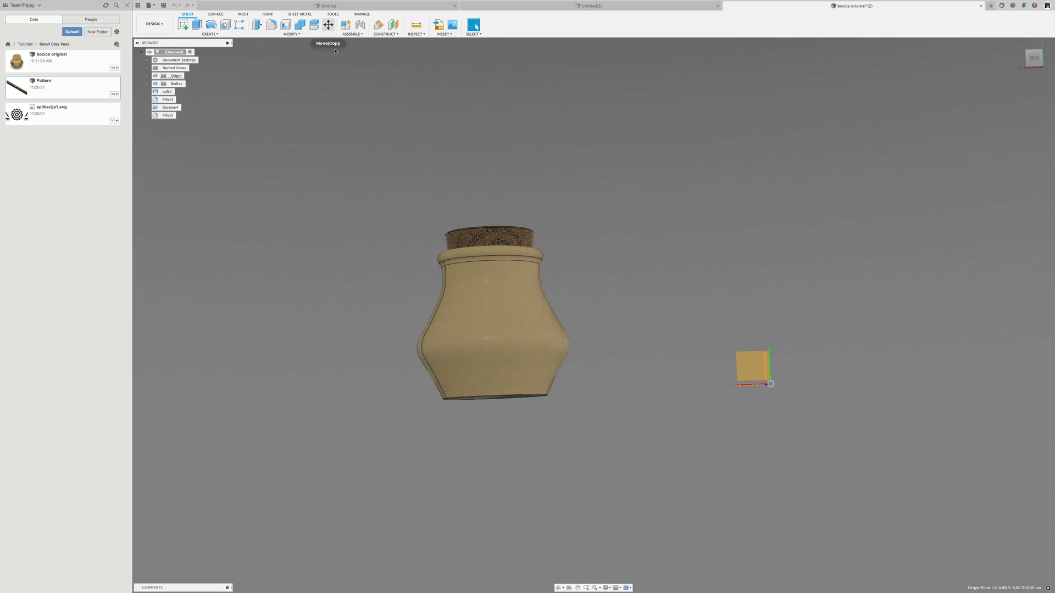
pyautogui.rightClick(174, 52)
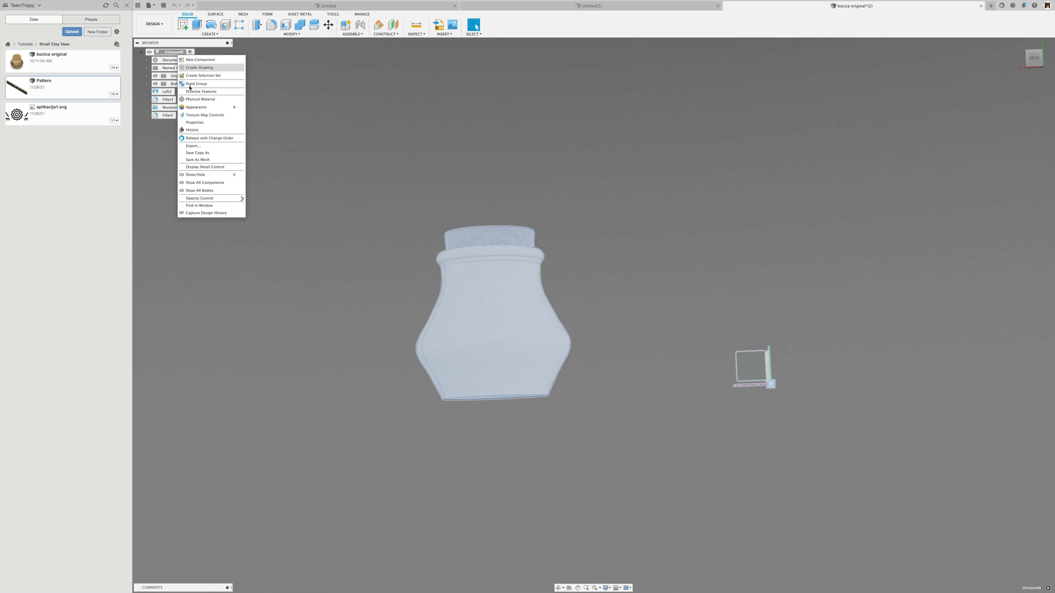
pyautogui.click(328, 24)
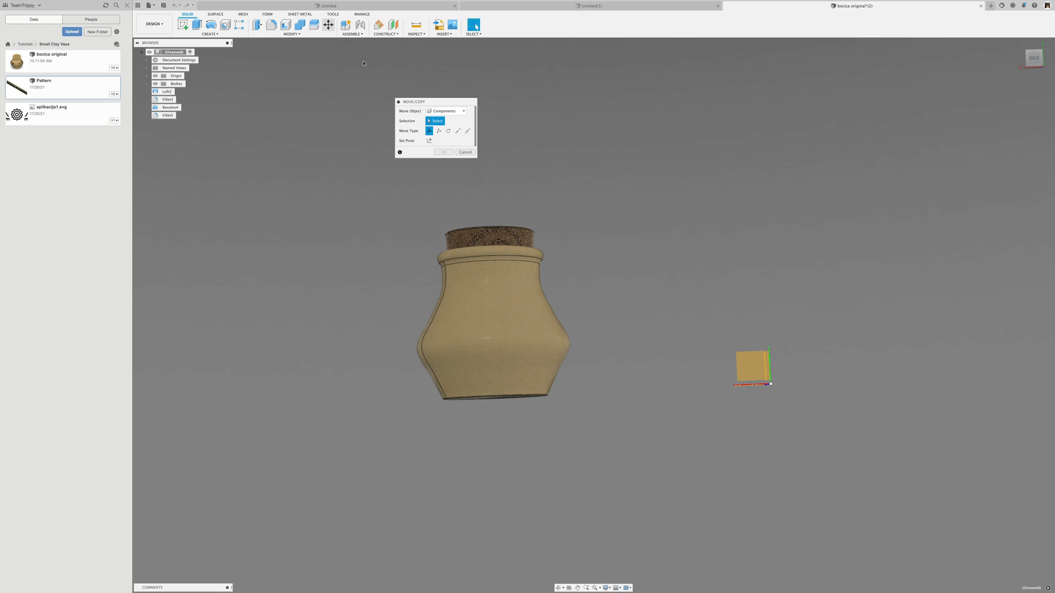
pyautogui.click(467, 131)
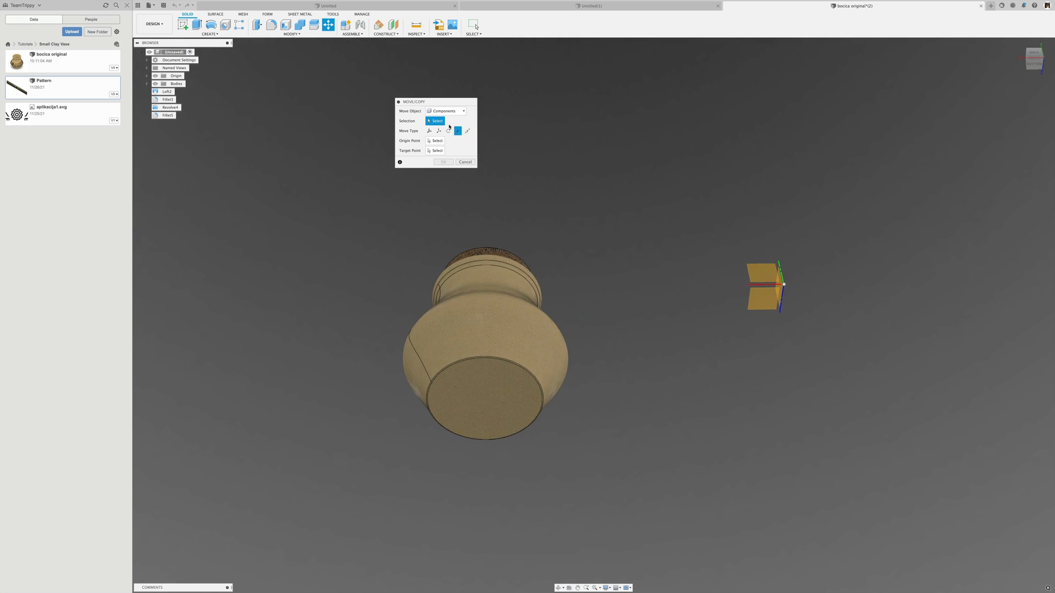
pyautogui.click(484, 396)
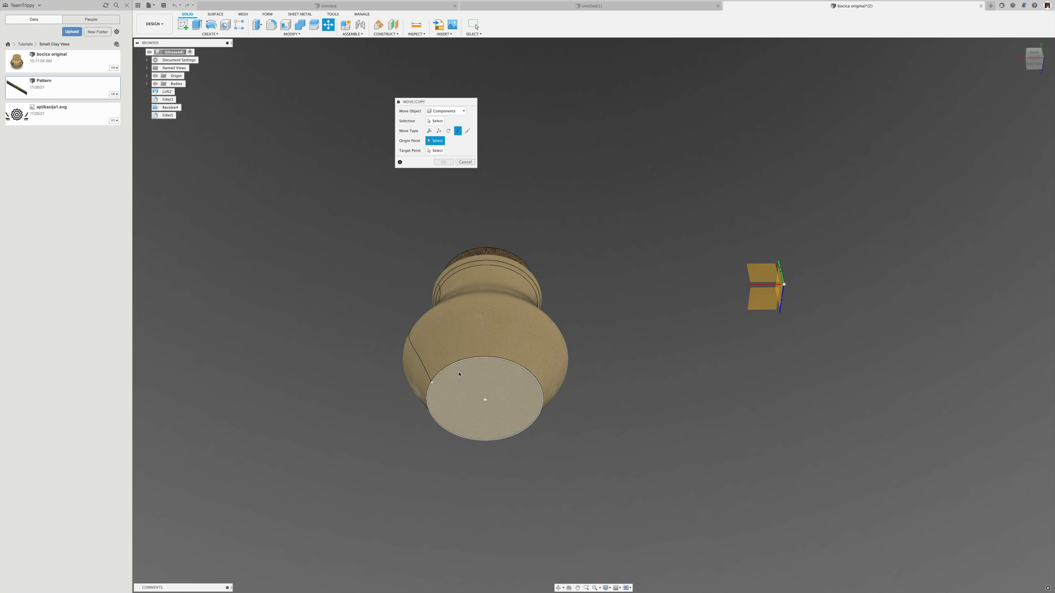
pyautogui.moveTo(484, 402)
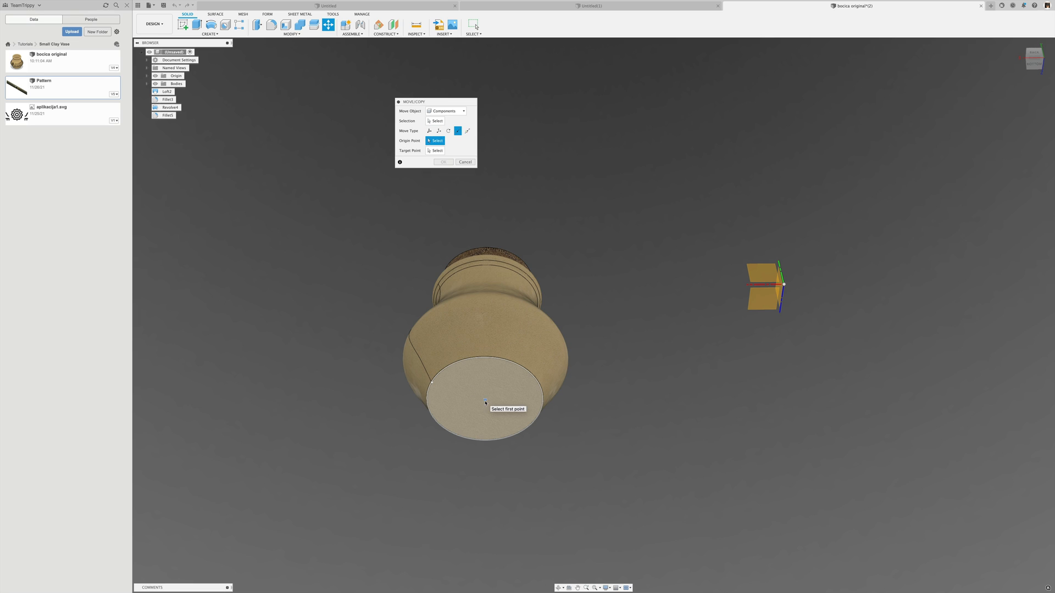
# Snap the centre of the vase's bottom face onto the origin and confirm
pyautogui.click(484, 396)
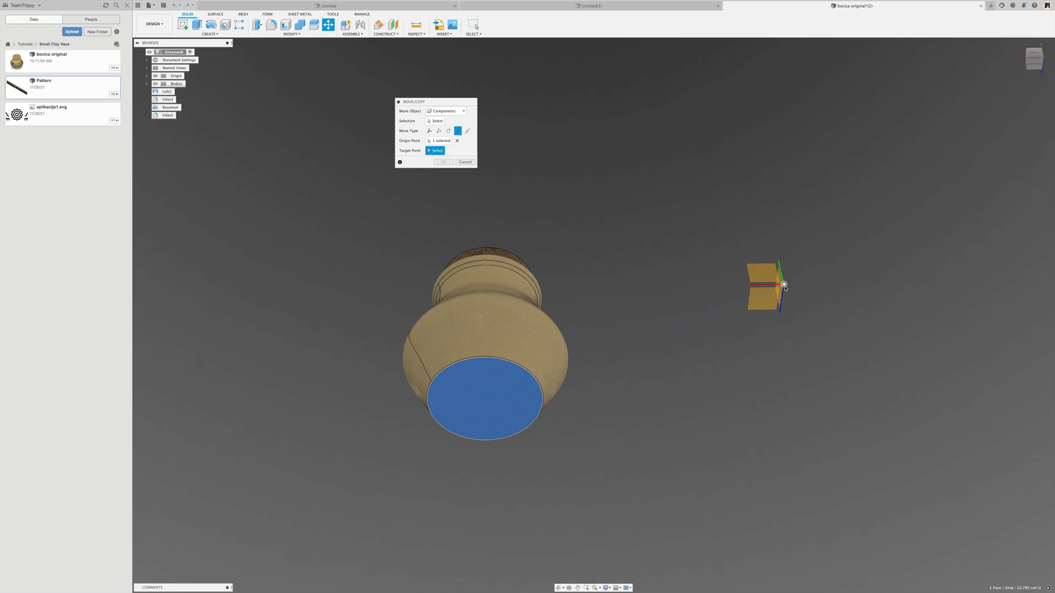
pyautogui.click(785, 283)
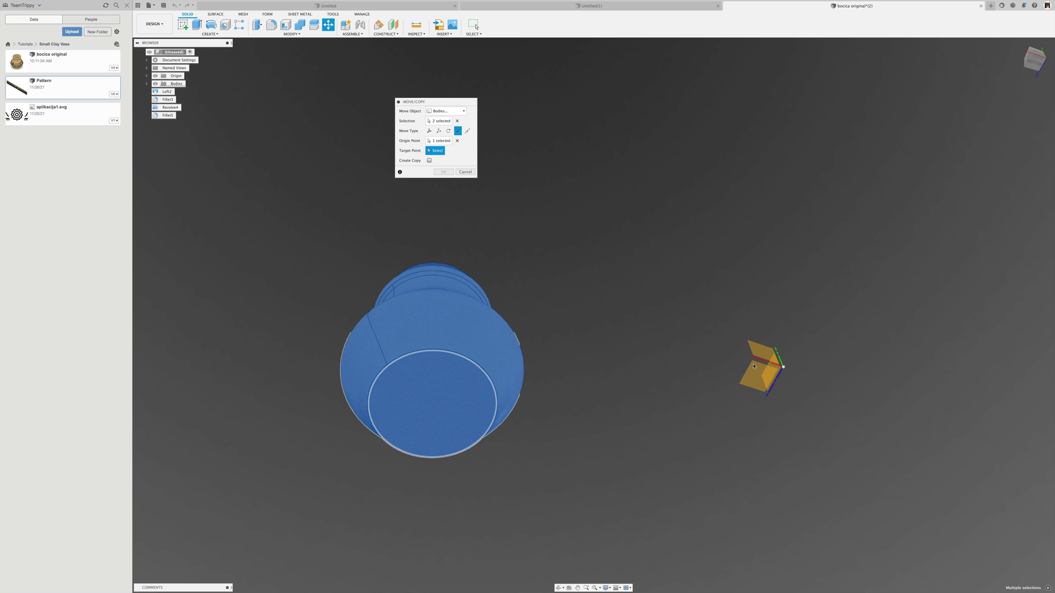
pyautogui.click(778, 365)
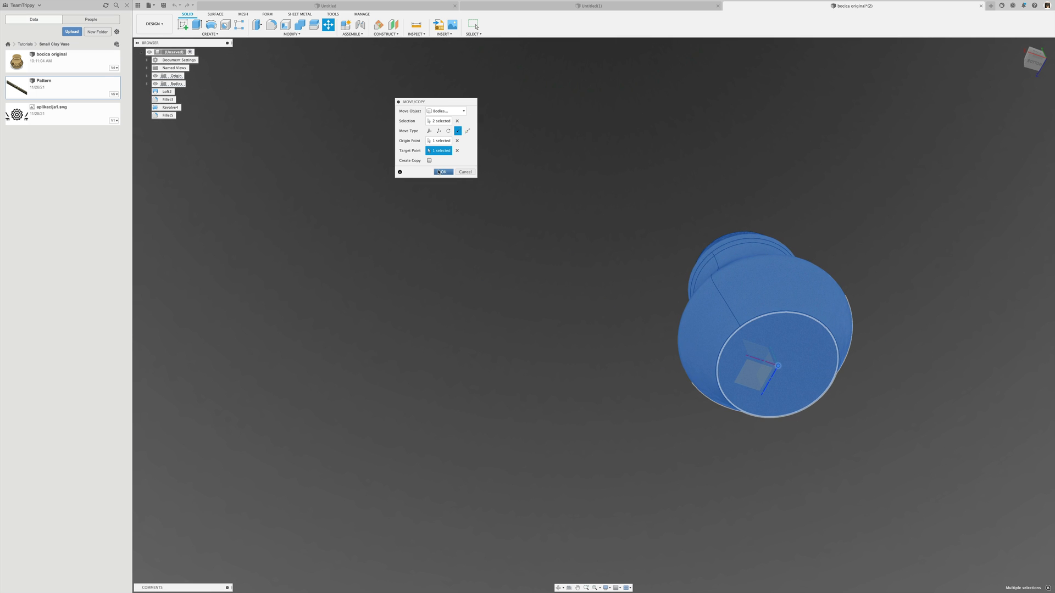
pyautogui.click(443, 171)
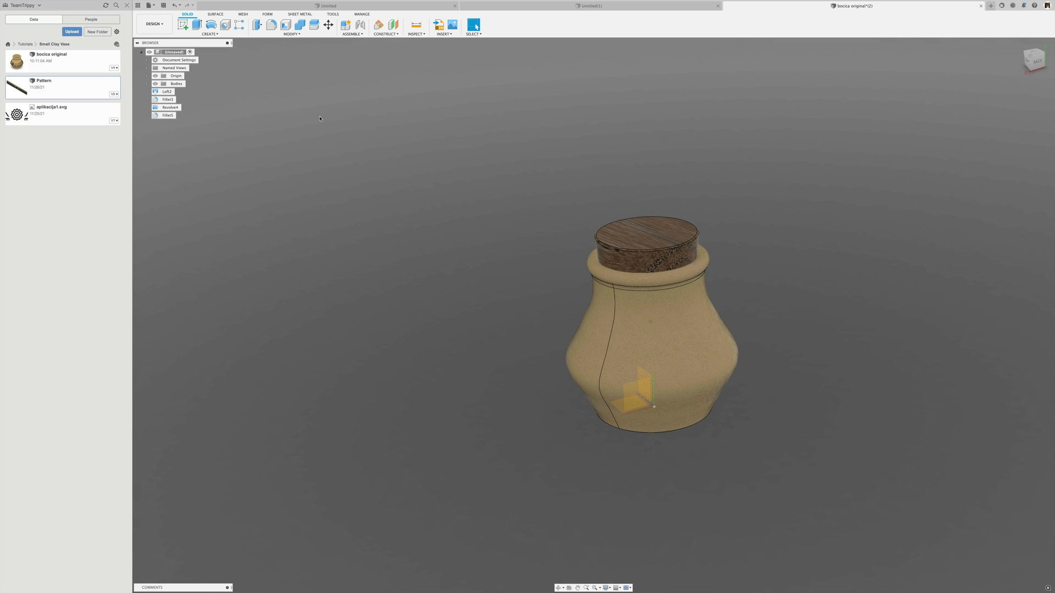
# Bring up the root component's options to capture design history
pyautogui.rightClick(174, 52)
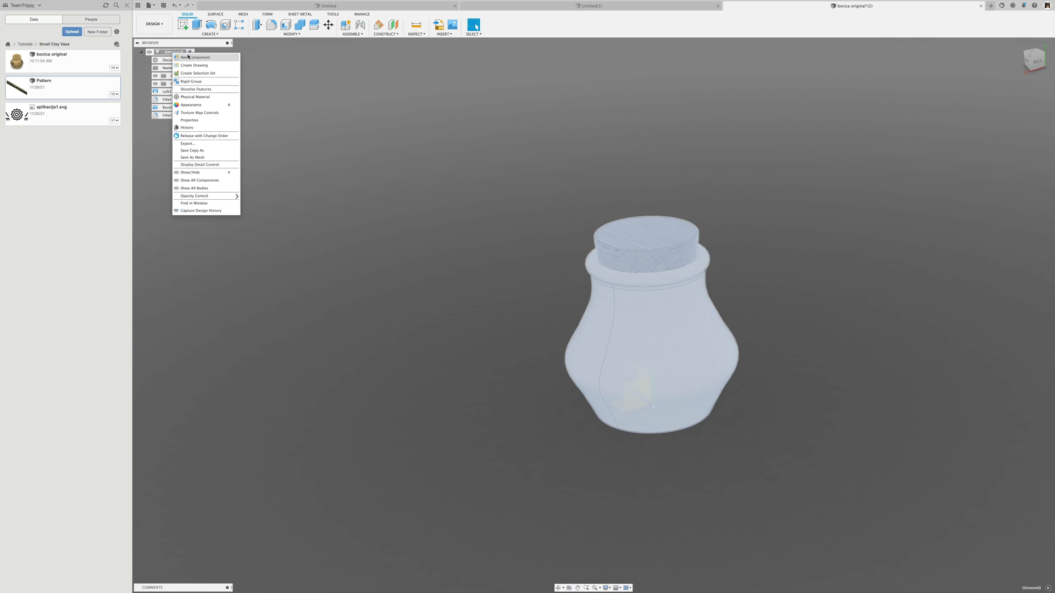
pyautogui.moveTo(193, 195)
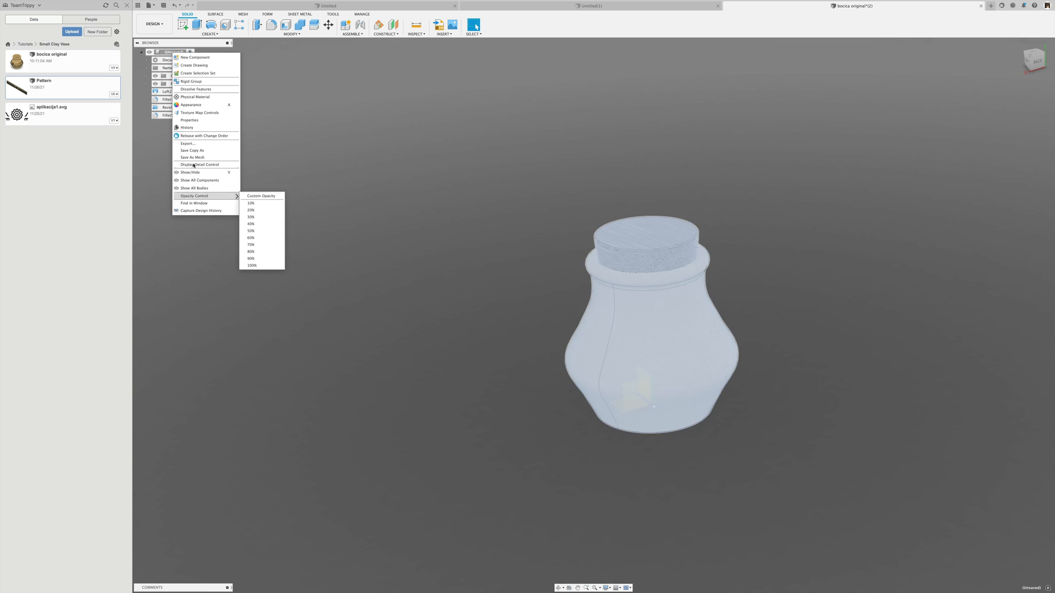
pyautogui.moveTo(202, 213)
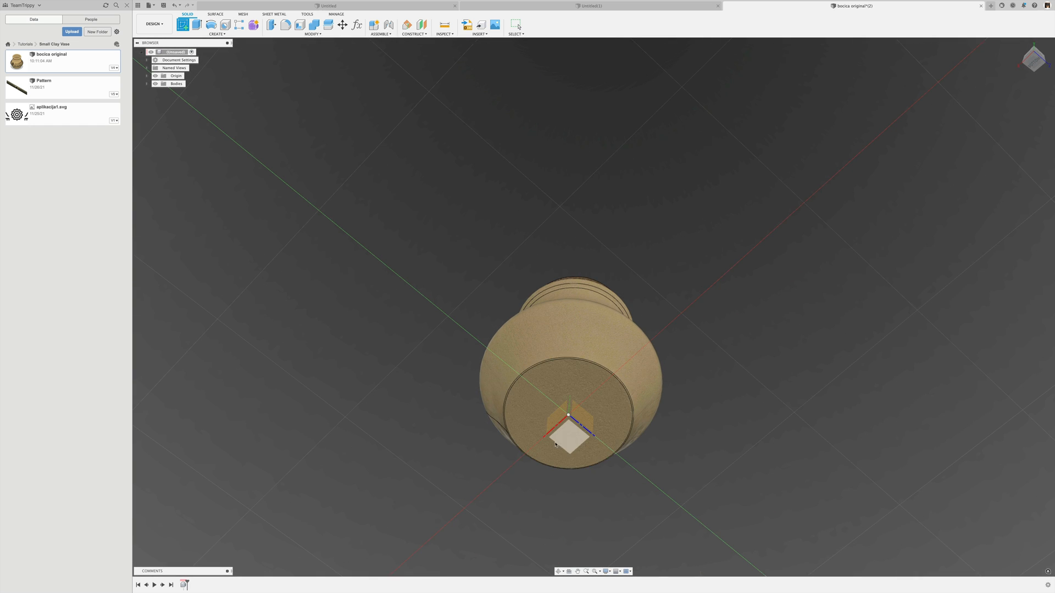
# Draw a centre-diameter circle around the origin on the ground plane and finish the sketch
pyautogui.click(568, 435)
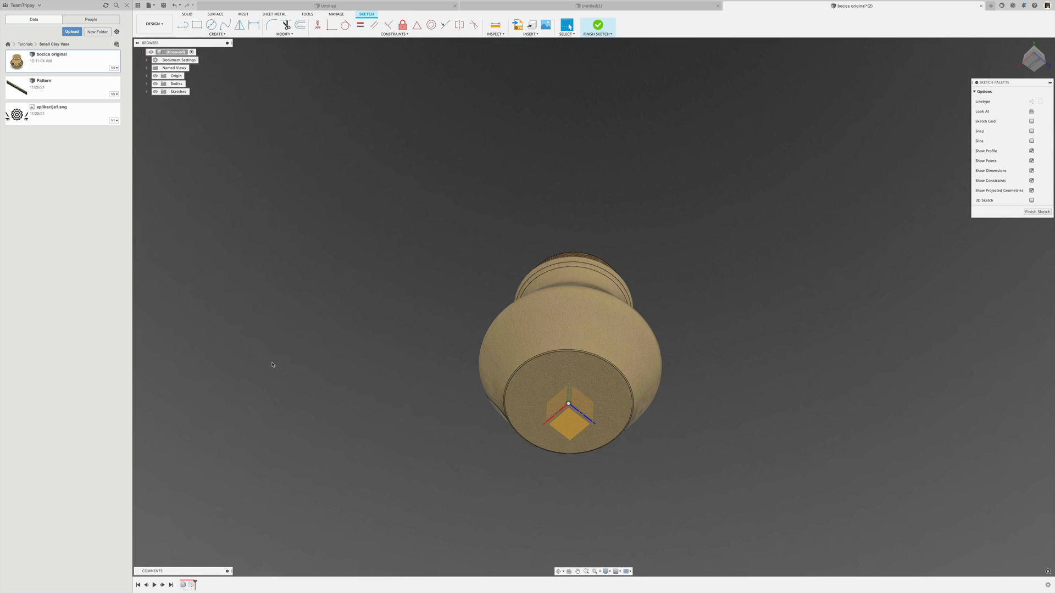
pyautogui.rightClick(307, 351)
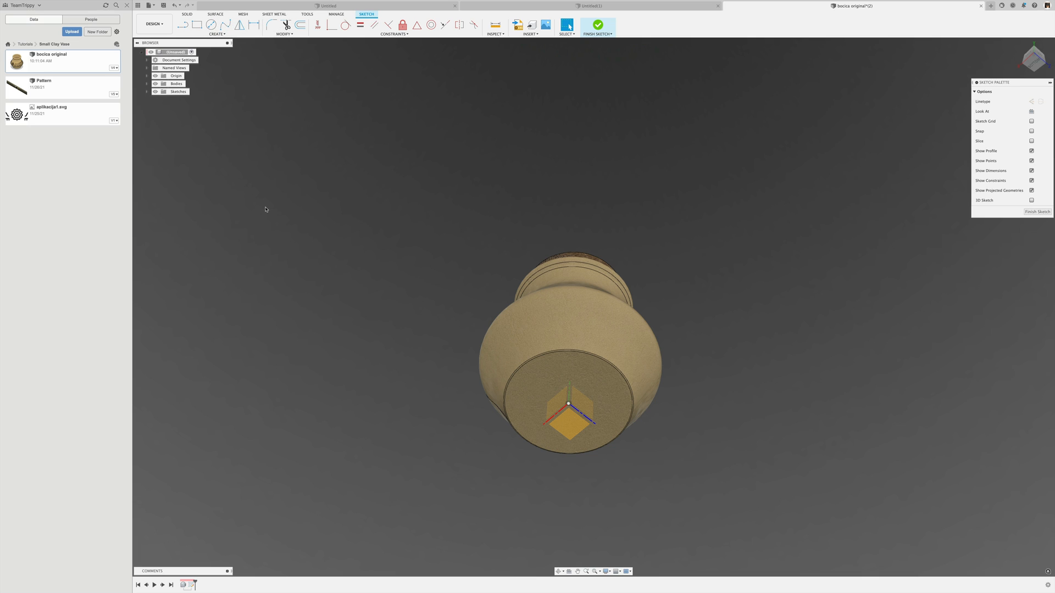
pyautogui.rightClick(265, 209)
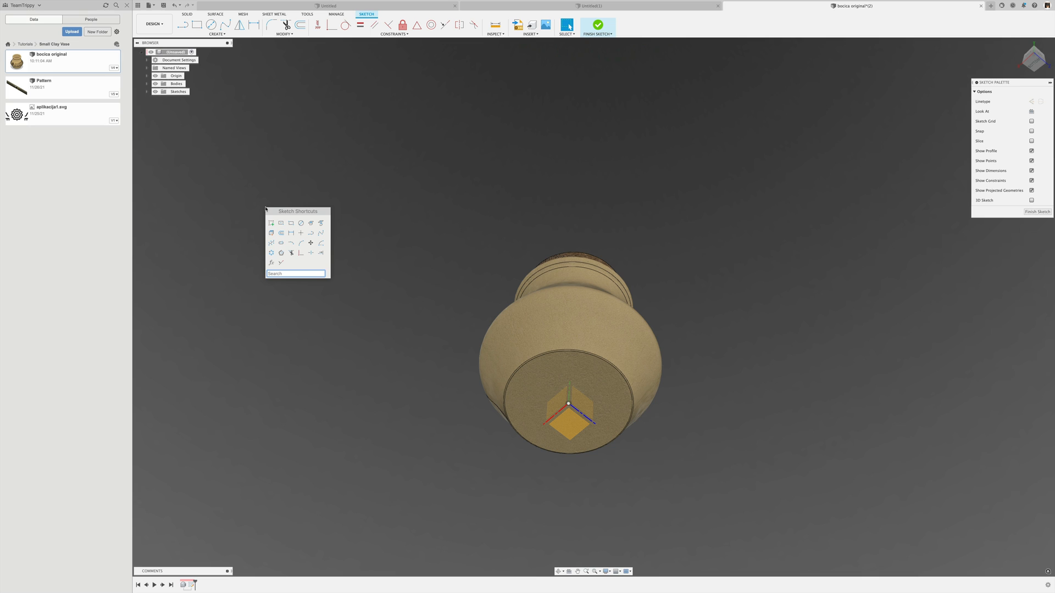
pyautogui.click(211, 24)
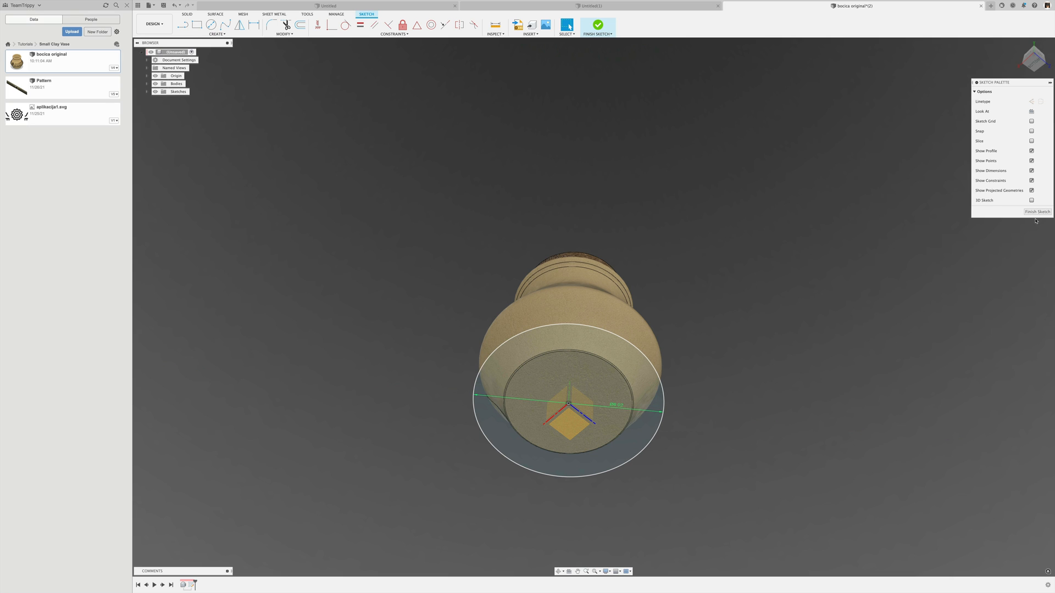
pyautogui.click(595, 25)
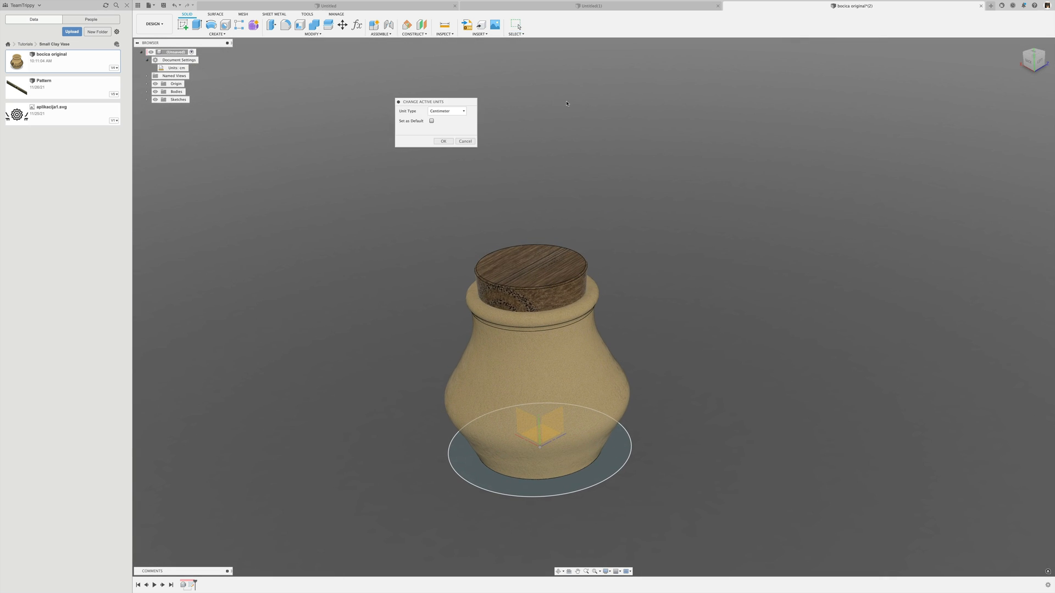
# Set the active unit type to millimetres and confirm
pyautogui.click(447, 111)
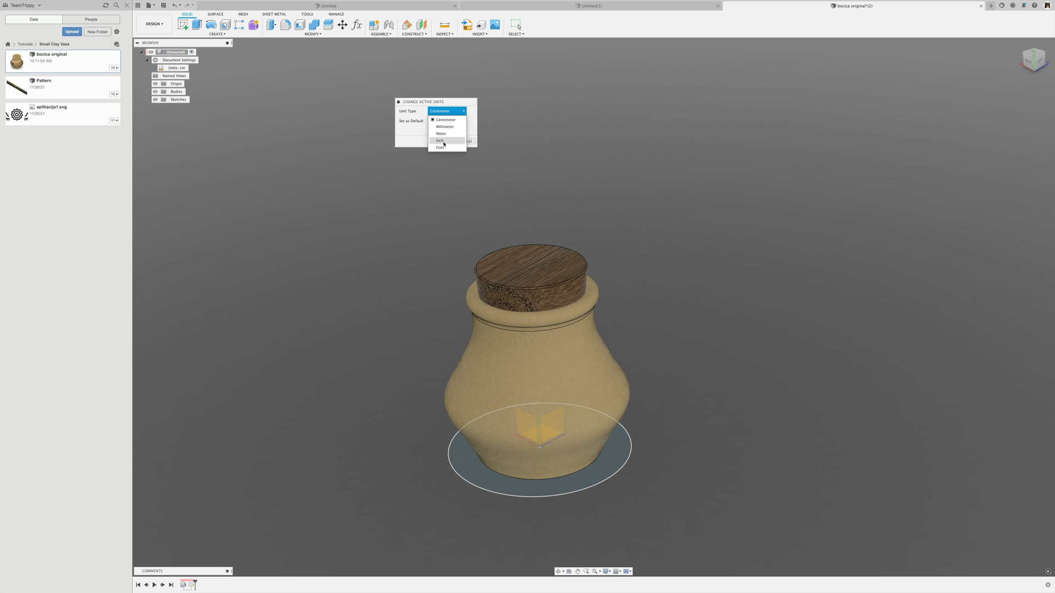
pyautogui.click(446, 126)
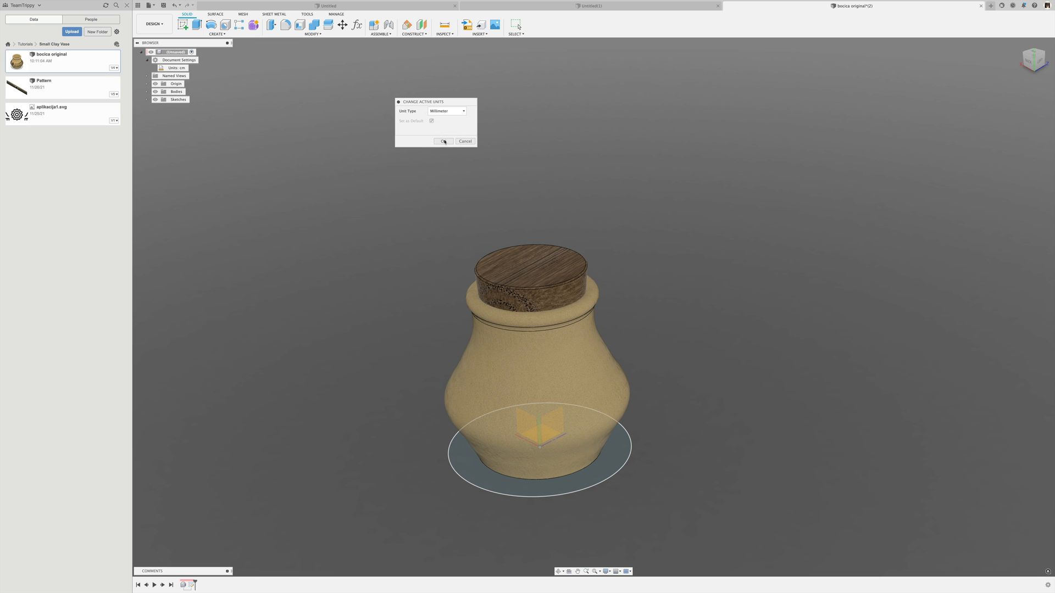
pyautogui.click(443, 142)
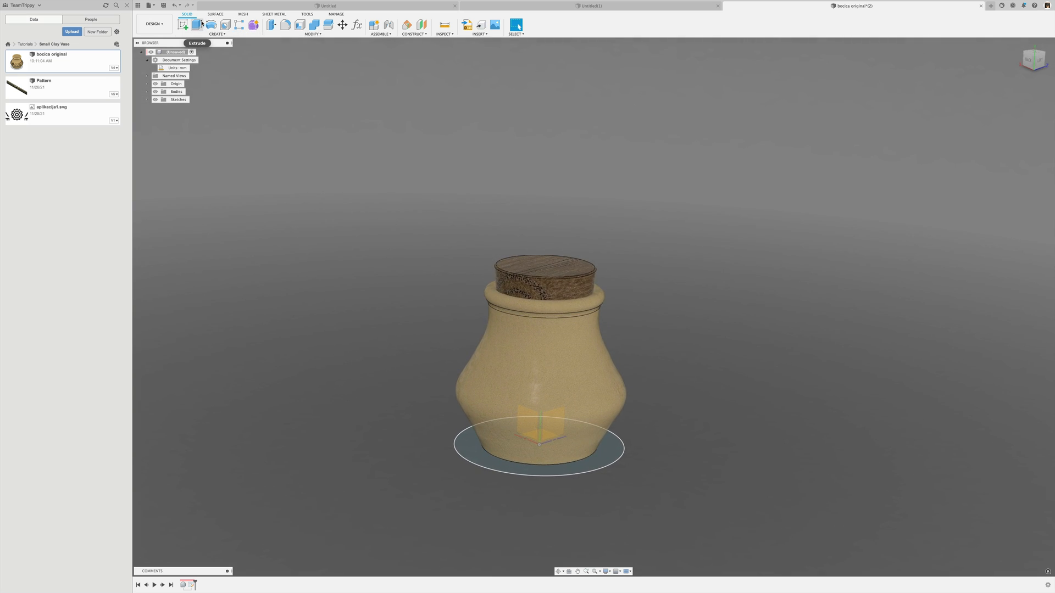
# Extrude the circle profile upward to about 41 mm as a new cylinder body
pyautogui.click(195, 24)
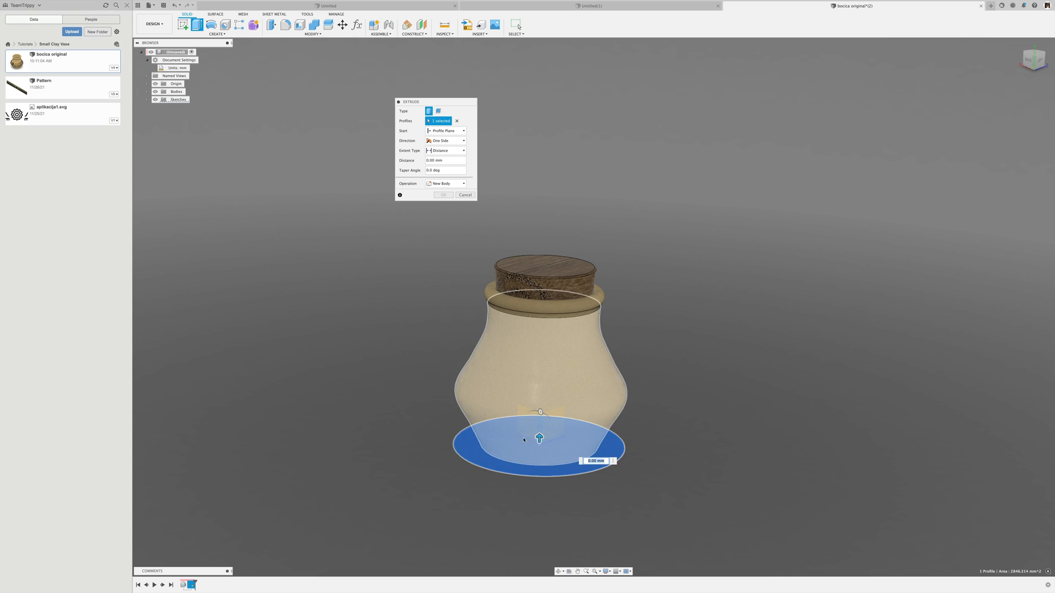
pyautogui.click(445, 183)
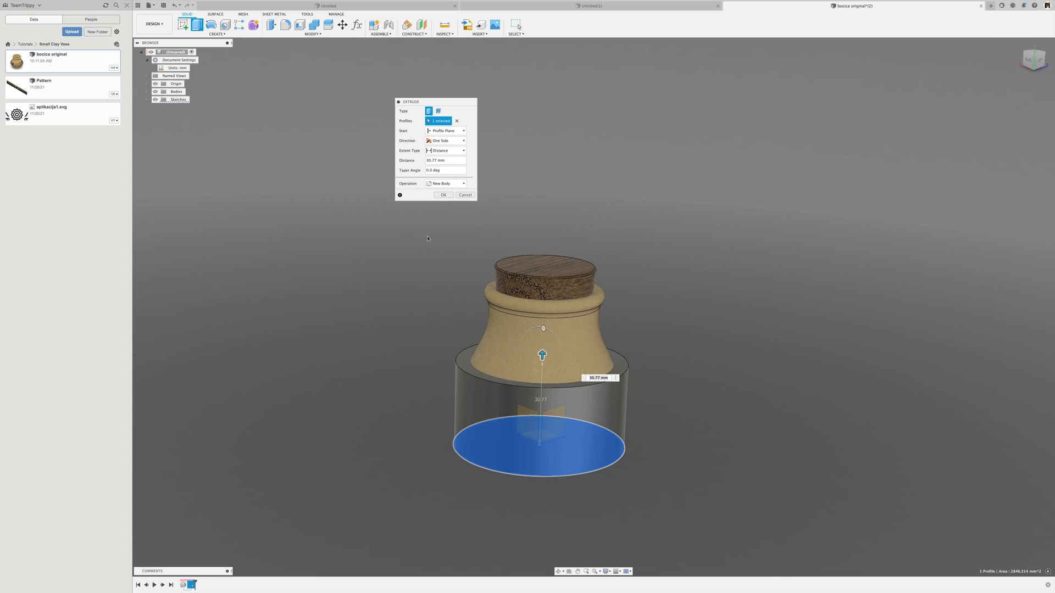
pyautogui.moveTo(541, 355); pyautogui.dragTo(541, 342)
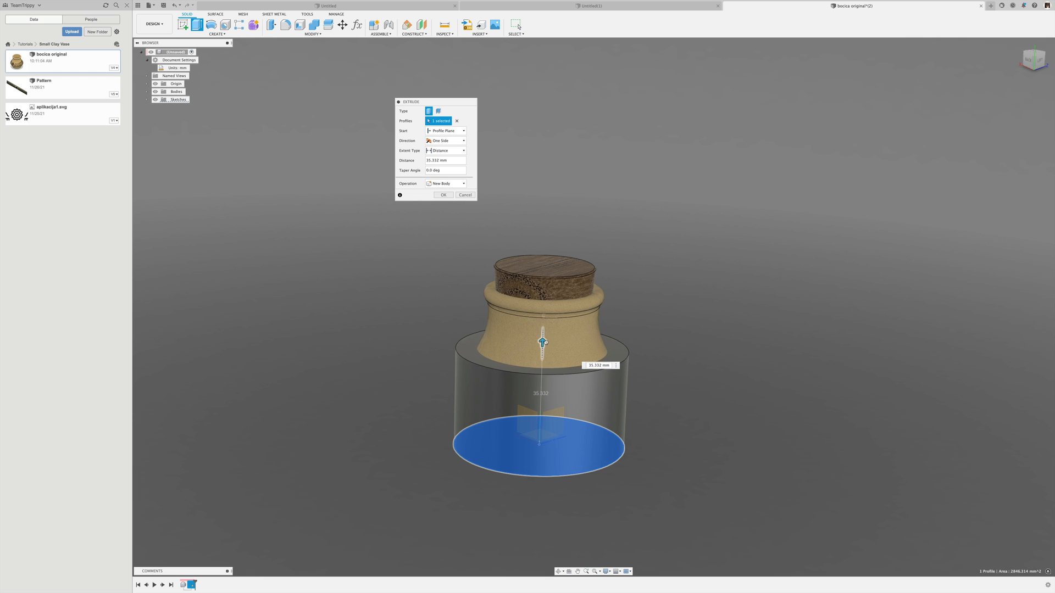
pyautogui.moveTo(542, 342); pyautogui.dragTo(538, 325)
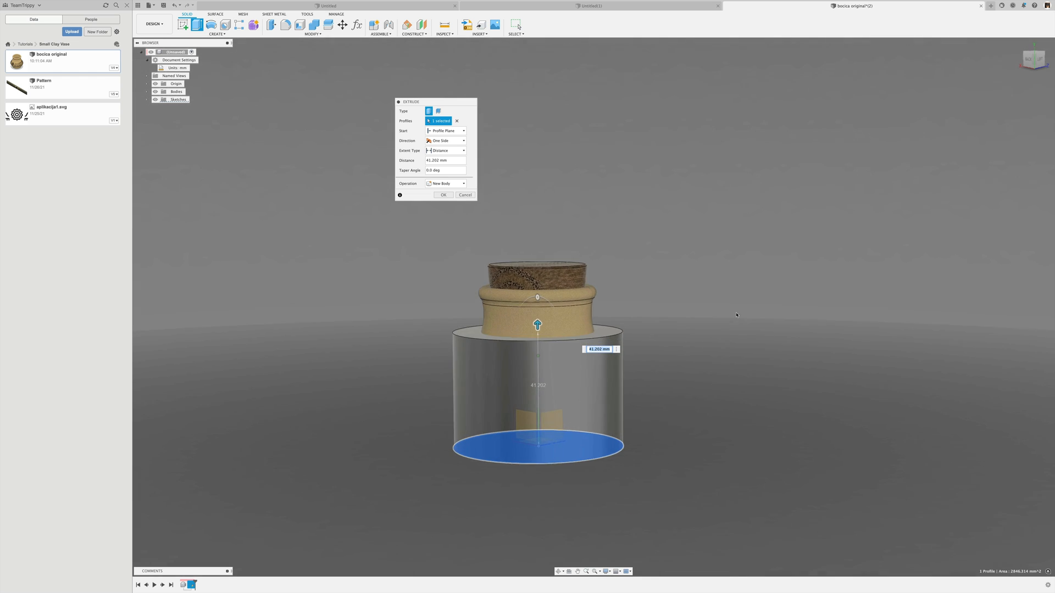
pyautogui.click(464, 194)
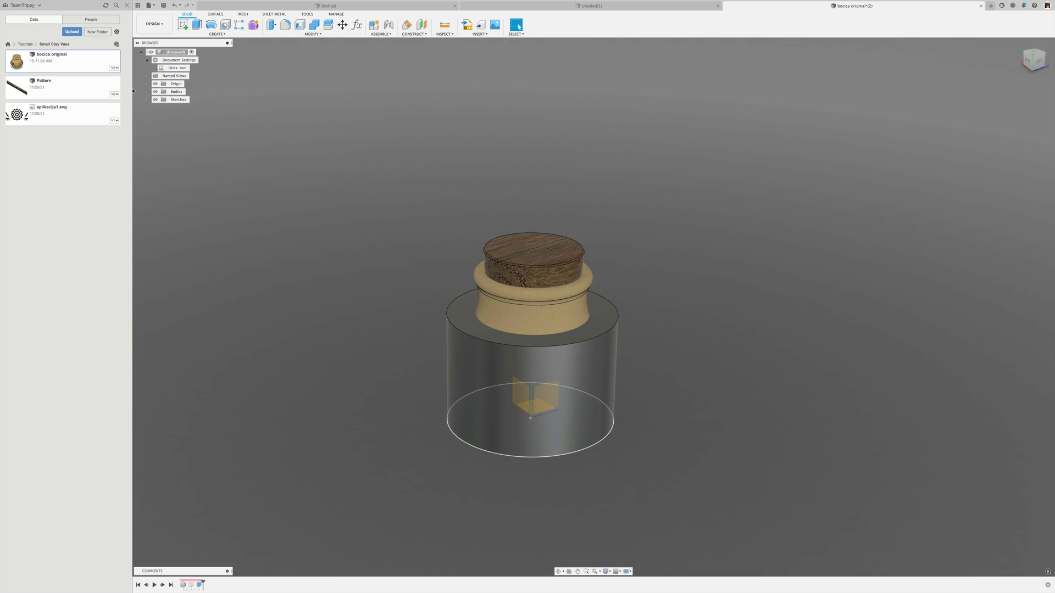
# Make the cylinder body see-through, then start a new blank design
pyautogui.rightClick(180, 115)
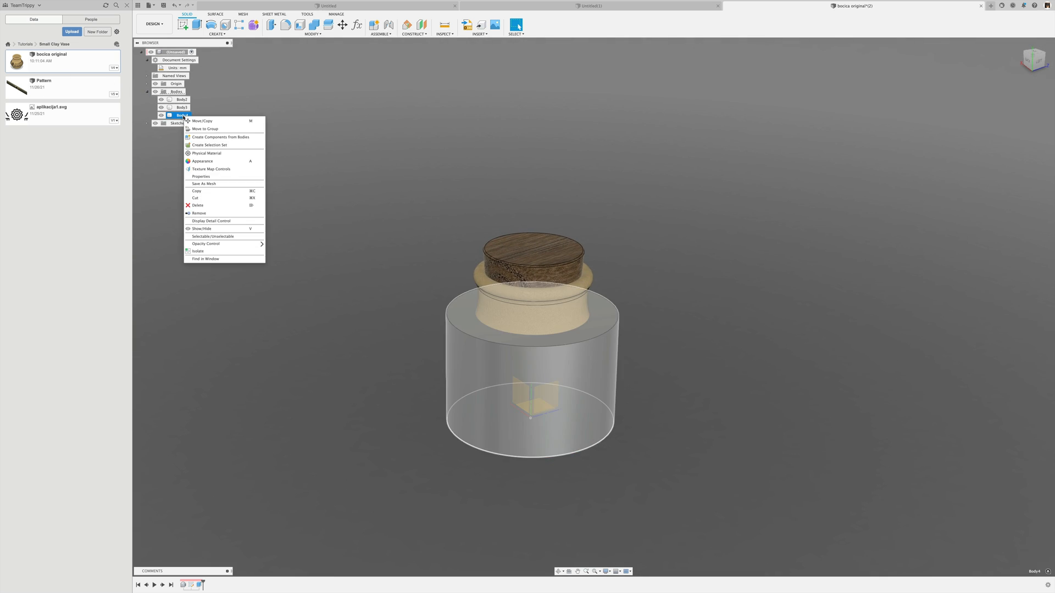
pyautogui.moveTo(205, 244)
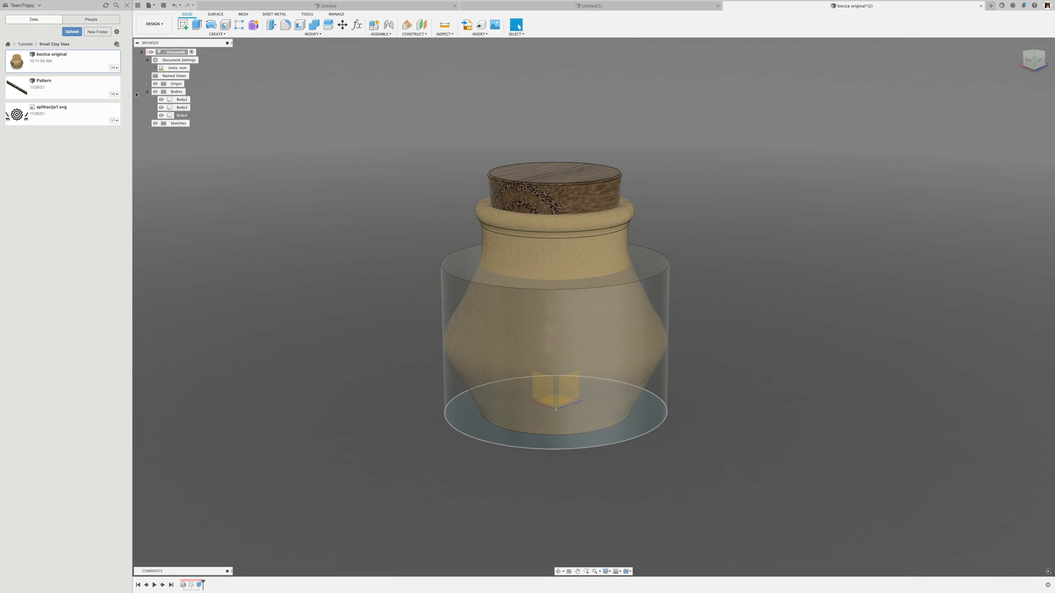
pyautogui.click(146, 91)
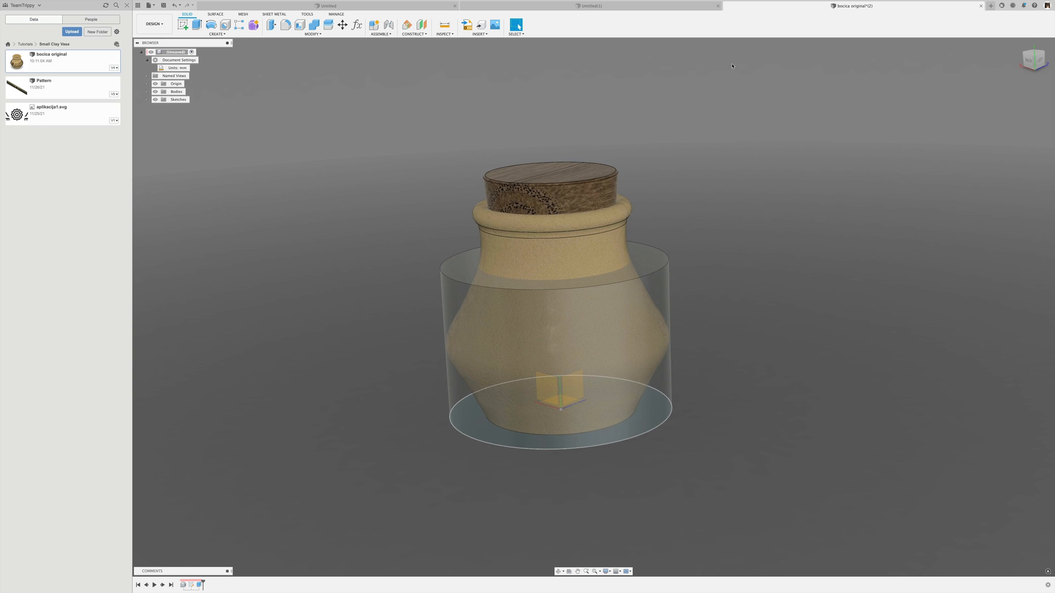
pyautogui.click(990, 7)
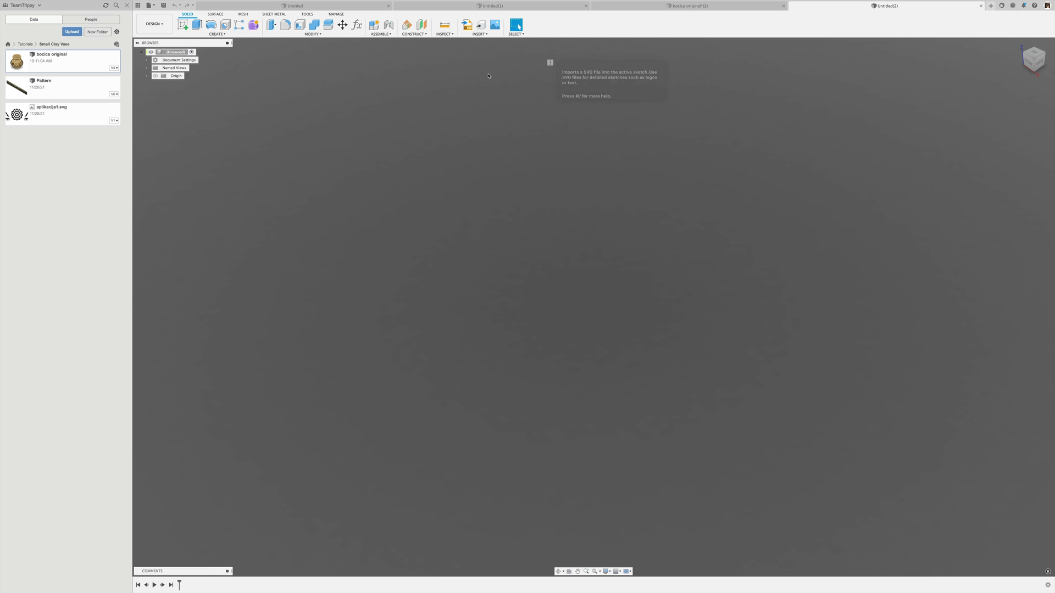
# Insert the pattern SVG file from the project as a sketch of wavy motifs
pyautogui.click(480, 25)
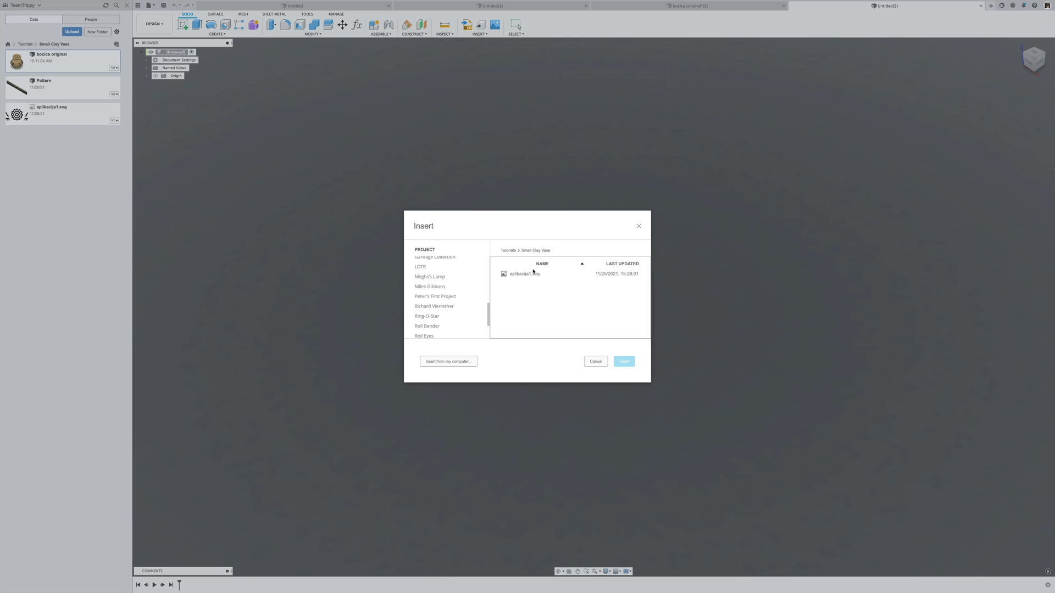
pyautogui.click(524, 274)
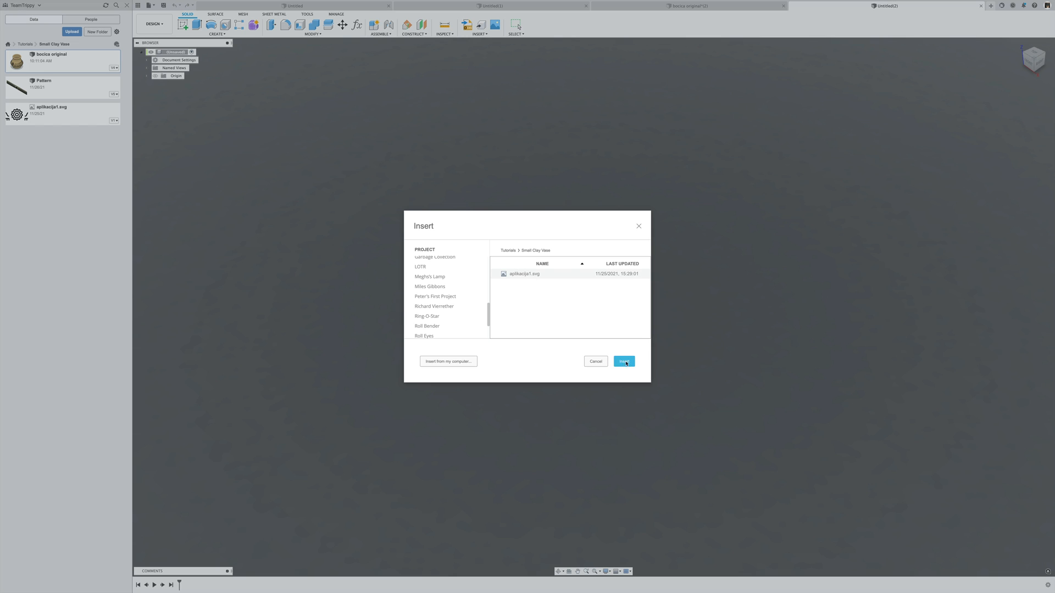
pyautogui.click(624, 362)
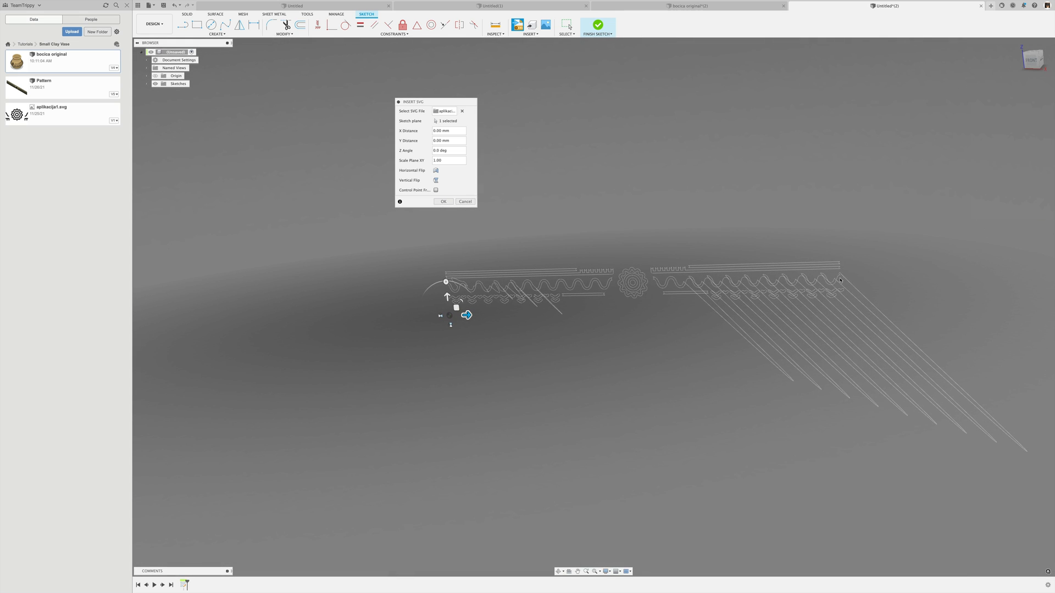
pyautogui.click(443, 201)
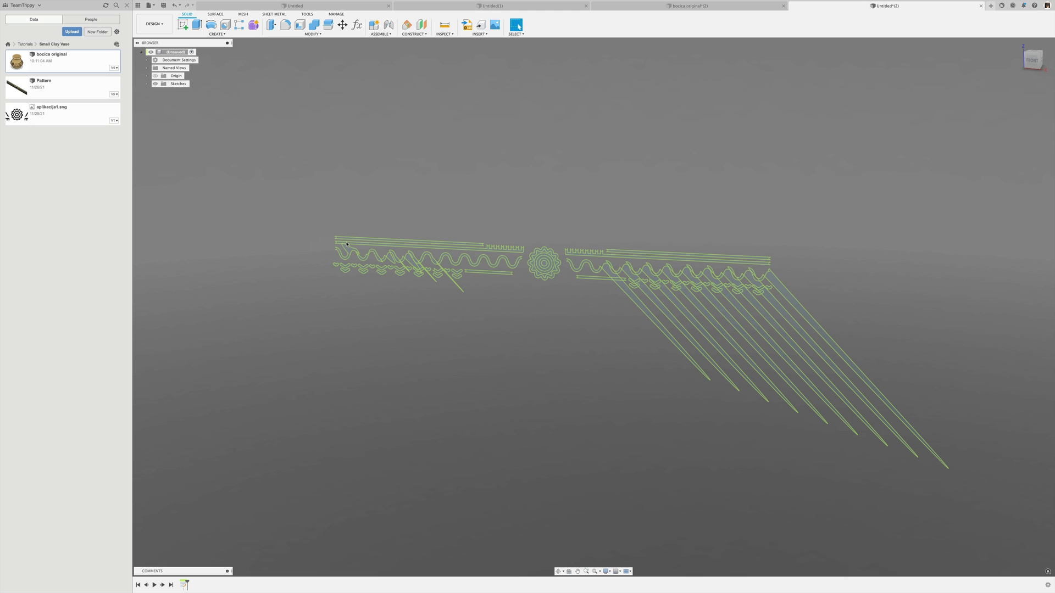
pyautogui.moveTo(197, 258)
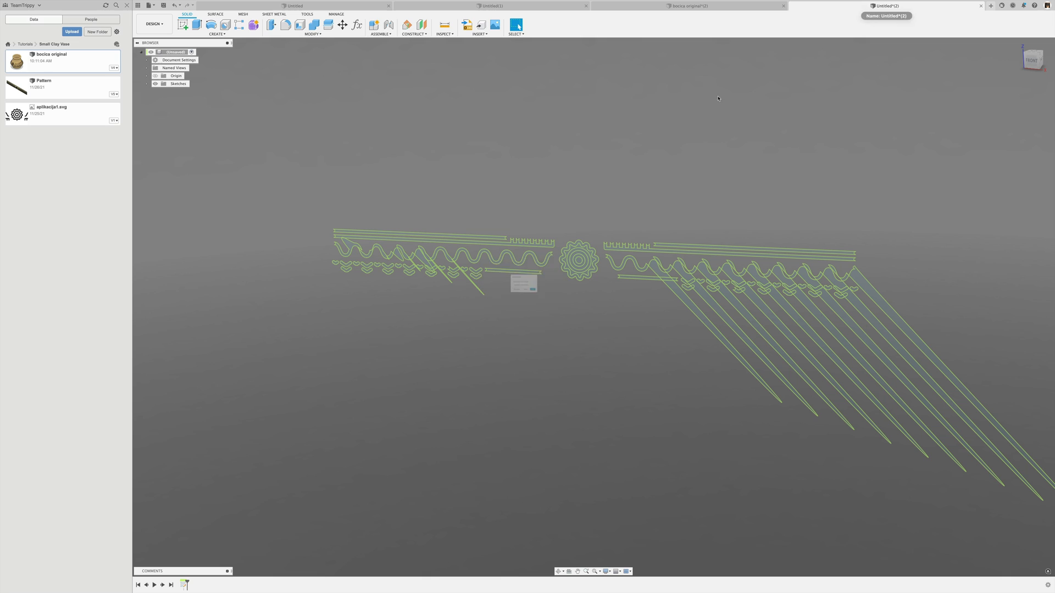
# Close the untitled design without saving it
pyautogui.click(981, 5)
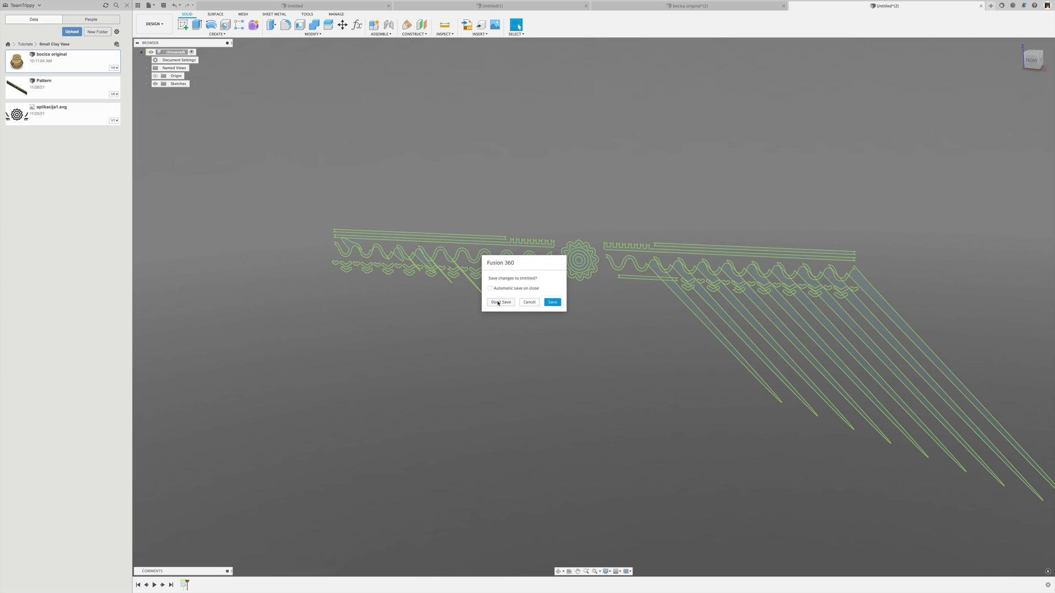
pyautogui.click(502, 302)
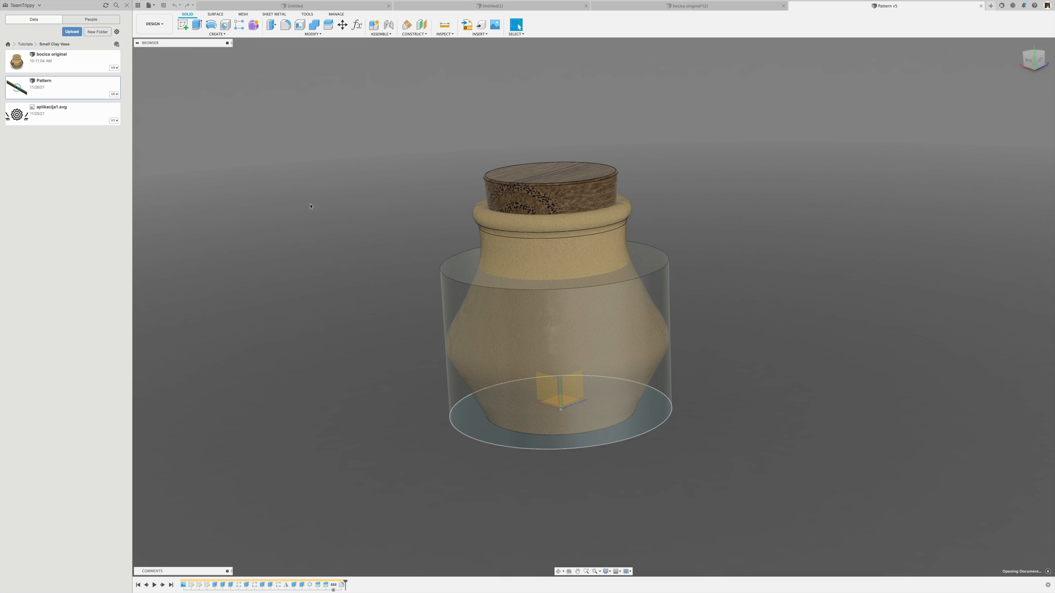
pyautogui.moveTo(360, 219)
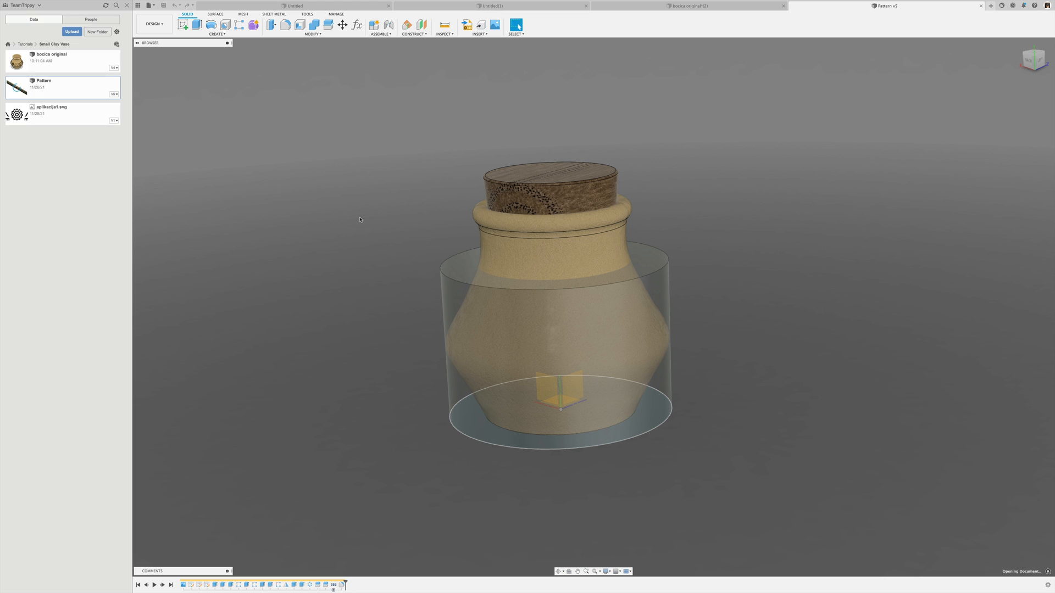
pyautogui.moveTo(349, 203)
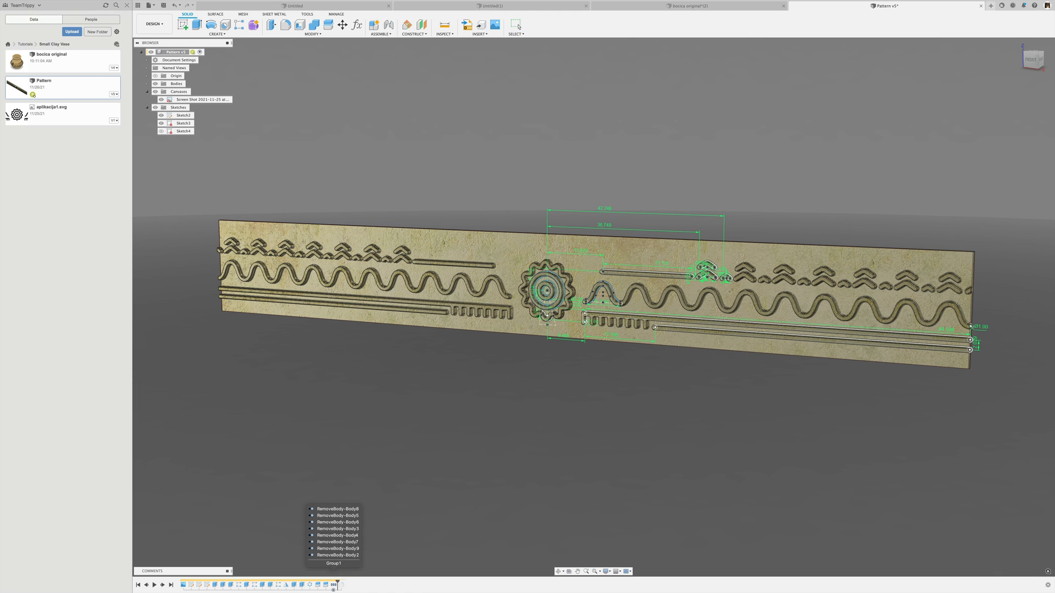
# Save a new version of the Pattern design
pyautogui.rightClick(333, 563)
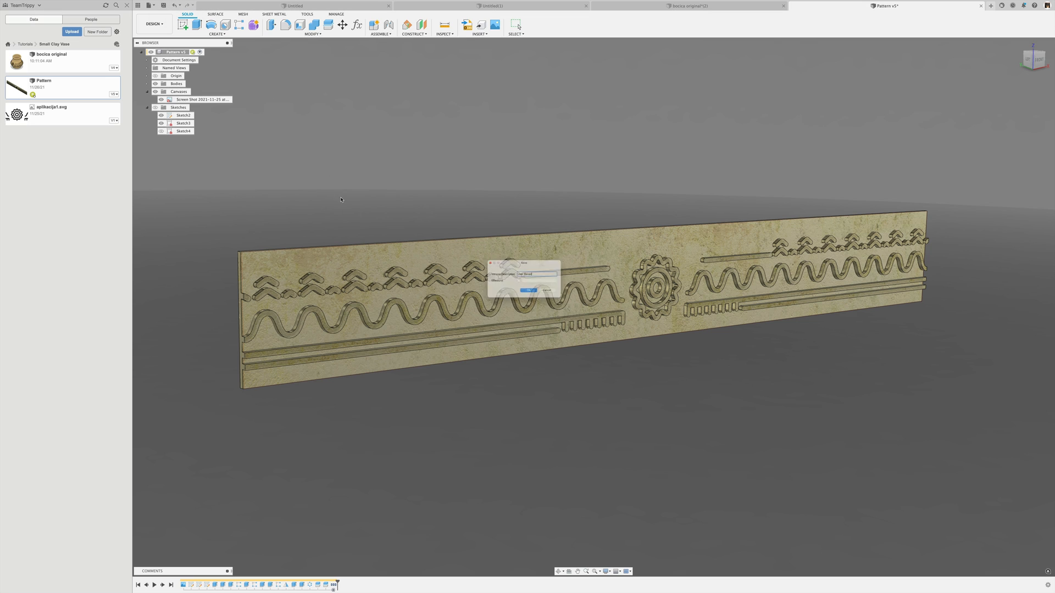
pyautogui.click(527, 290)
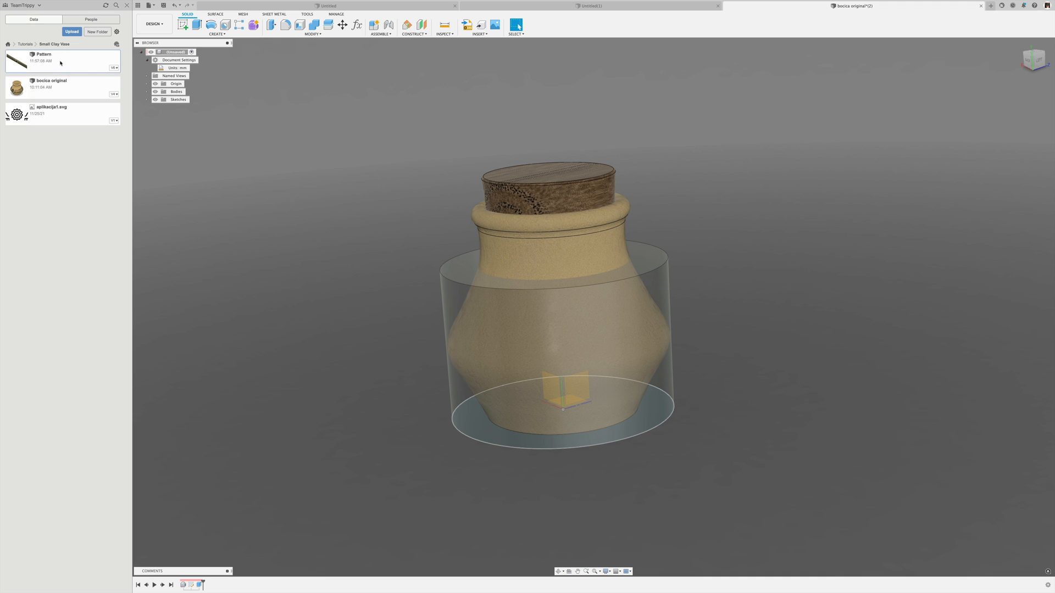
pyautogui.moveTo(292, 218)
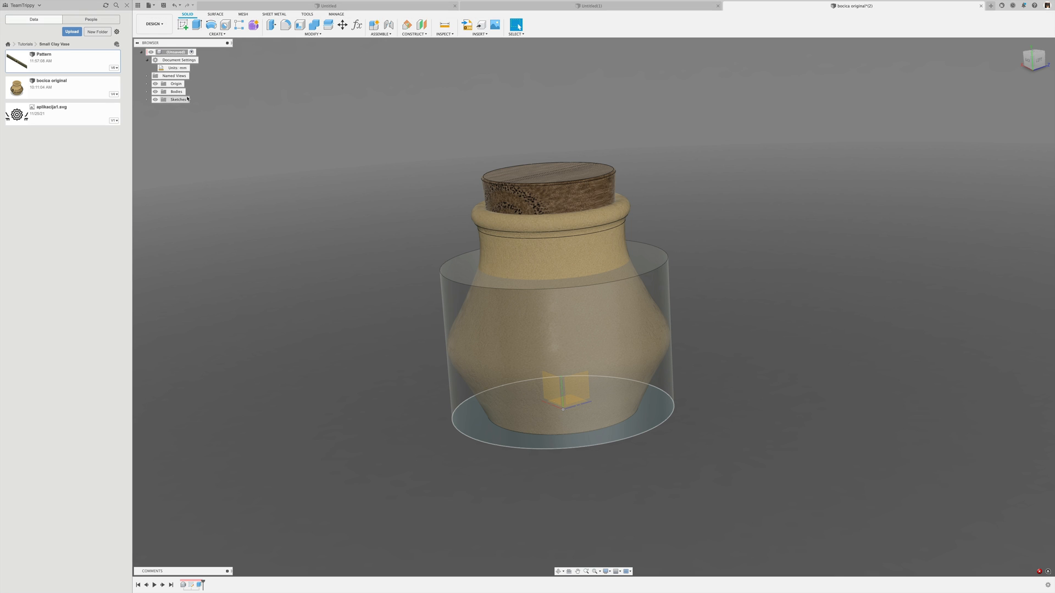
# Save the vase design as a copy named 'bocica original trippy'
pyautogui.press('ctrl+s')
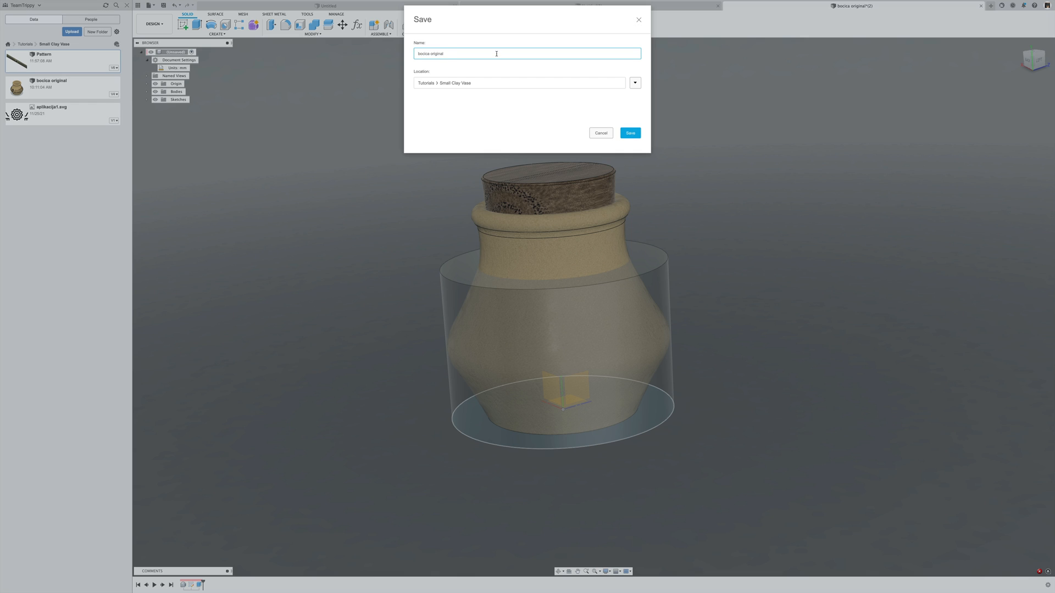
pyautogui.write('trippy')
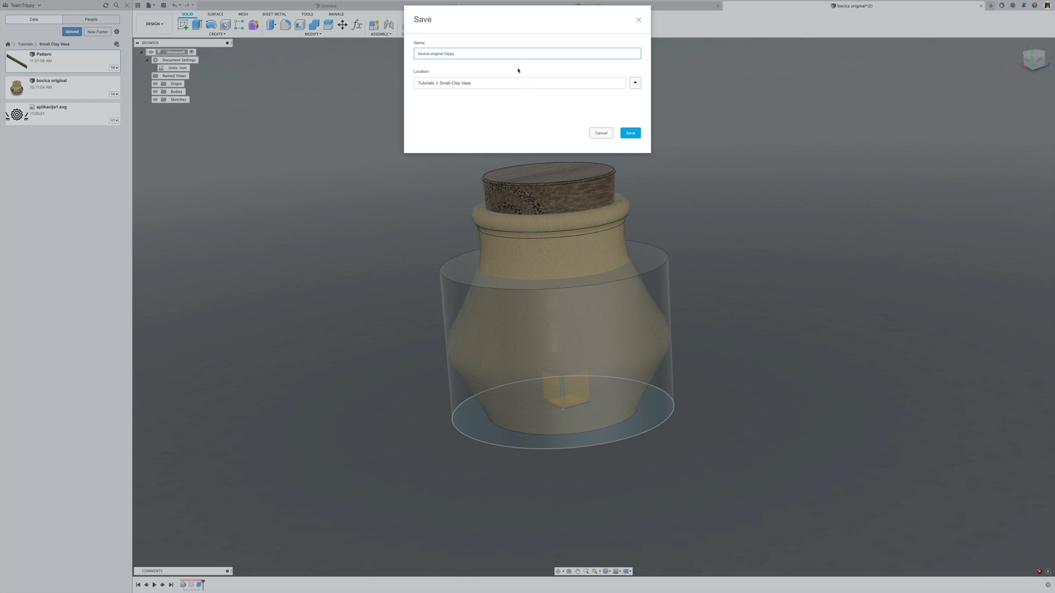
pyautogui.click(629, 133)
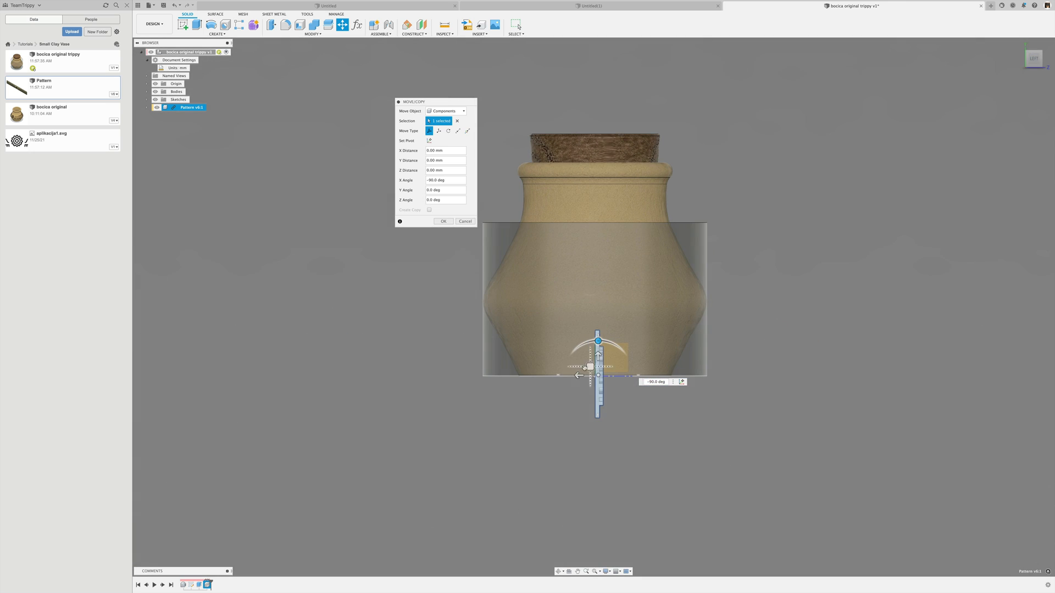
# Slide the plaque sideways away from the vase and raise it alongside the cylinder
pyautogui.moveTo(598, 375); pyautogui.dragTo(447, 374)
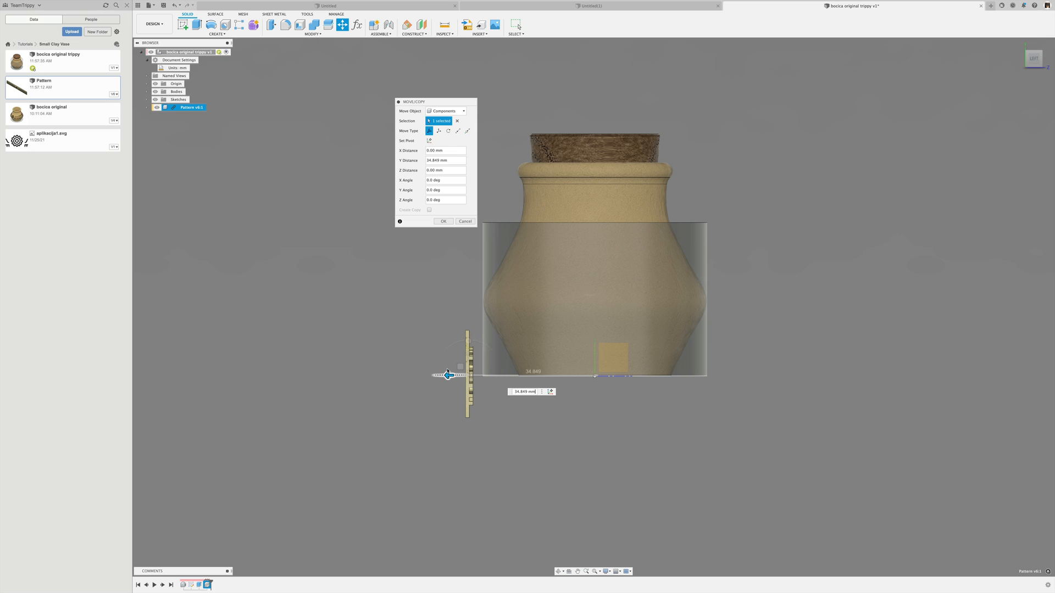
pyautogui.moveTo(448, 375); pyautogui.dragTo(453, 377)
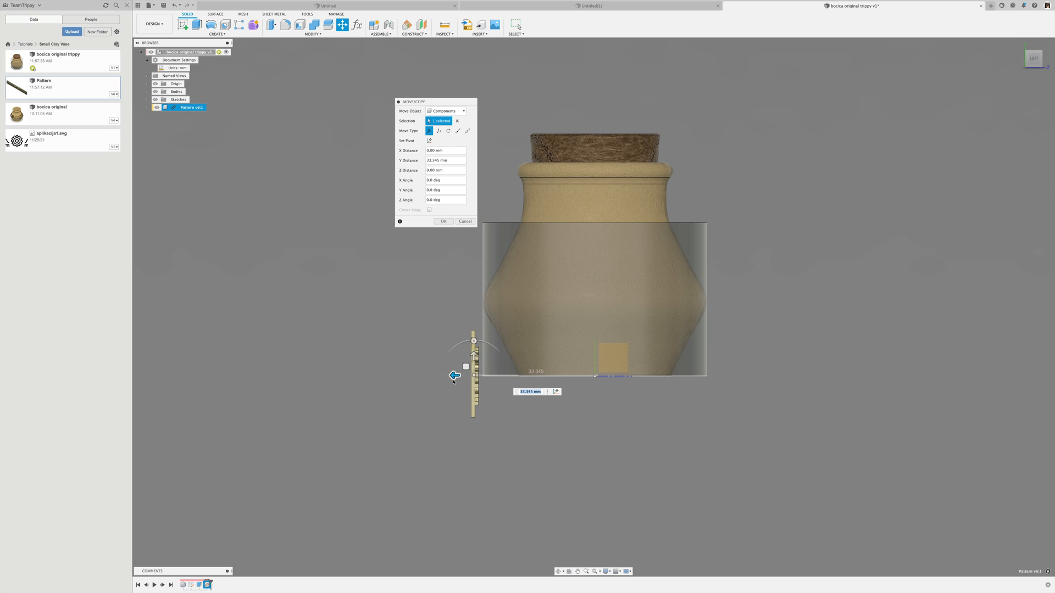
pyautogui.moveTo(454, 376); pyautogui.dragTo(472, 261)
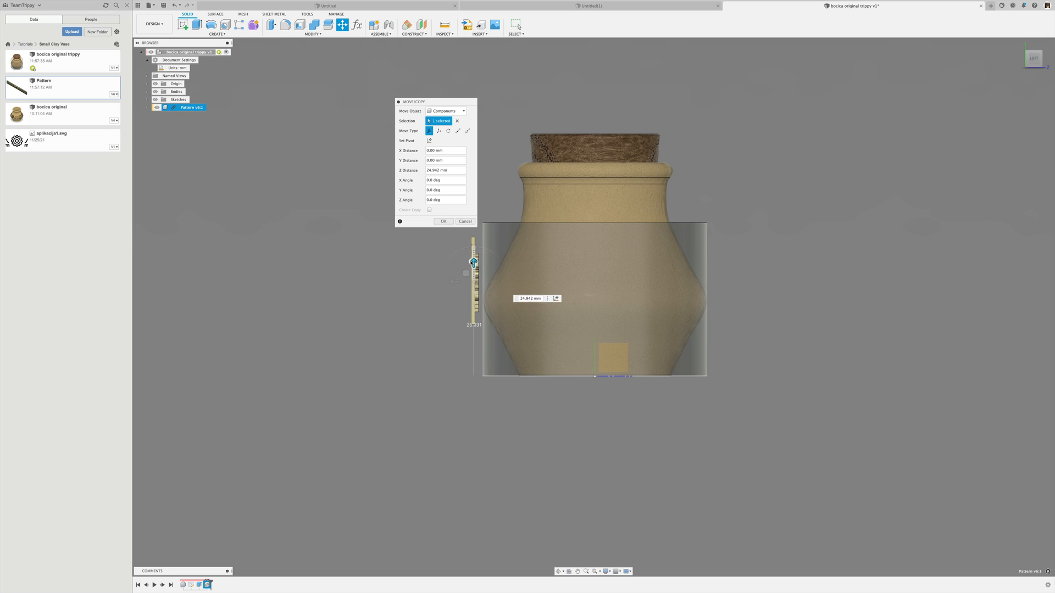
pyautogui.moveTo(474, 261); pyautogui.dragTo(474, 250)
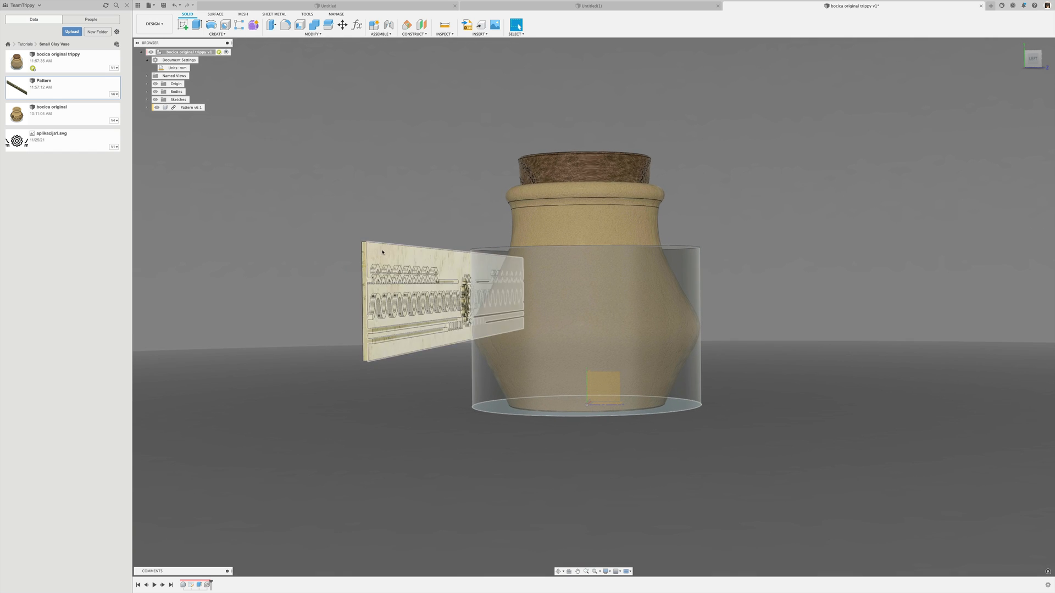
# Join the plaque's edge point to the vase base centre, offsetting it outward and upward
pyautogui.click(515, 26)
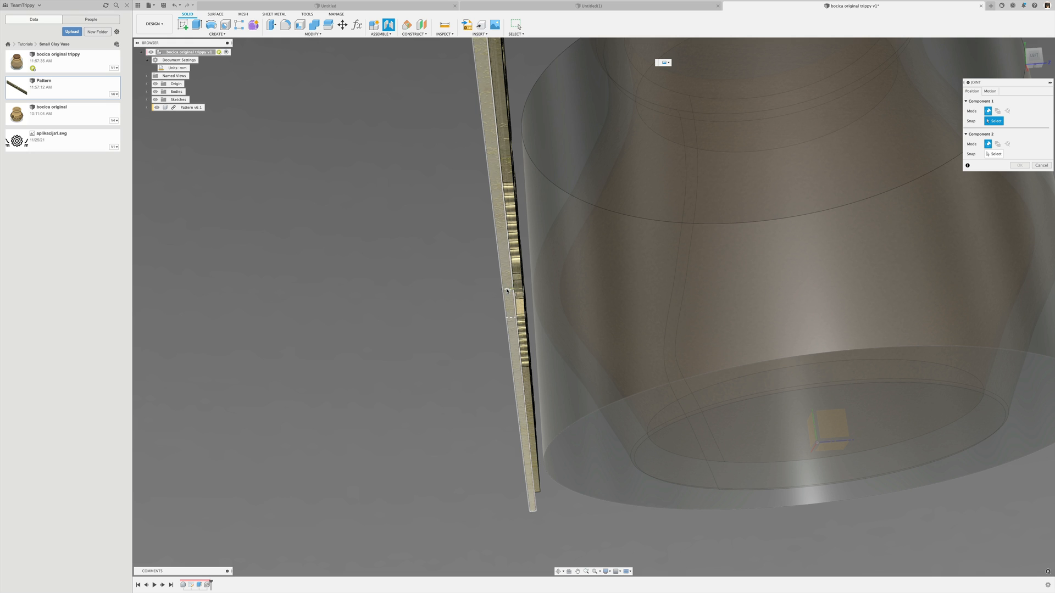
pyautogui.moveTo(510, 318)
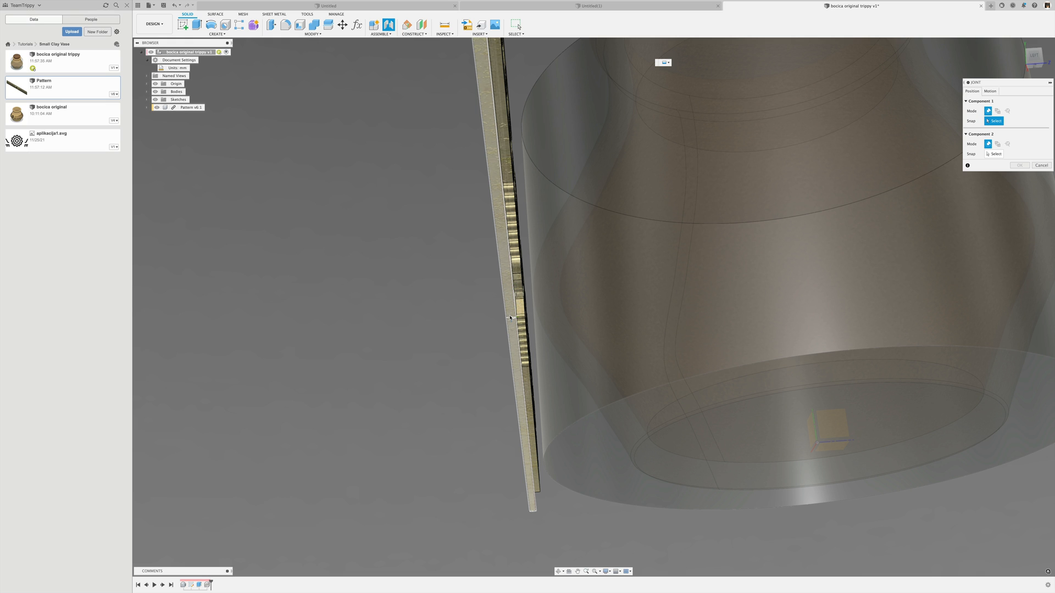
pyautogui.click(834, 443)
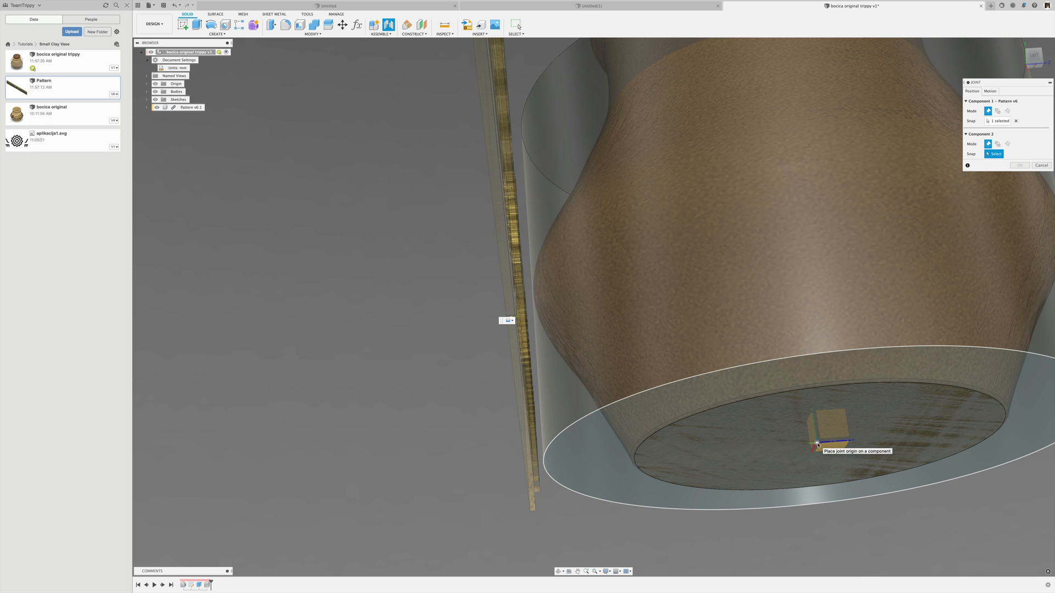
pyautogui.click(828, 421)
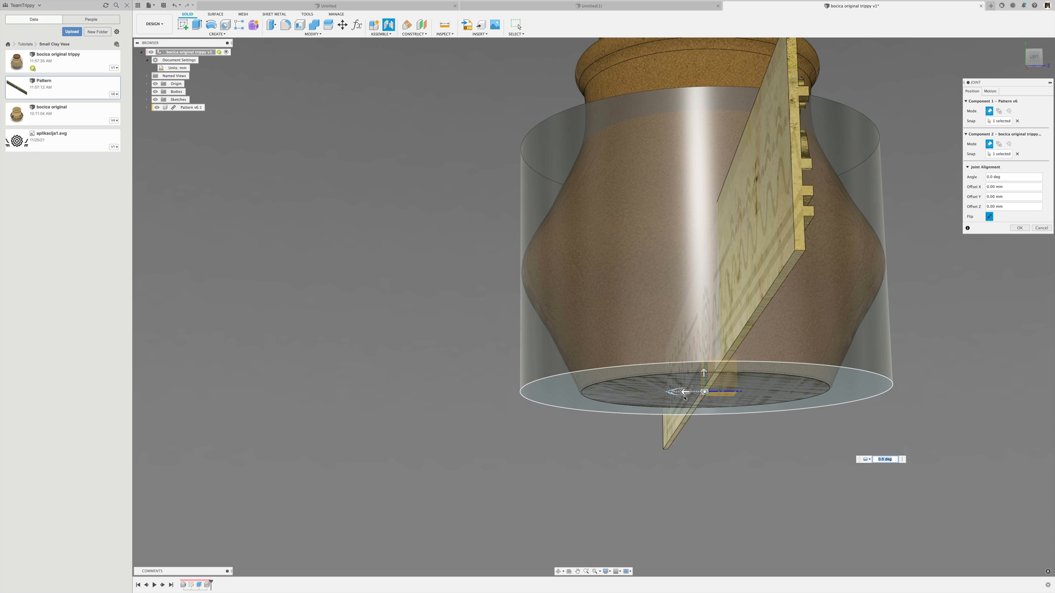
pyautogui.moveTo(685, 392); pyautogui.dragTo(463, 390)
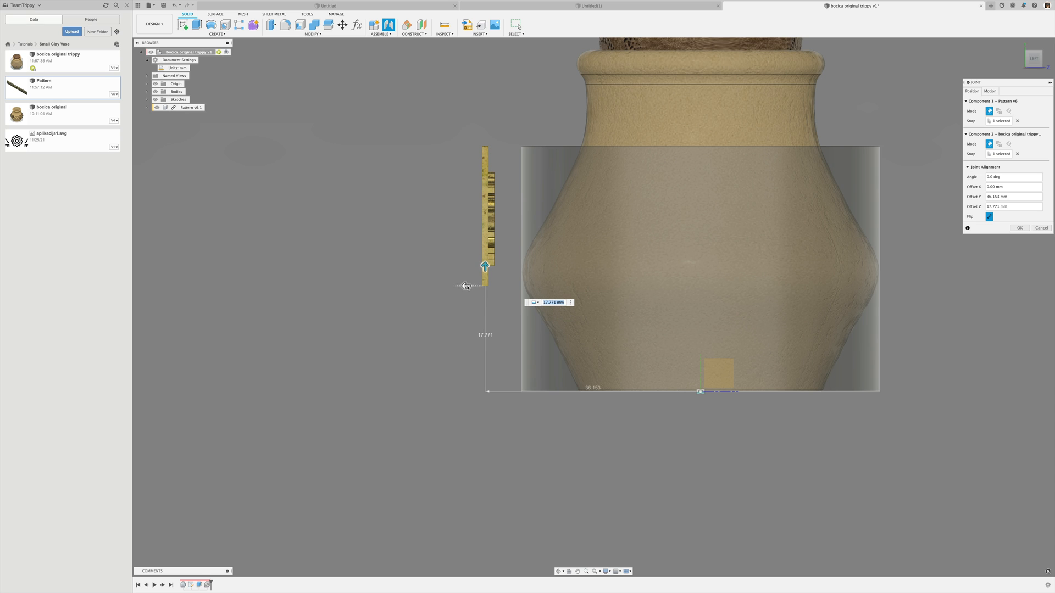
pyautogui.moveTo(485, 266); pyautogui.dragTo(505, 282)
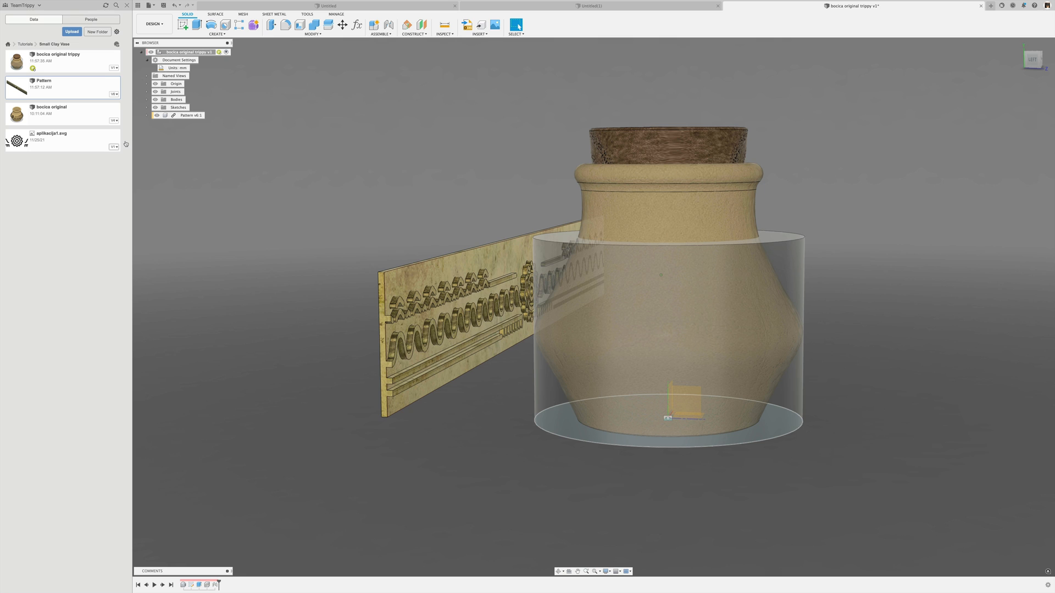
# Adjust the Pattern component so the panel meets the transparent cylinder
pyautogui.rightClick(190, 115)
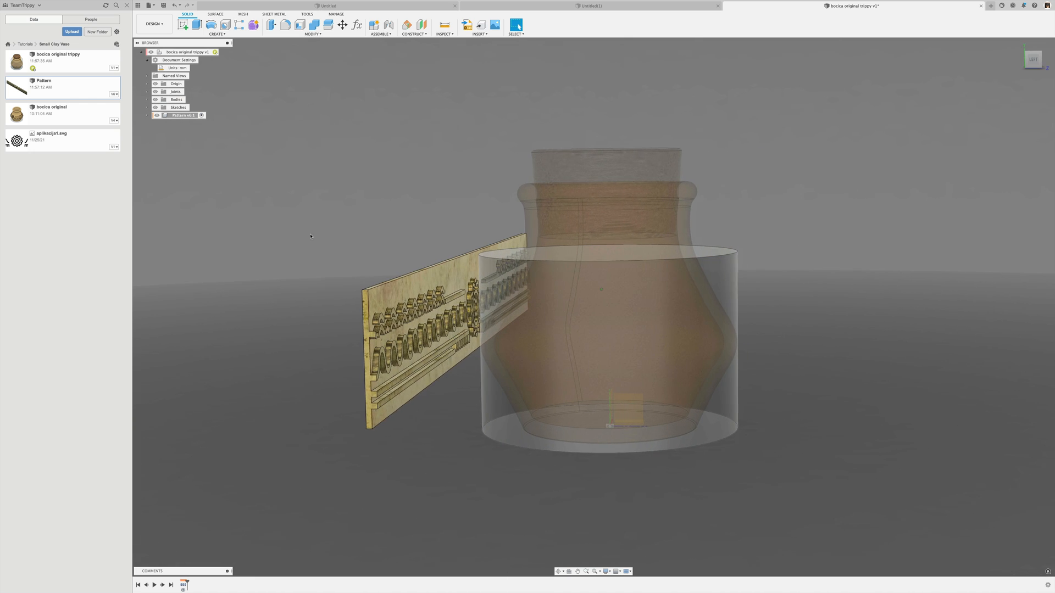
pyautogui.click(217, 26)
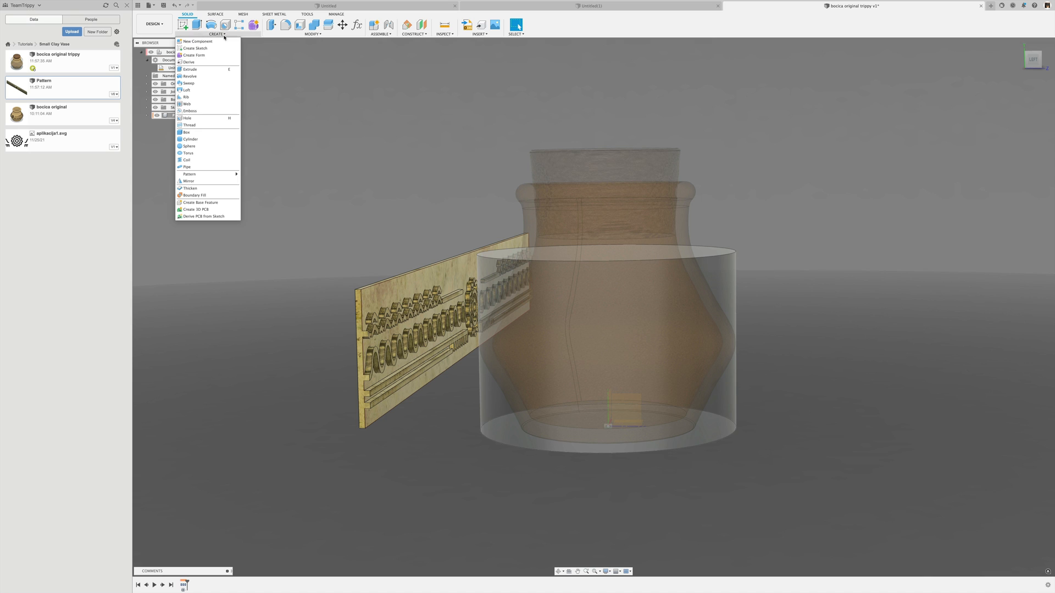
pyautogui.moveTo(190, 111)
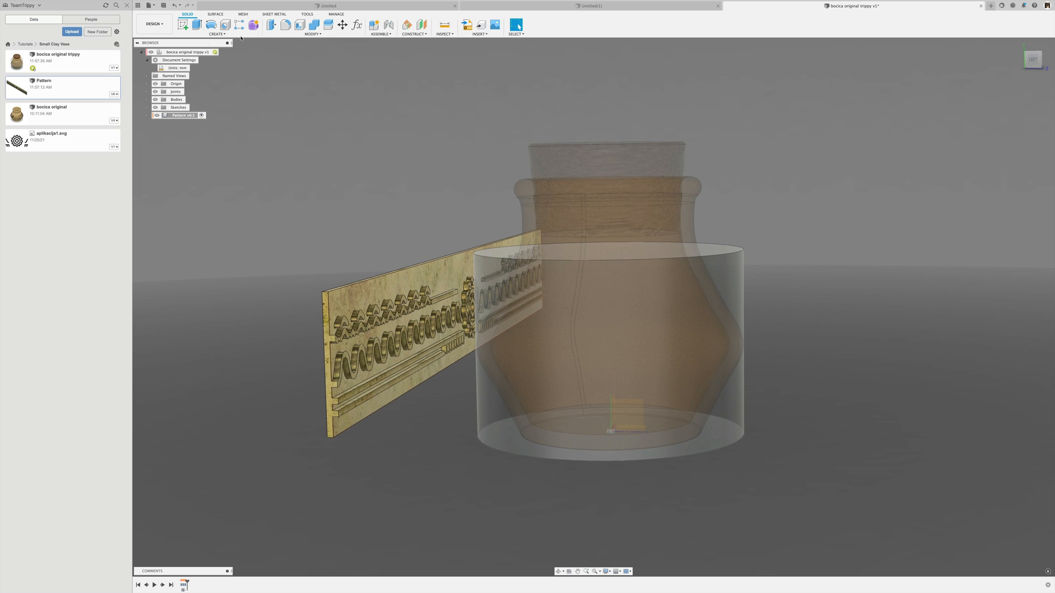
# Create a 0 mm offset plane on the panel face and start a sketch on it
pyautogui.click(414, 25)
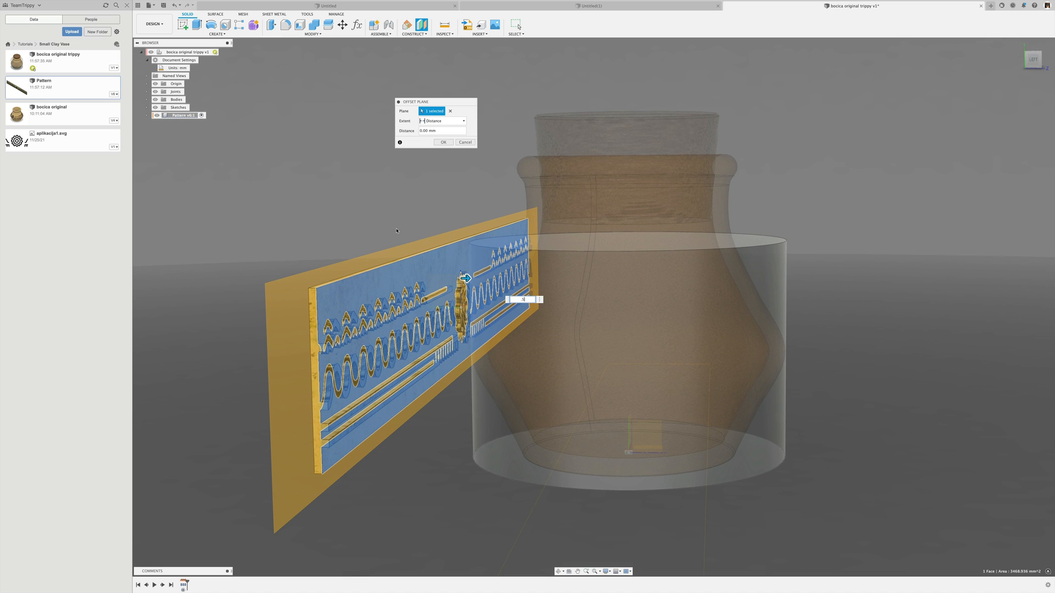
pyautogui.click(464, 141)
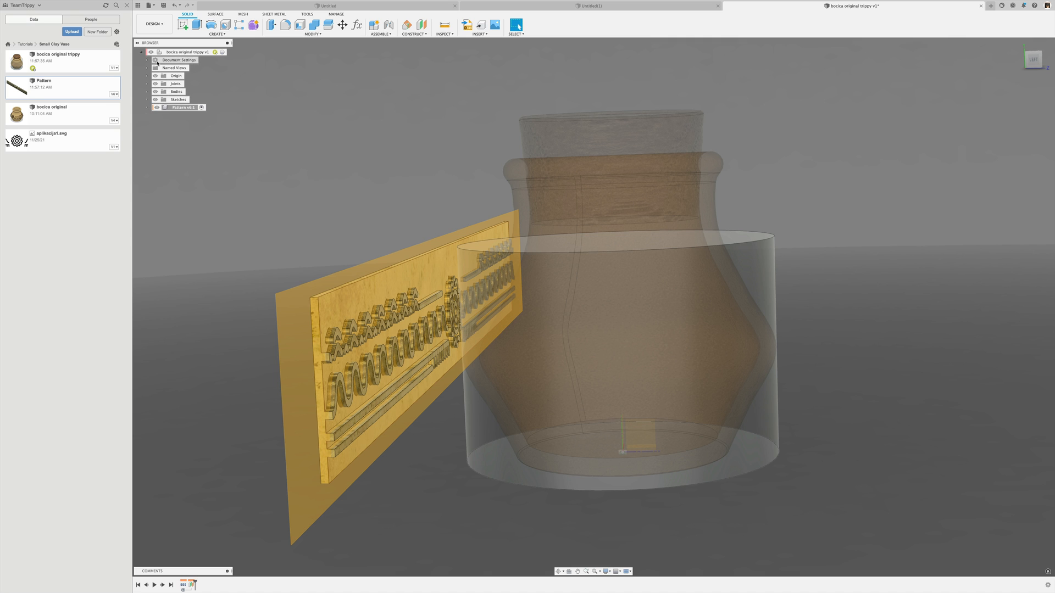
pyautogui.click(147, 59)
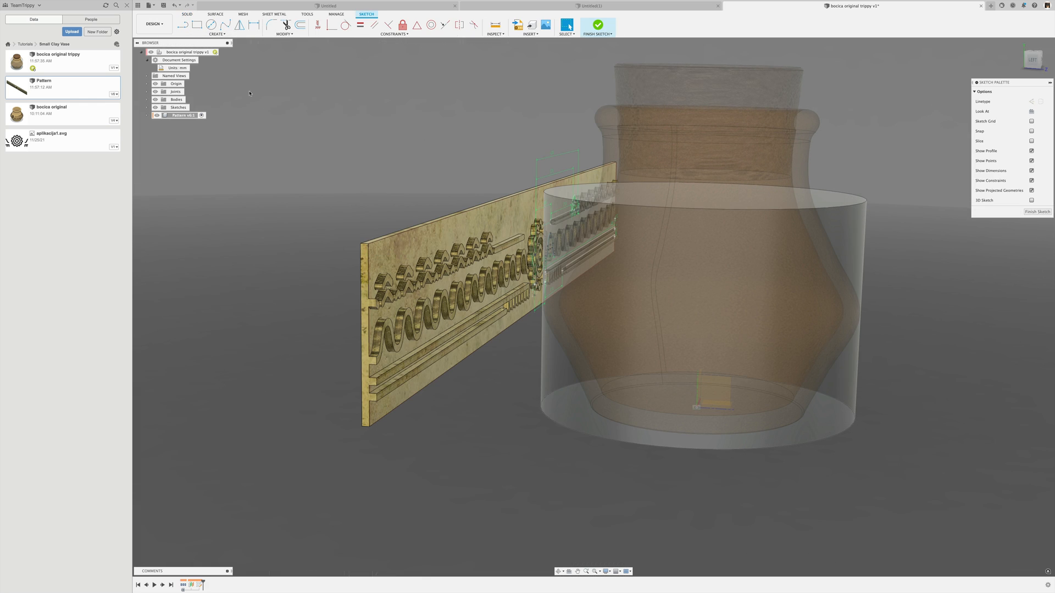
# Intersect the panel body into the sketch as motif curves and finish the sketch
pyautogui.click(216, 34)
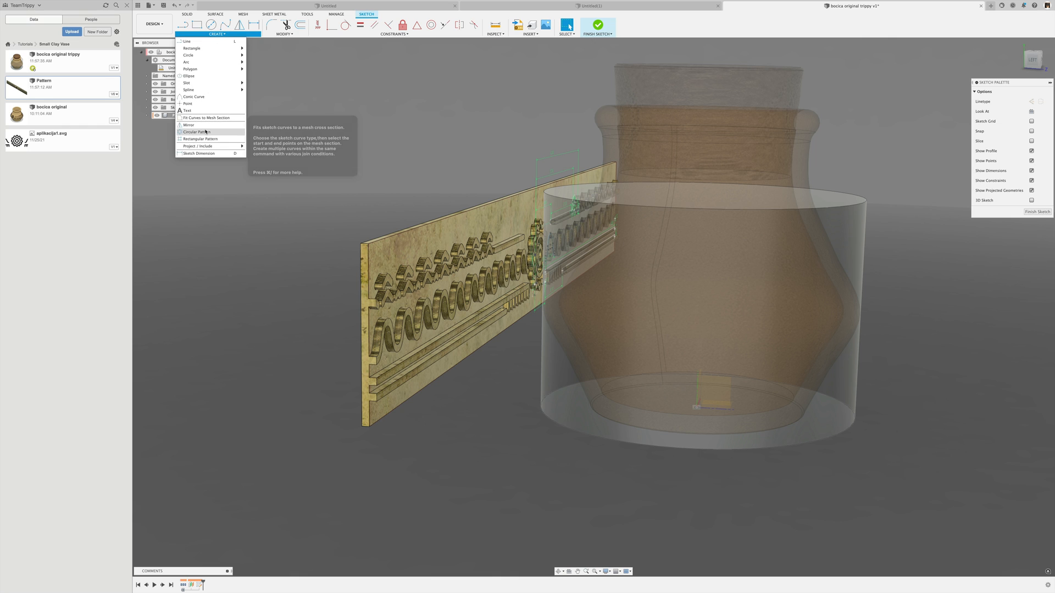
pyautogui.moveTo(189, 125)
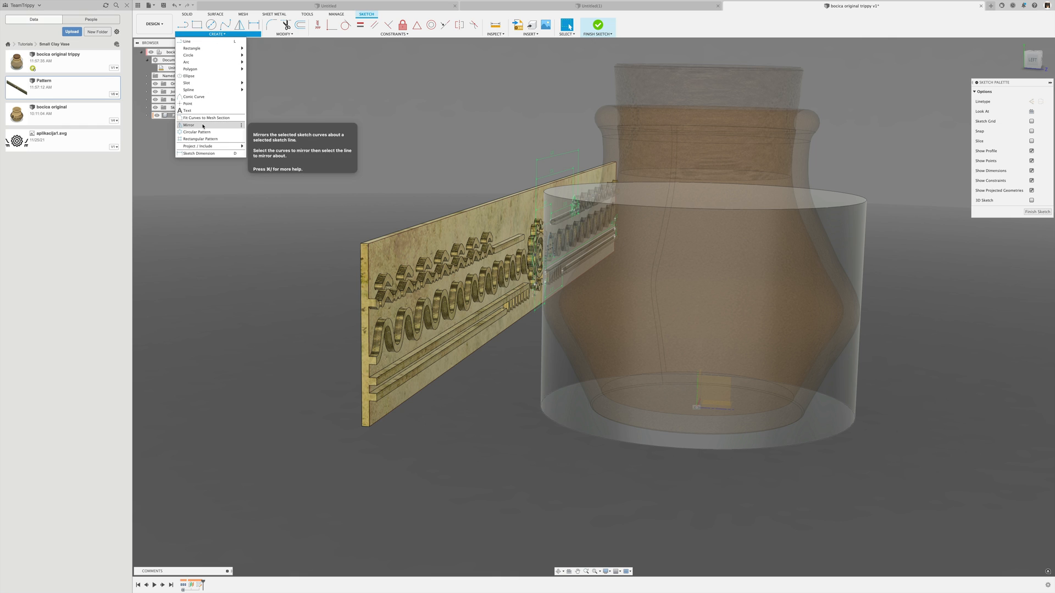
pyautogui.moveTo(199, 146)
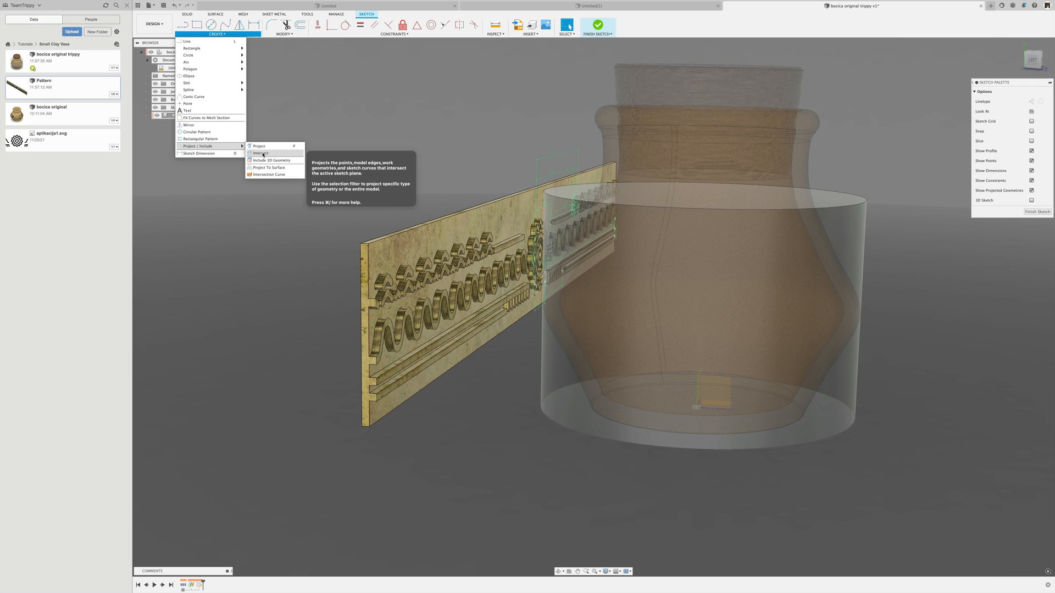
pyautogui.click(259, 154)
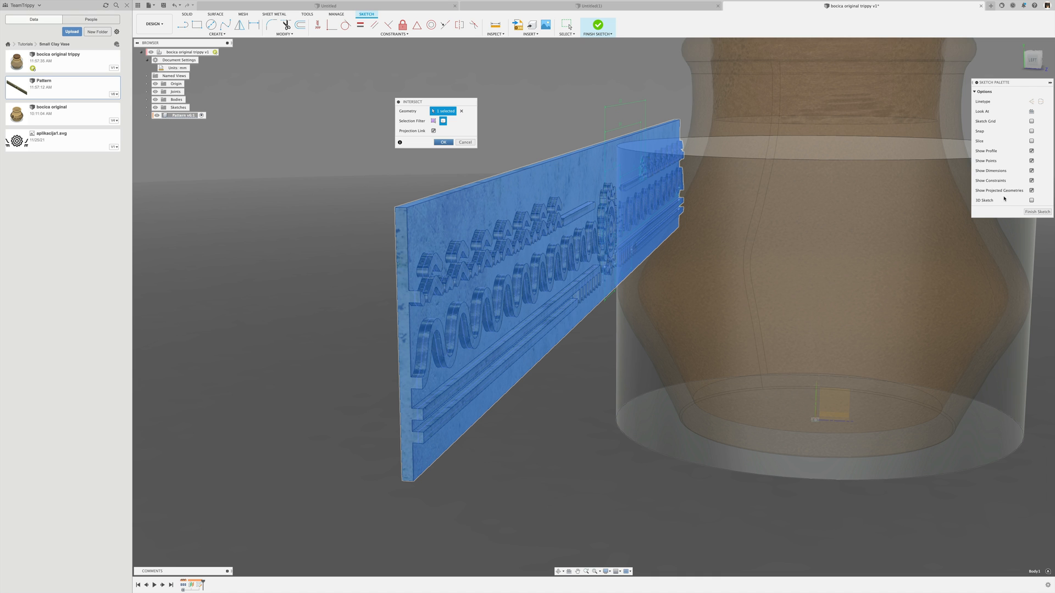
pyautogui.click(443, 142)
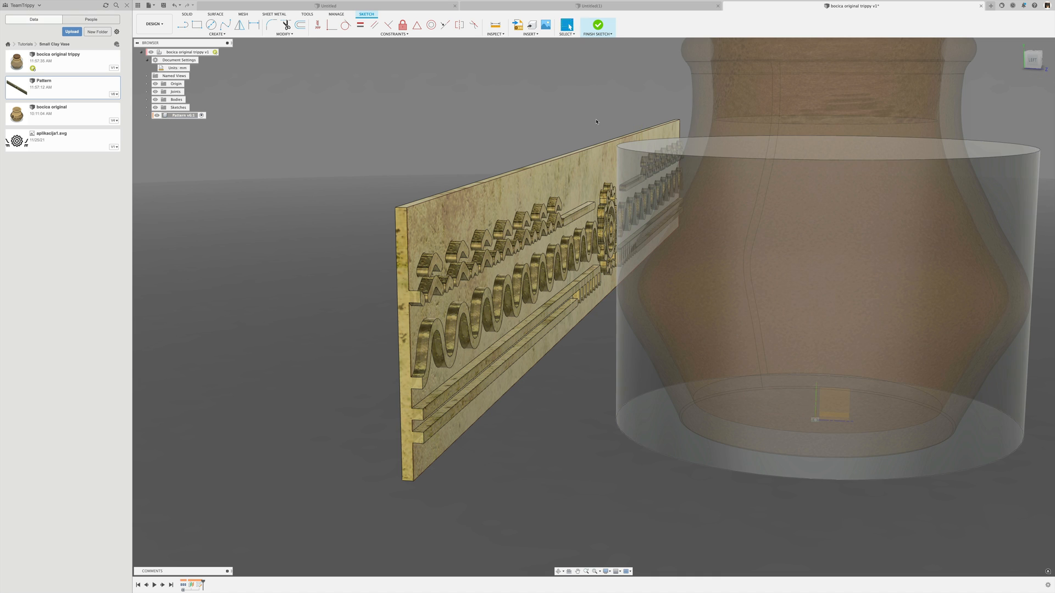
pyautogui.click(596, 25)
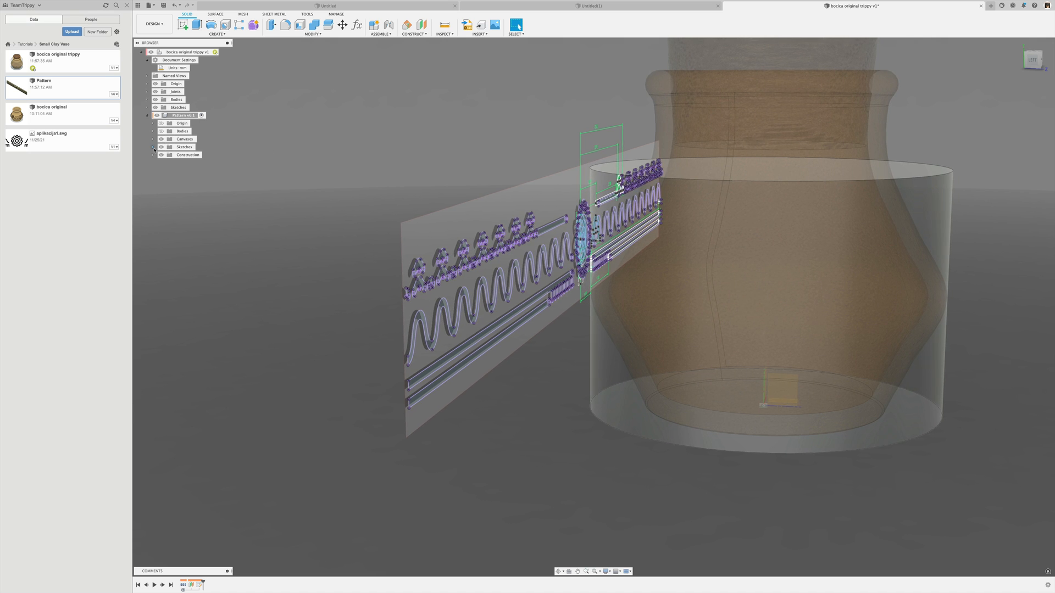
pyautogui.click(153, 147)
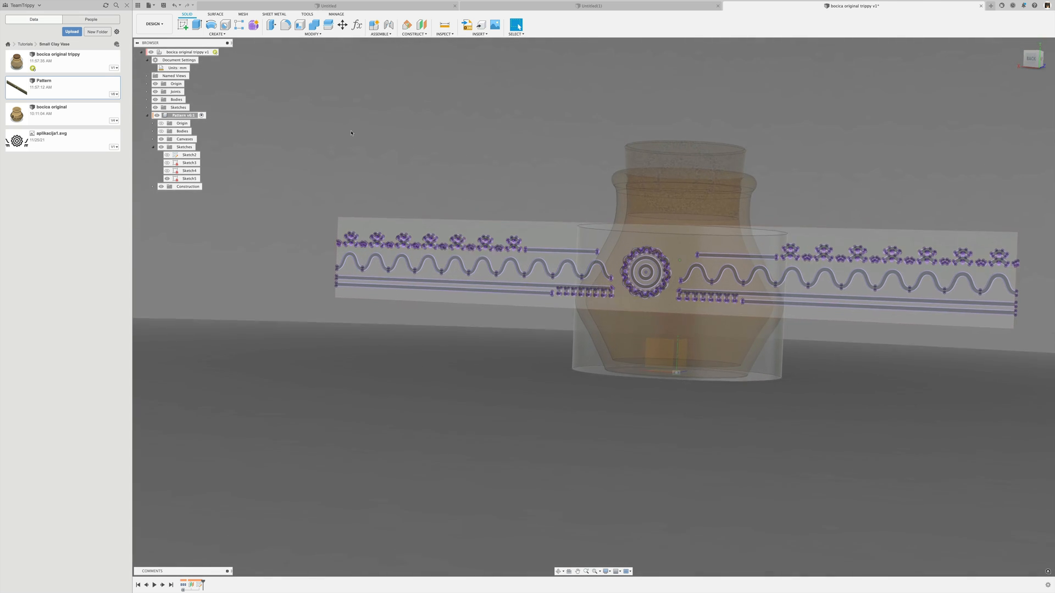
pyautogui.click(216, 26)
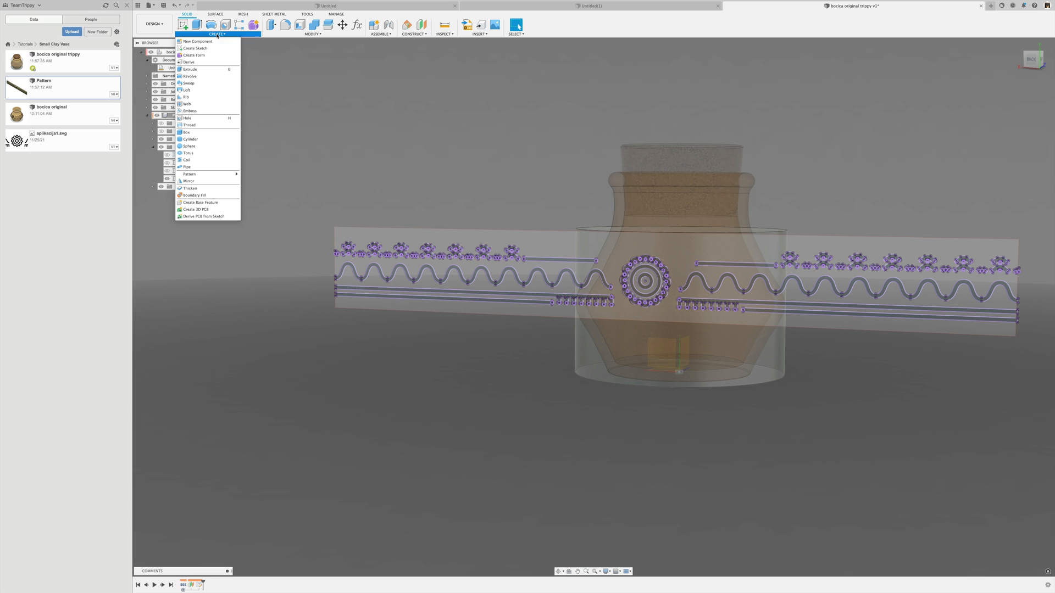
# Start an Emboss of the 13 motif profiles set to Deboss and begin face selection
pyautogui.click(190, 111)
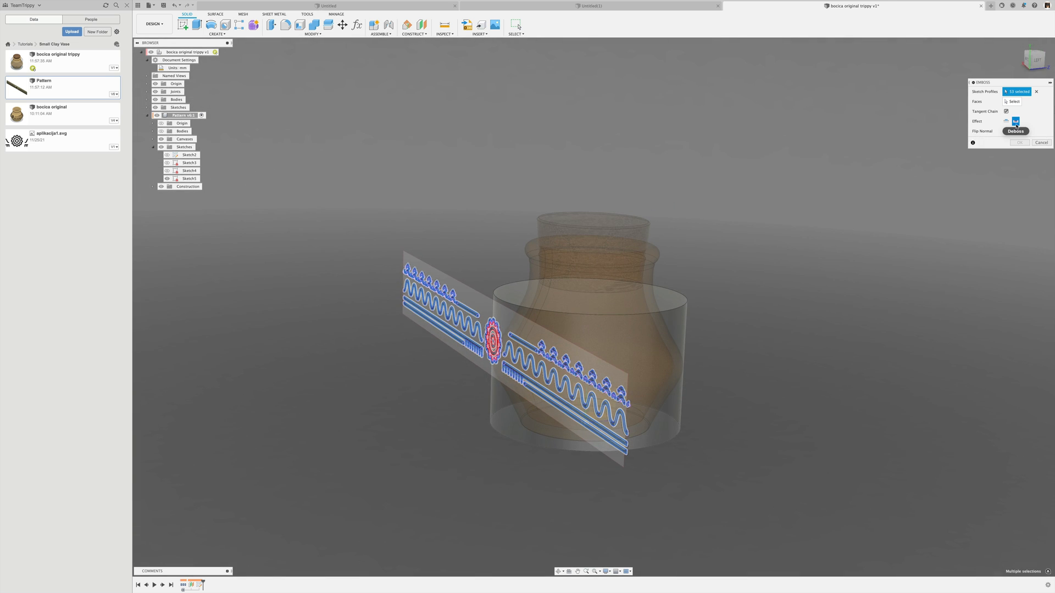
pyautogui.click(1006, 121)
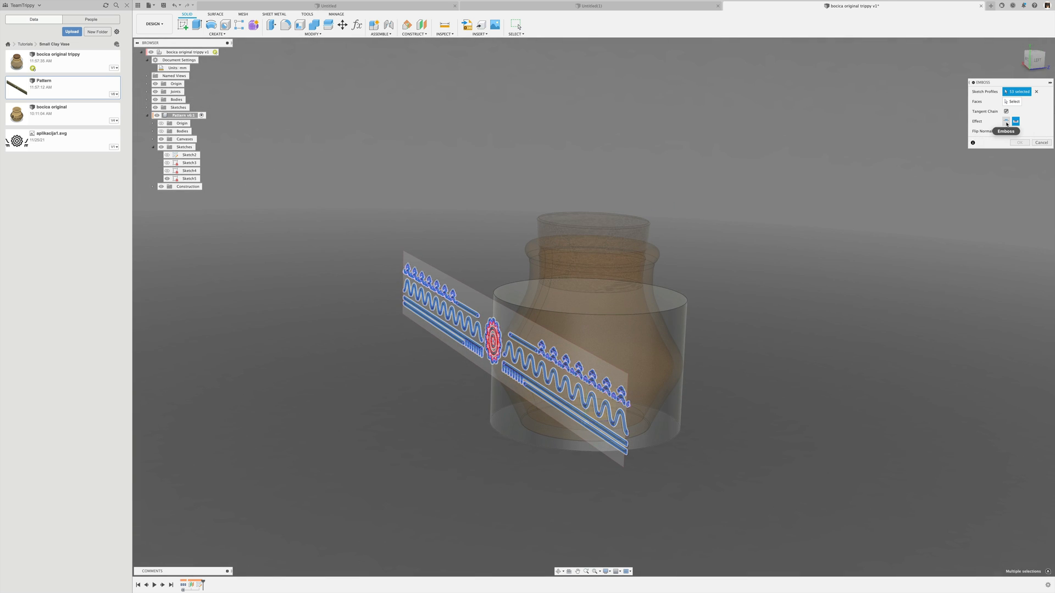
pyautogui.click(1016, 121)
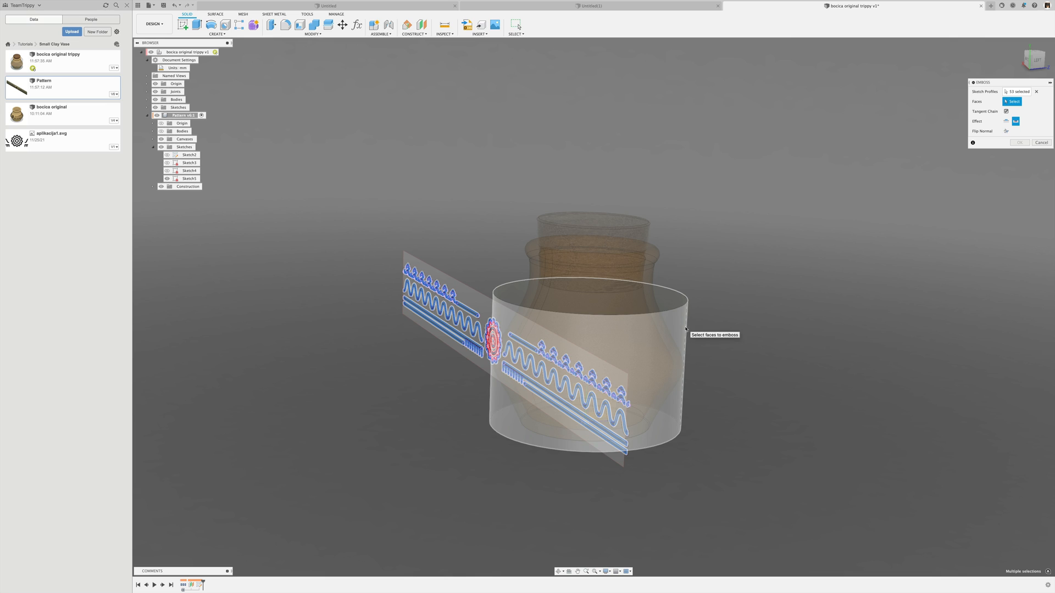
pyautogui.moveTo(830, 256)
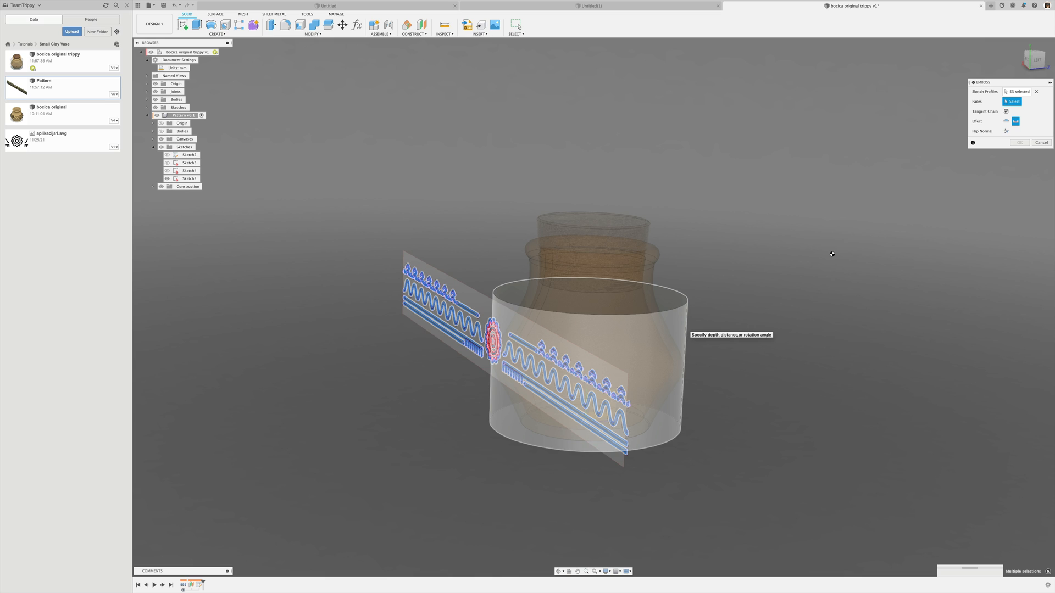
pyautogui.moveTo(835, 245)
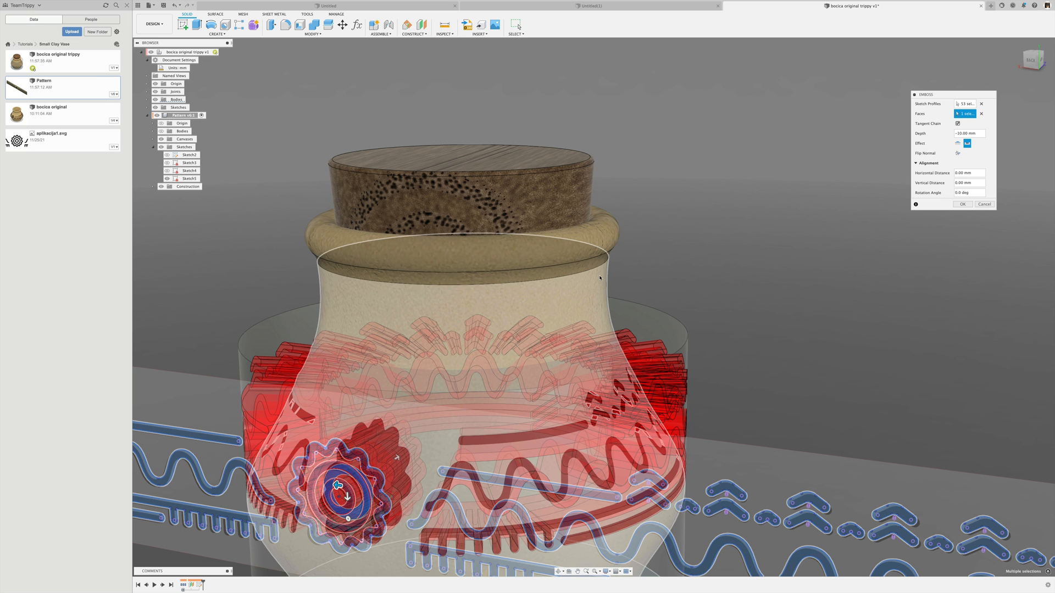
pyautogui.moveTo(600, 278)
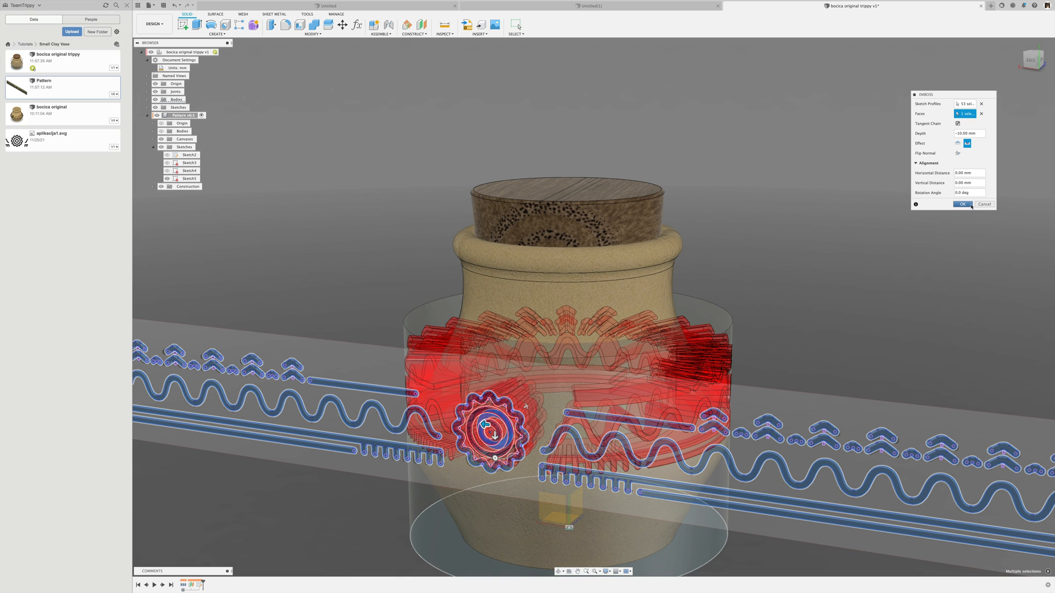
# Apply the -10 mm deboss onto the cylinder's outer face
pyautogui.click(968, 133)
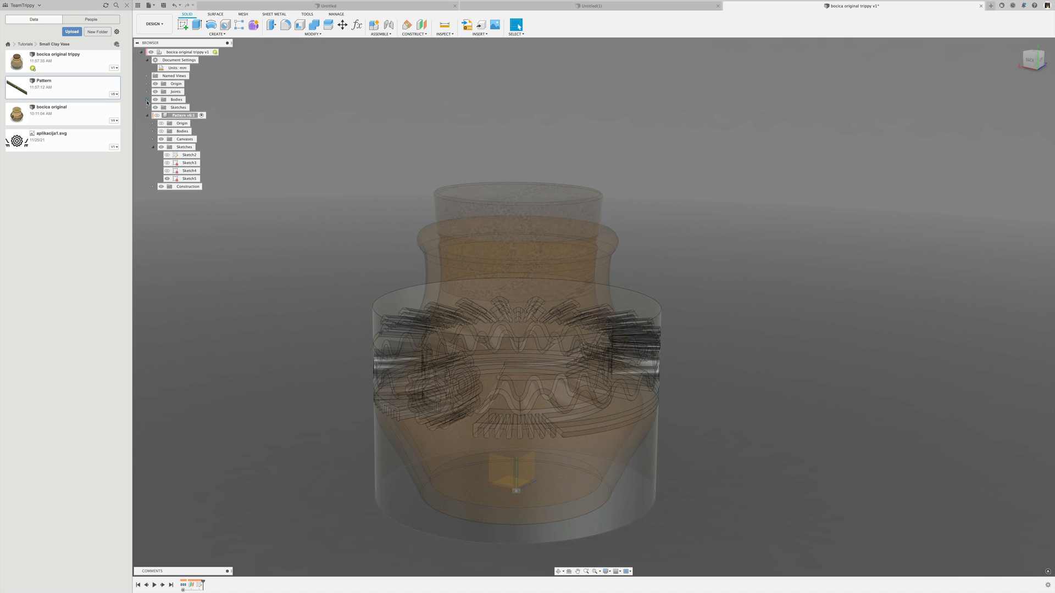
# Hide the vase body so only the debossed cylinder shows
pyautogui.click(146, 100)
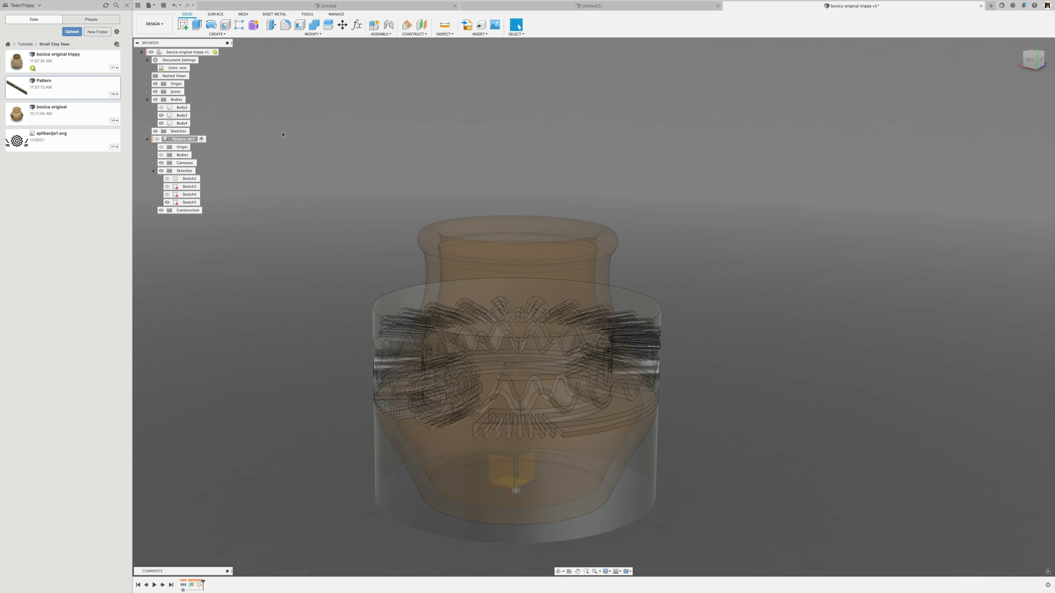
pyautogui.click(181, 116)
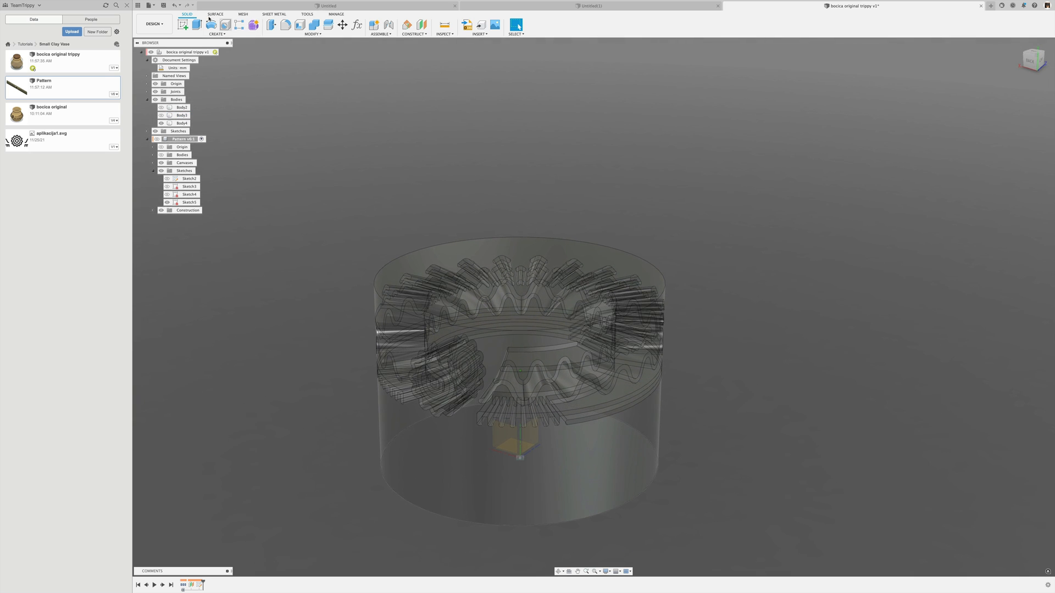
pyautogui.click(216, 13)
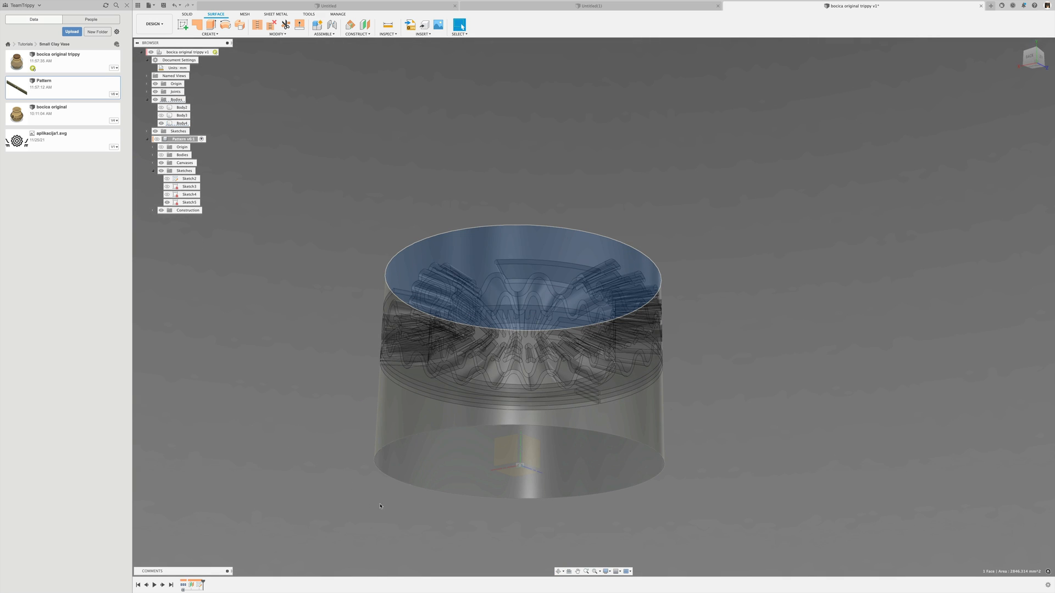
# Show the vase body again inside the carved cylinder
pyautogui.click(518, 461)
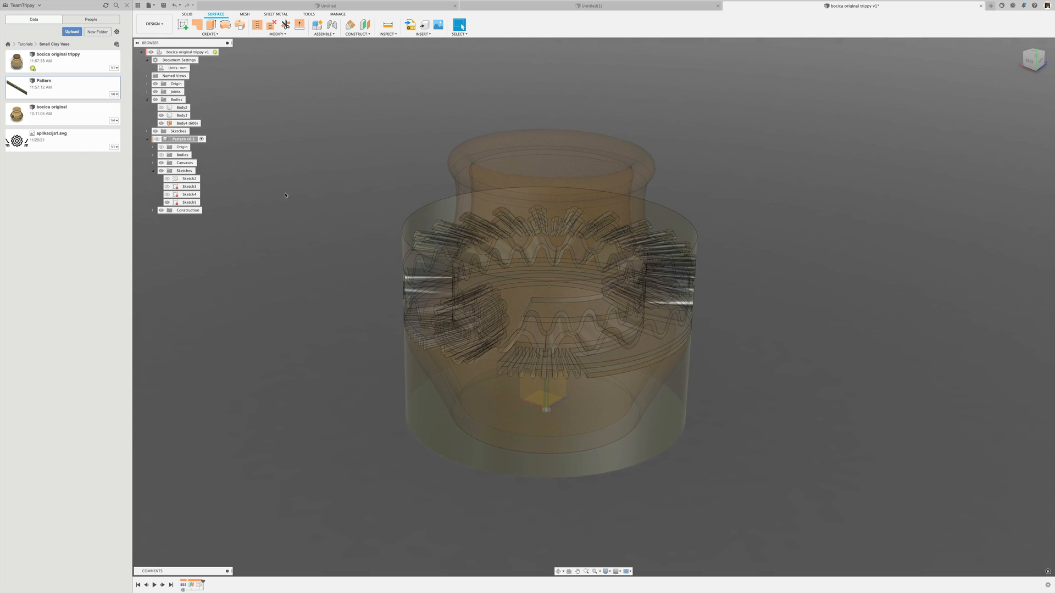
pyautogui.click(186, 123)
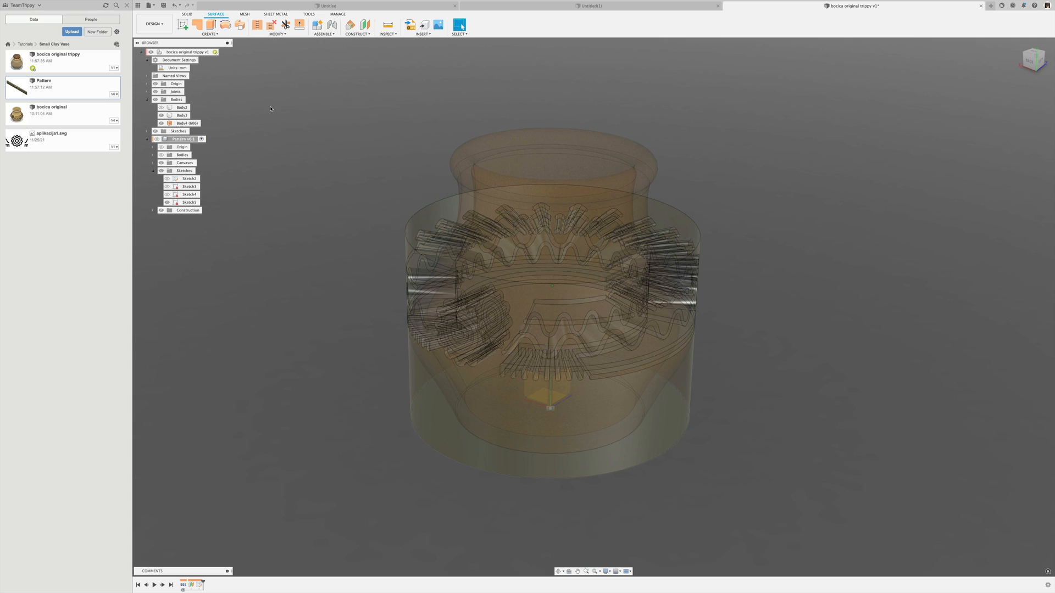
pyautogui.click(276, 29)
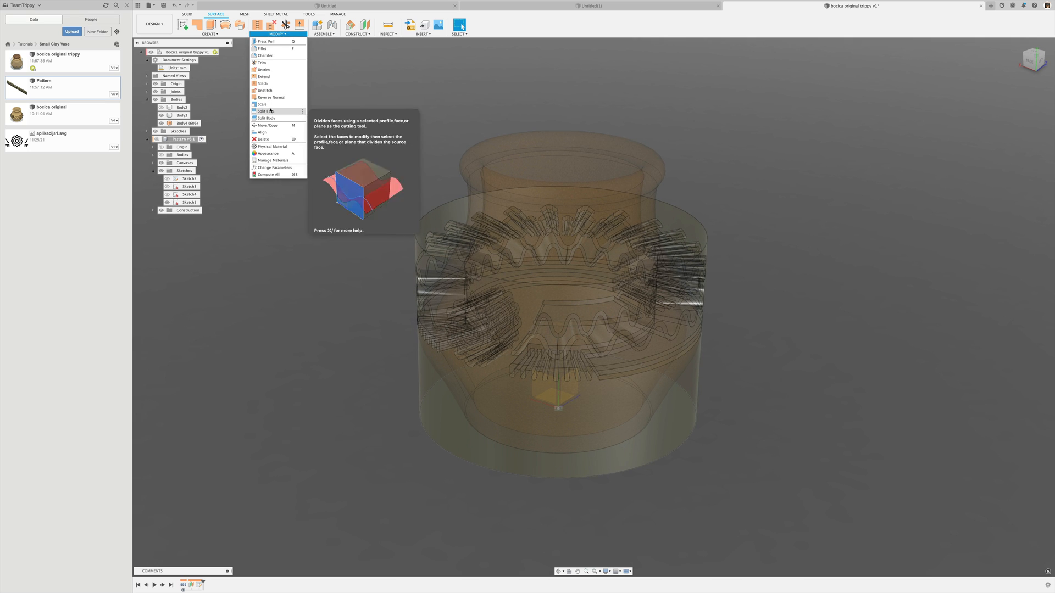
pyautogui.moveTo(263, 83)
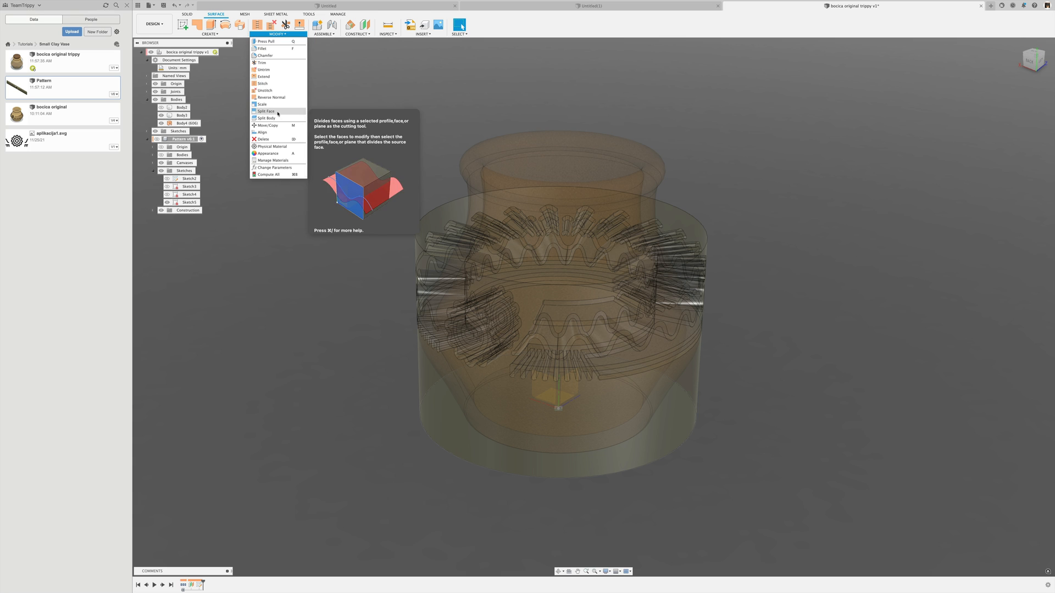
# Split the vase's outer face using the carved cylinder body as the splitting tool
pyautogui.click(265, 111)
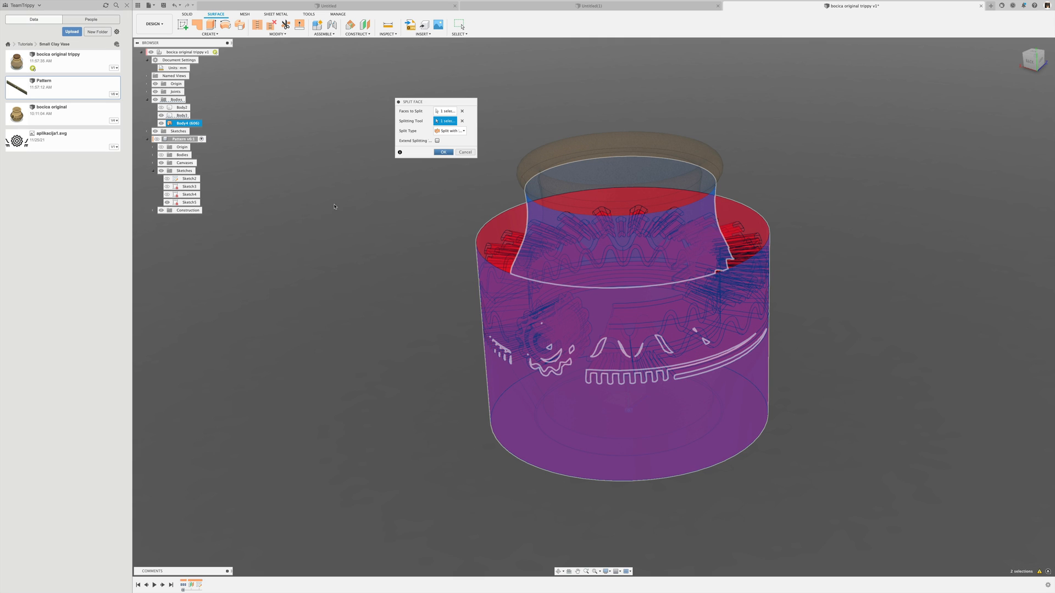
pyautogui.moveTo(360, 201)
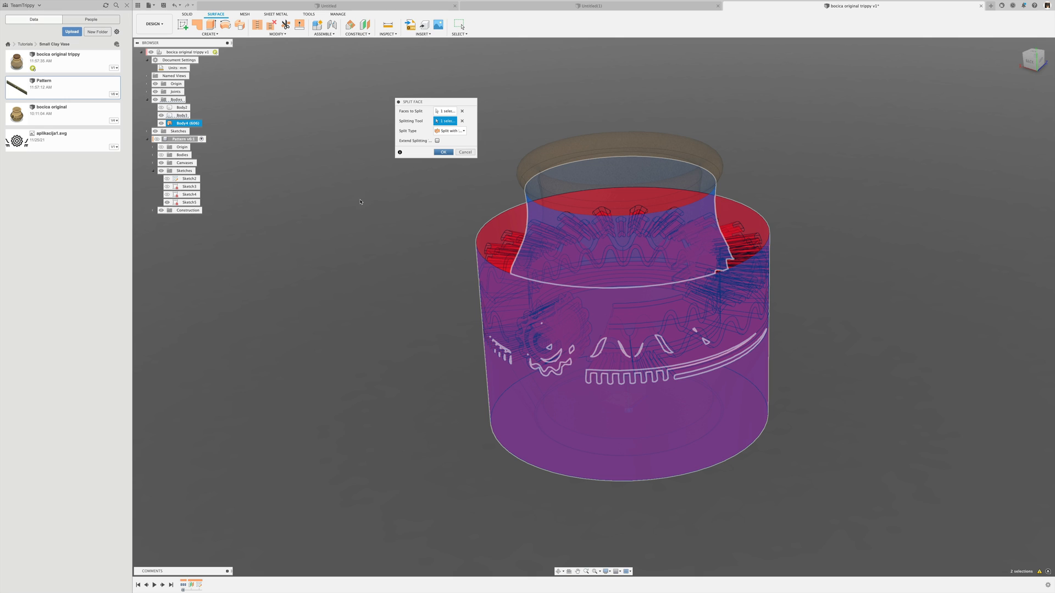
pyautogui.click(442, 152)
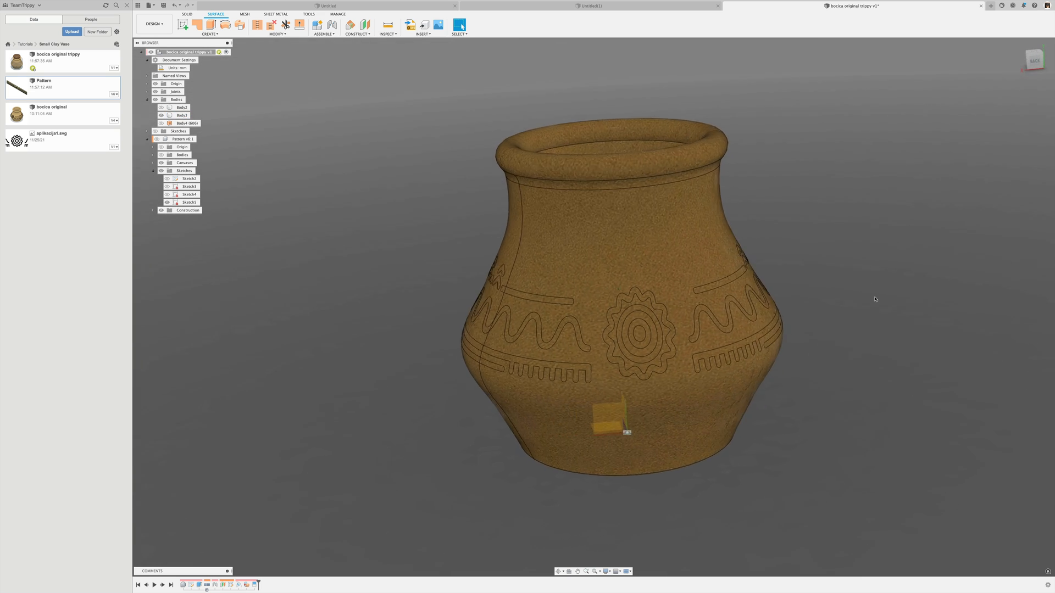
# Roll the design history back so the flat Pattern strip stands across the vase again
pyautogui.click(181, 115)
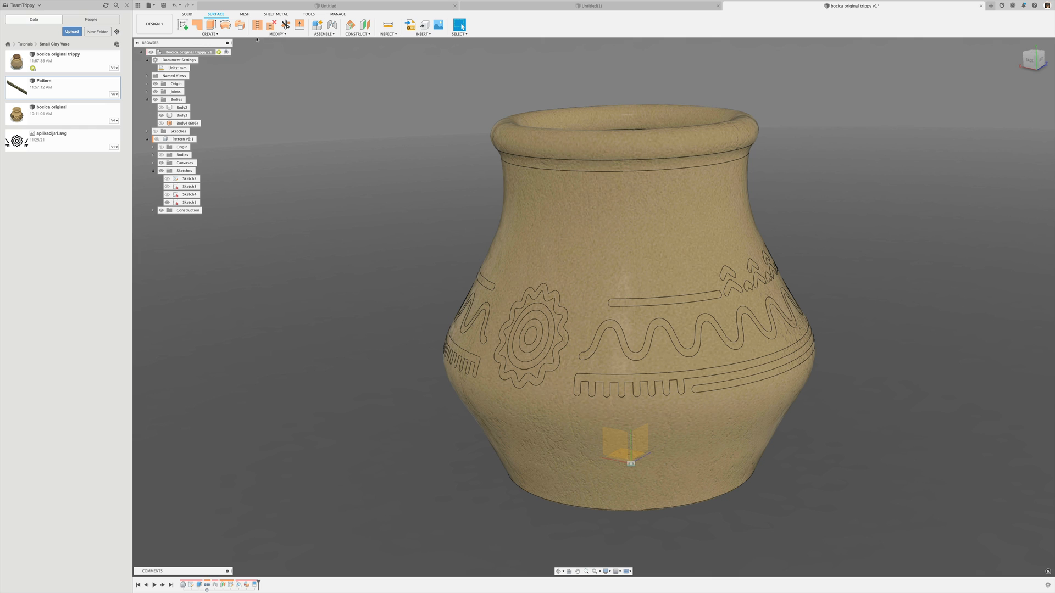
pyautogui.click(187, 13)
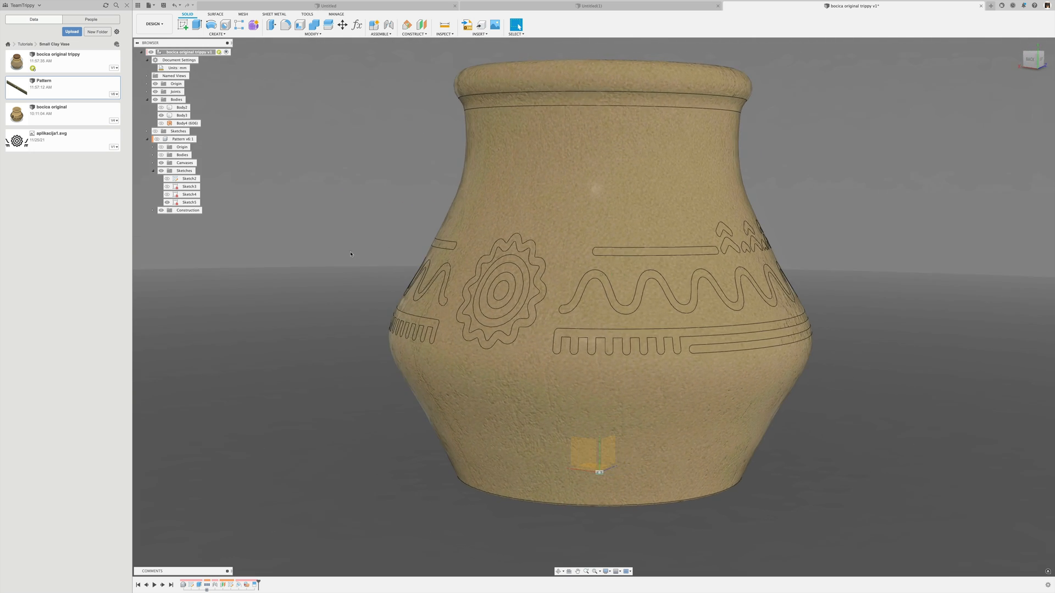
pyautogui.moveTo(606, 270); pyautogui.dragTo(599, 263)
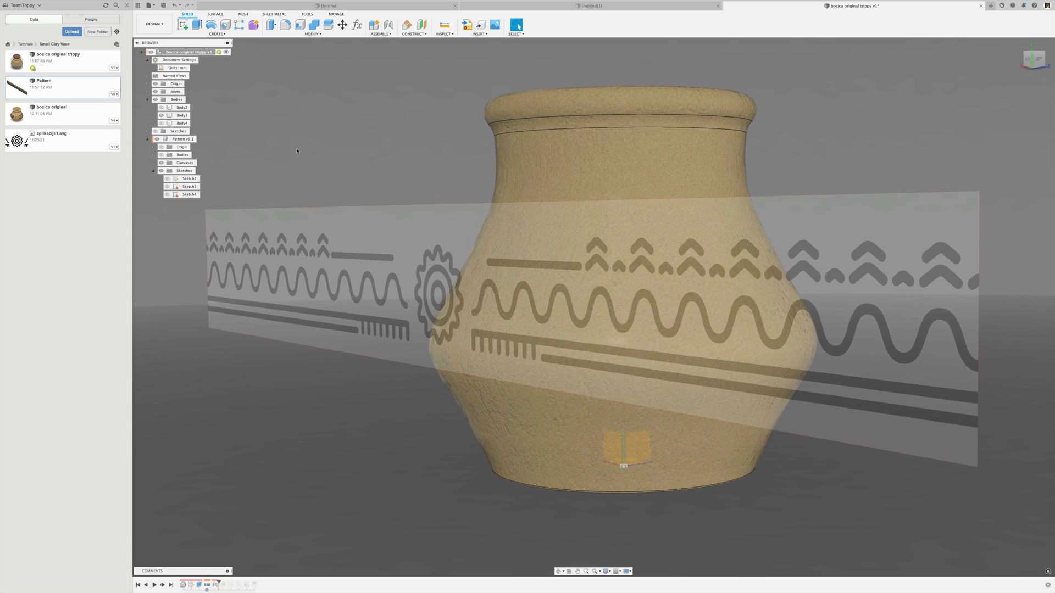
# Activate the Pattern component and start scaling the flat strip body
pyautogui.click(179, 140)
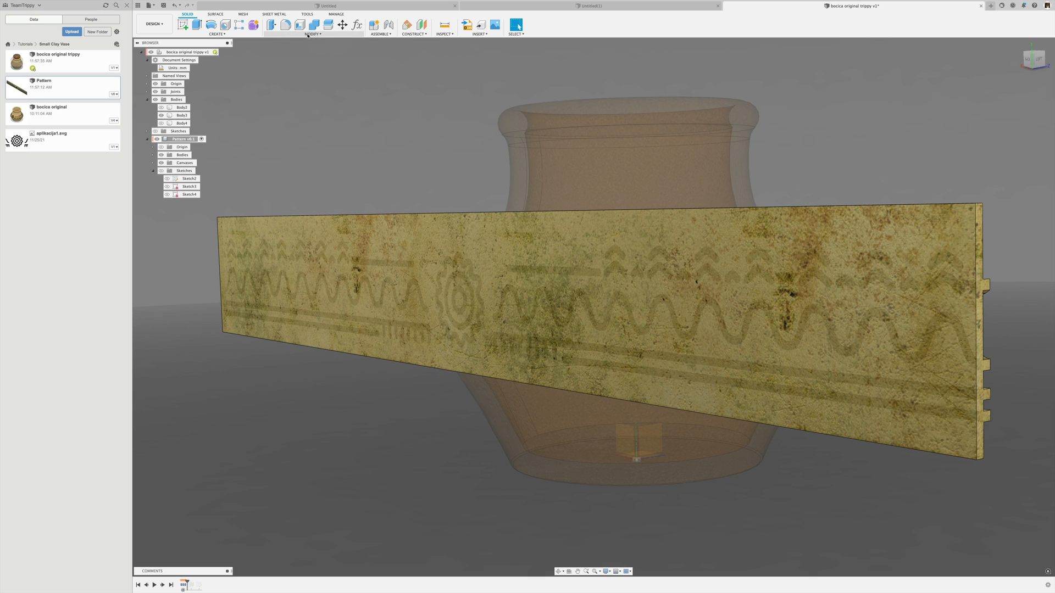
pyautogui.click(311, 34)
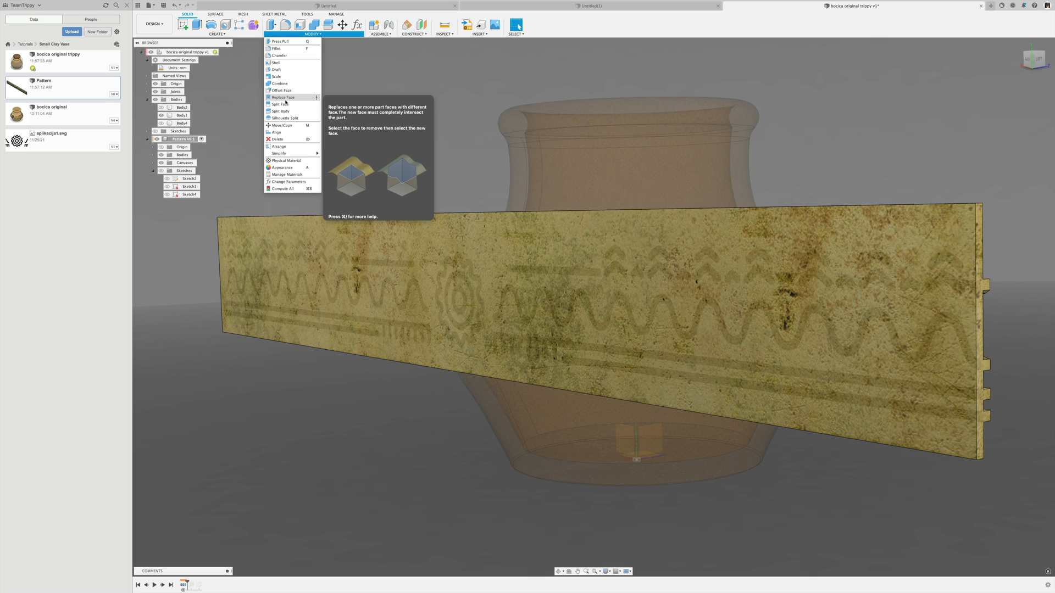
pyautogui.click(276, 76)
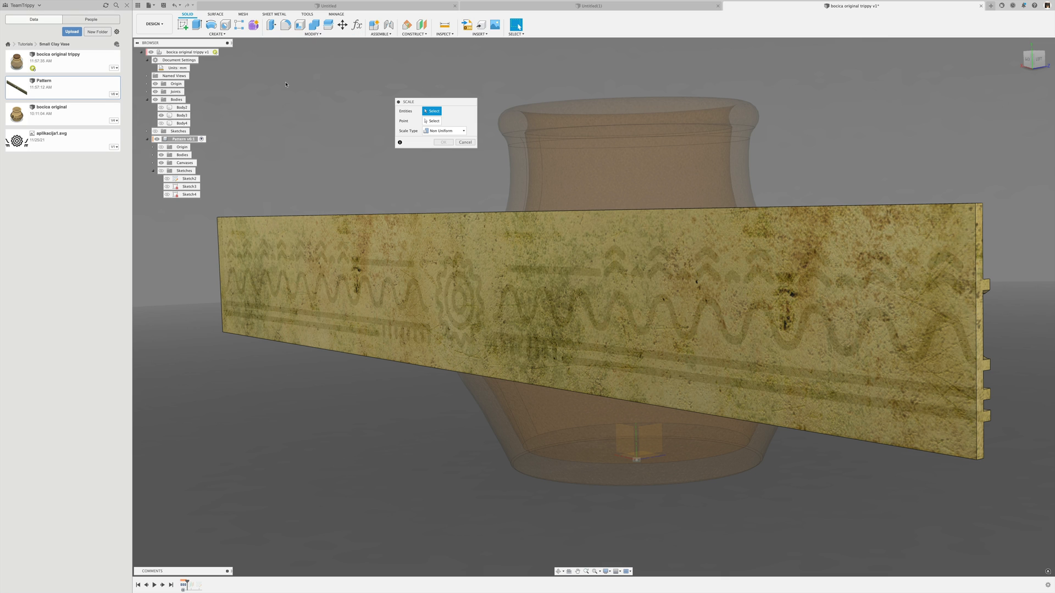
pyautogui.moveTo(285, 84); pyautogui.dragTo(353, 202)
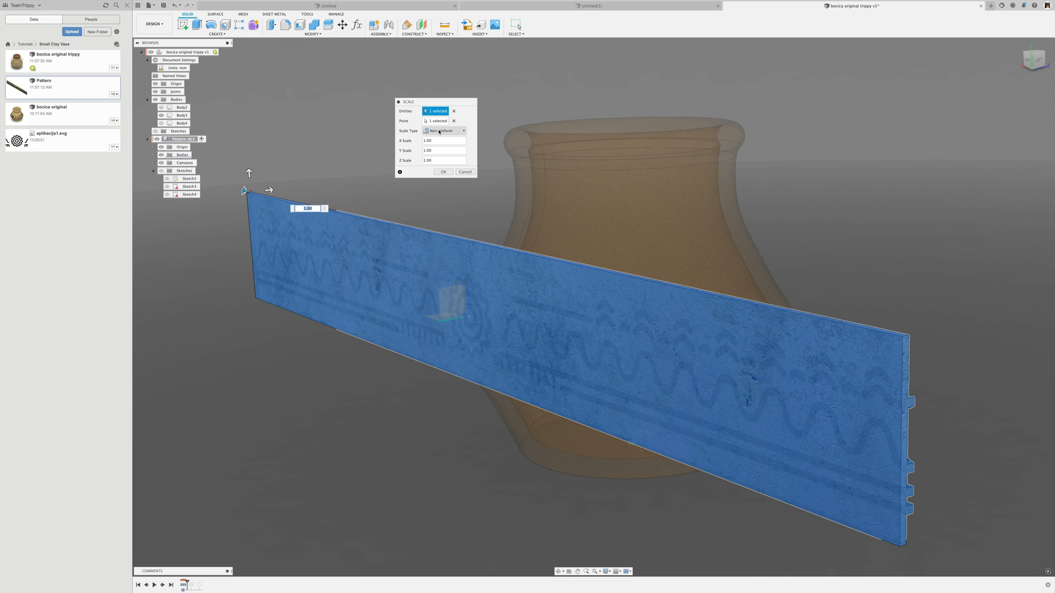
# Scale the strip non-uniformly about its middle, raising the Z factor so it thickens through the vase wall
pyautogui.click(444, 130)
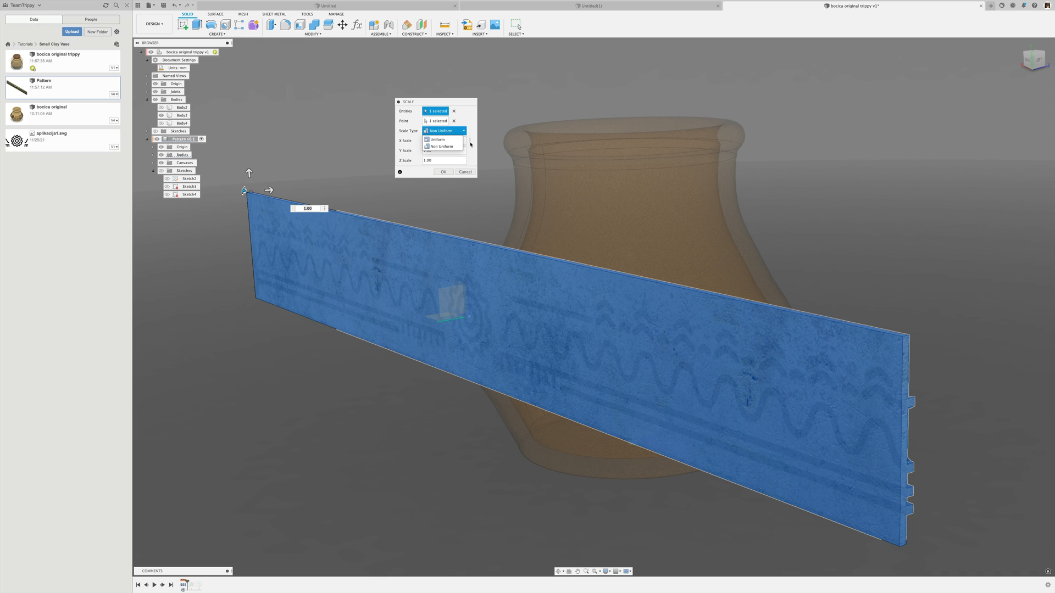
pyautogui.click(440, 146)
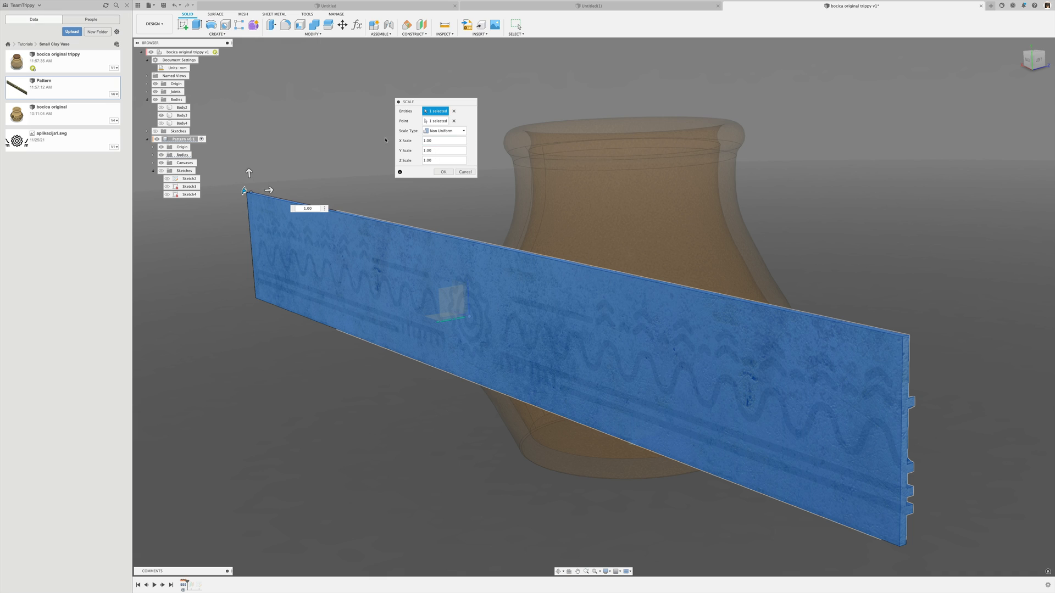
pyautogui.moveTo(410, 122)
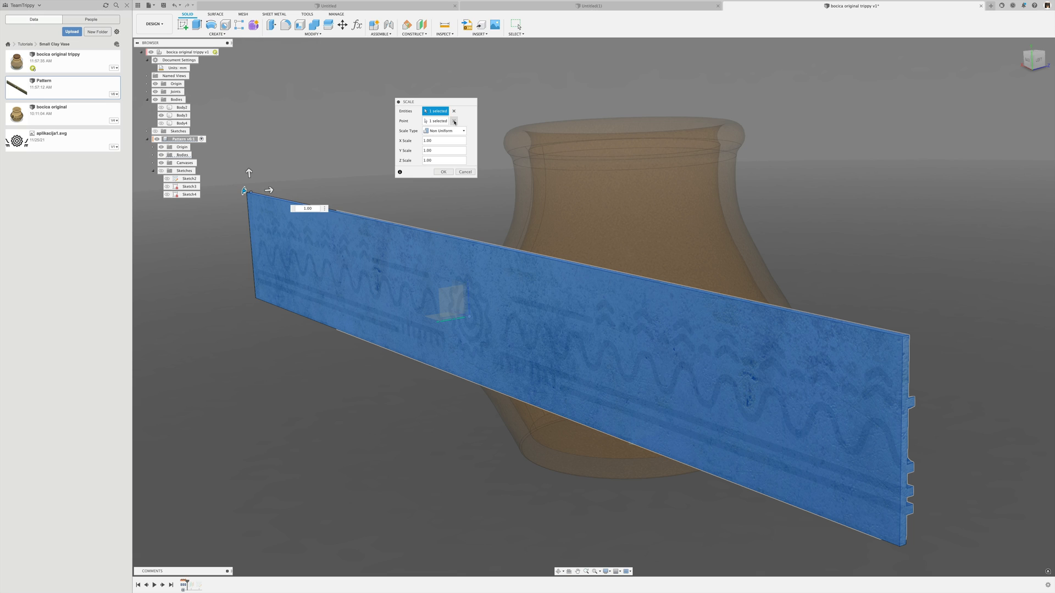
pyautogui.click(454, 121)
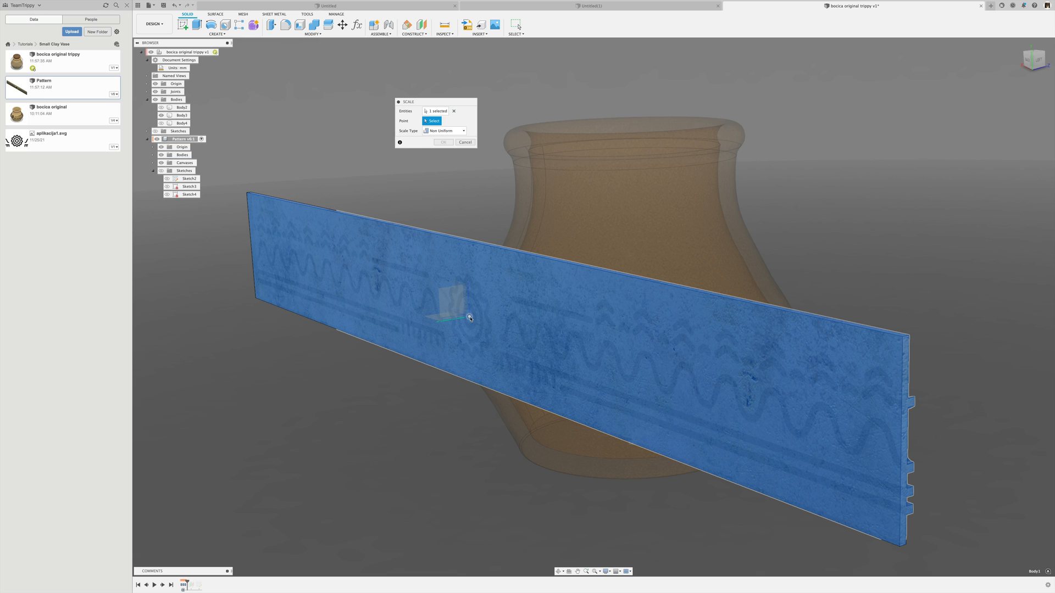
pyautogui.click(461, 314)
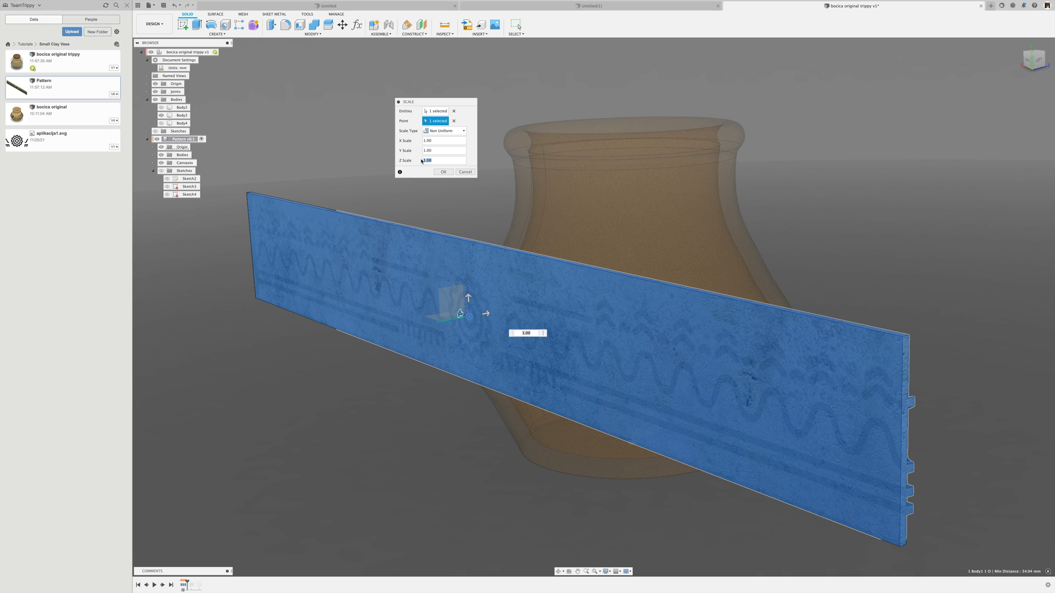
pyautogui.click(444, 160)
pyautogui.write('.8')
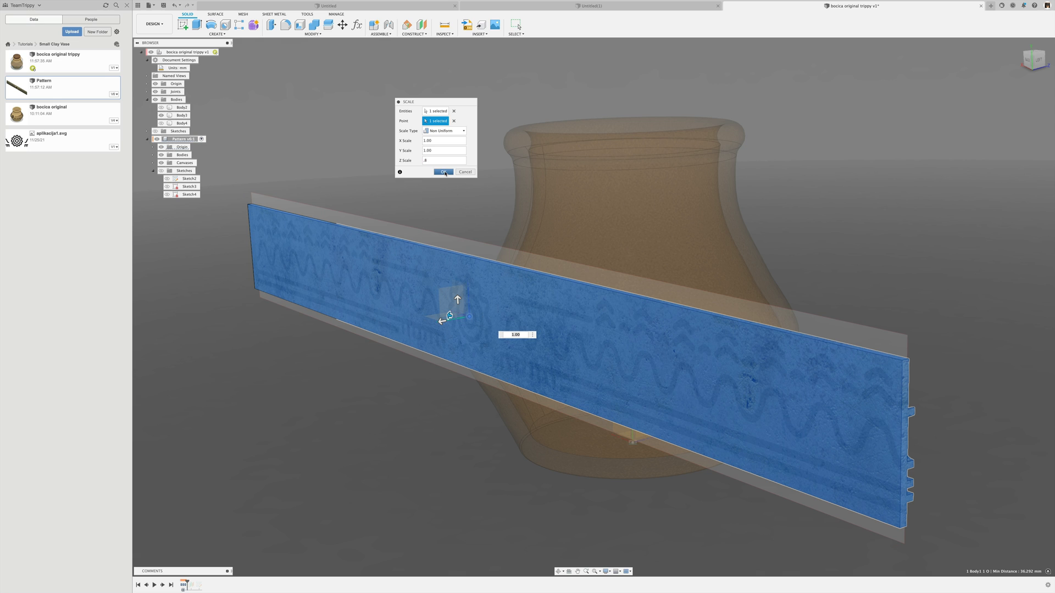
pyautogui.click(443, 173)
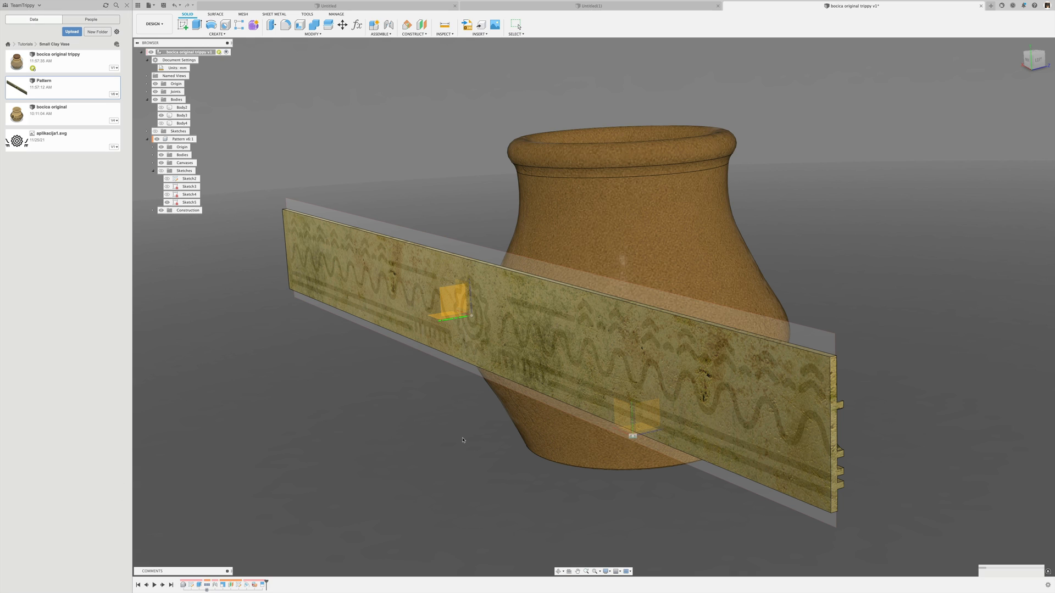
pyautogui.moveTo(466, 445)
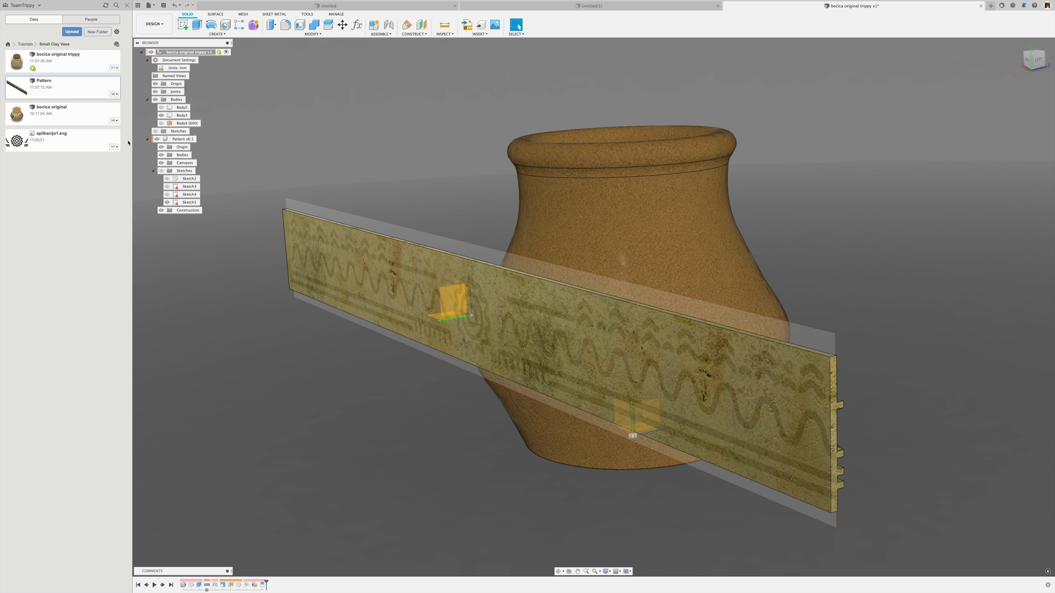
# Hide the pattern strip so the split vase surface with the rosette motif shows
pyautogui.click(155, 162)
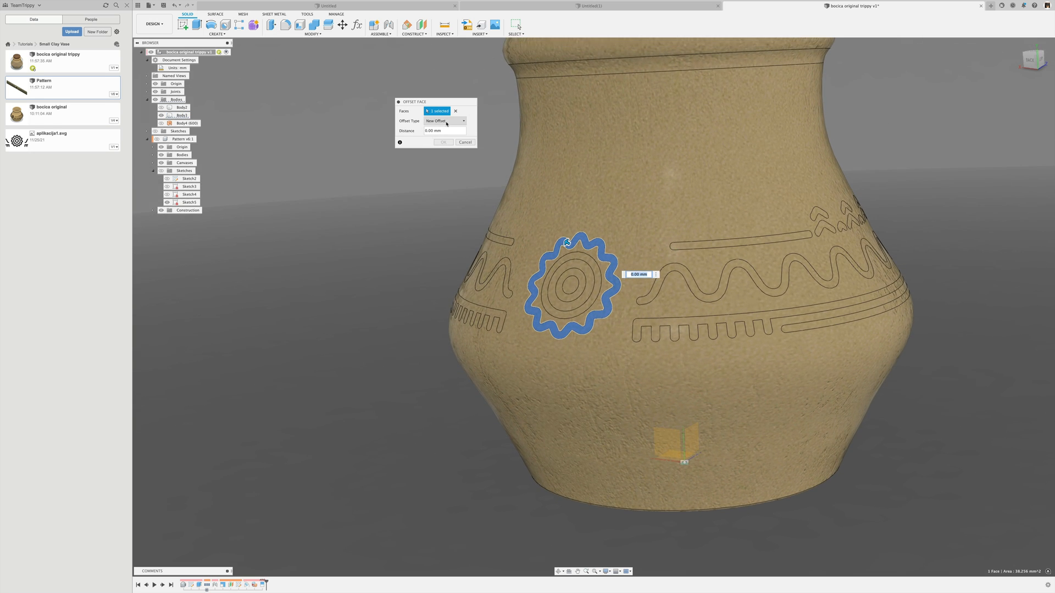
# Offset the rosette and border faces by -1 mm so the motifs sit debossed in the vase
pyautogui.click(463, 121)
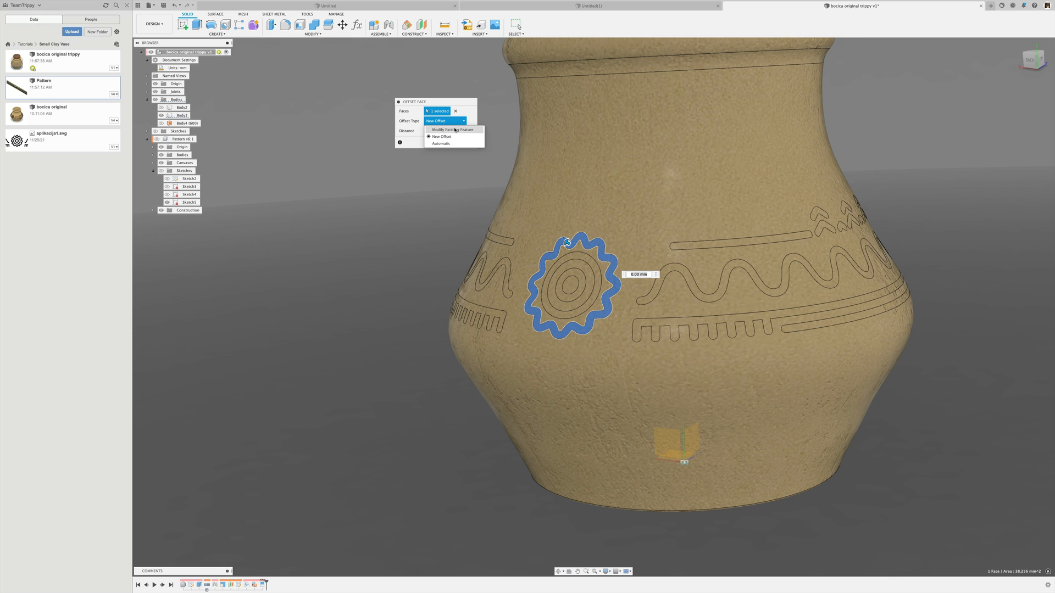
pyautogui.moveTo(452, 143)
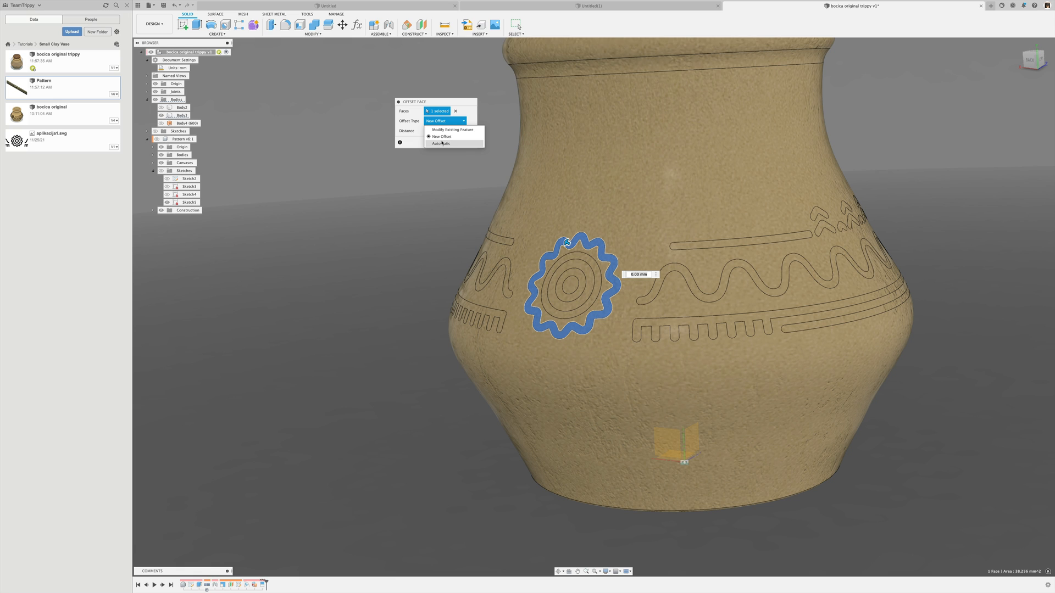
pyautogui.click(440, 136)
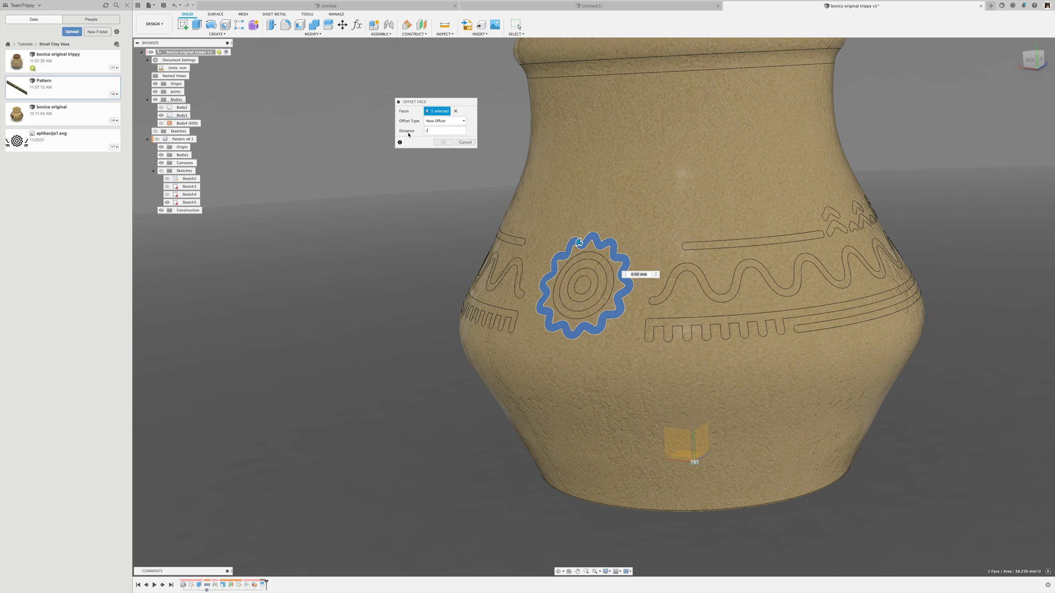
pyautogui.write('-1')
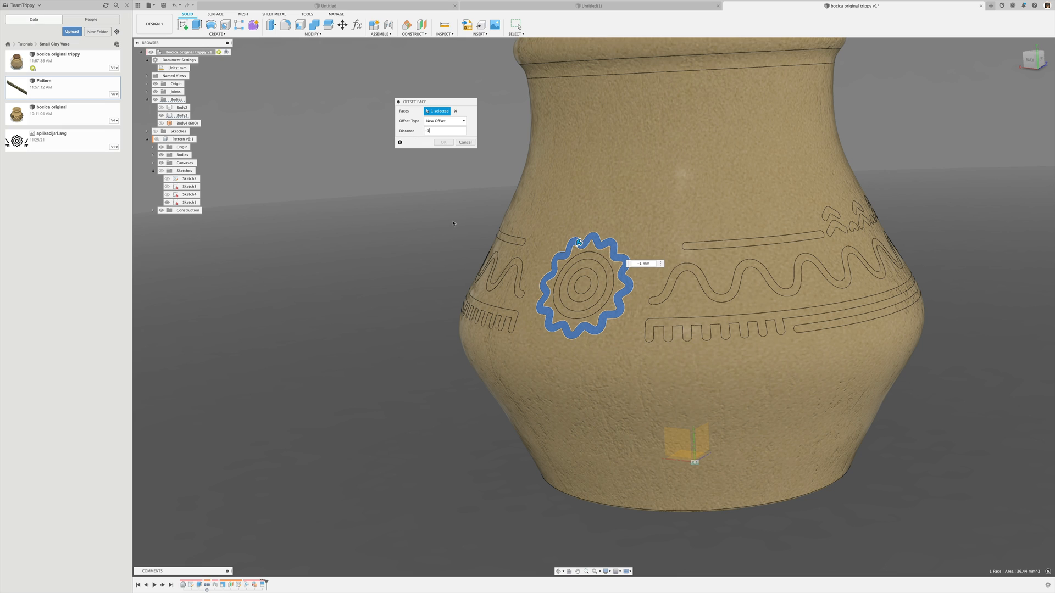
pyautogui.click(443, 142)
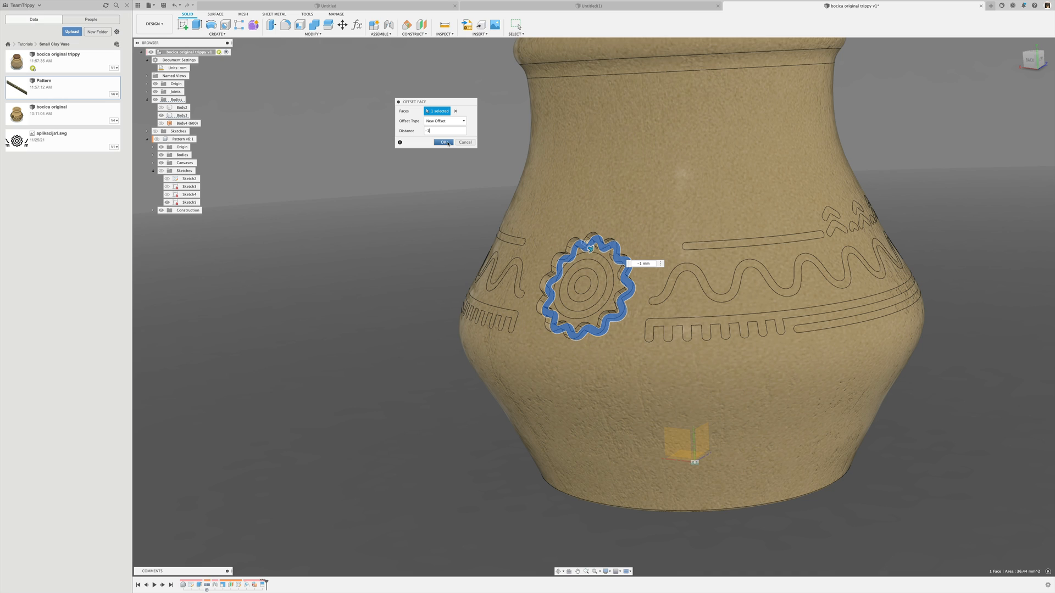
pyautogui.moveTo(412, 209)
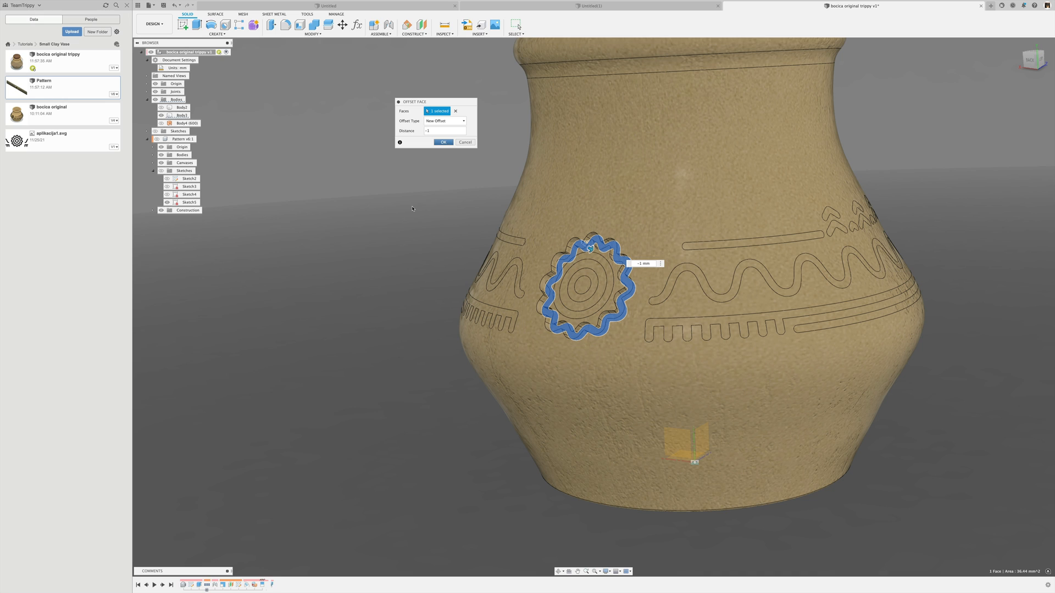
pyautogui.click(442, 141)
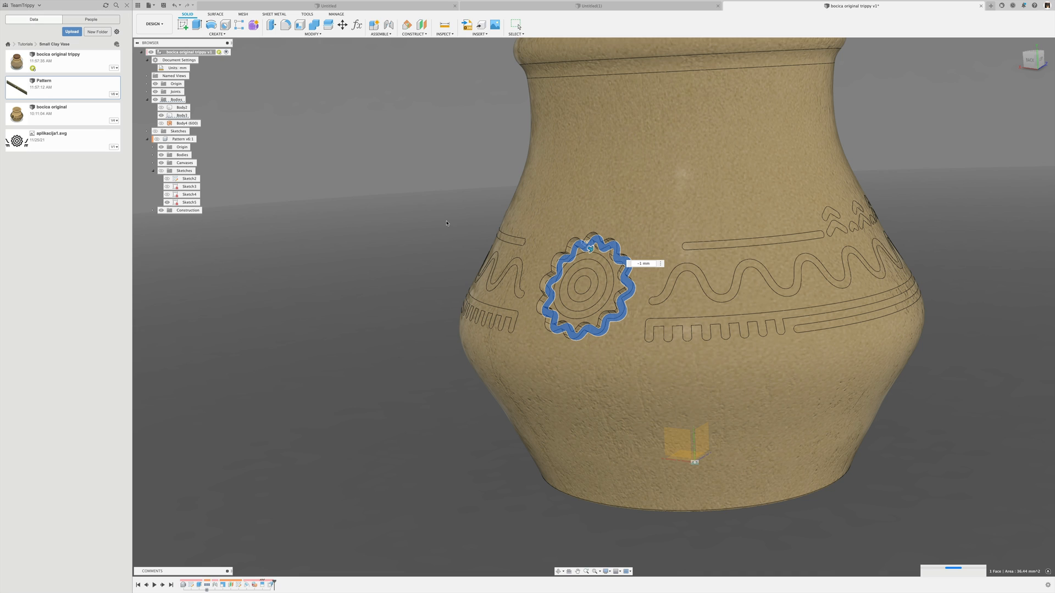
pyautogui.moveTo(430, 226)
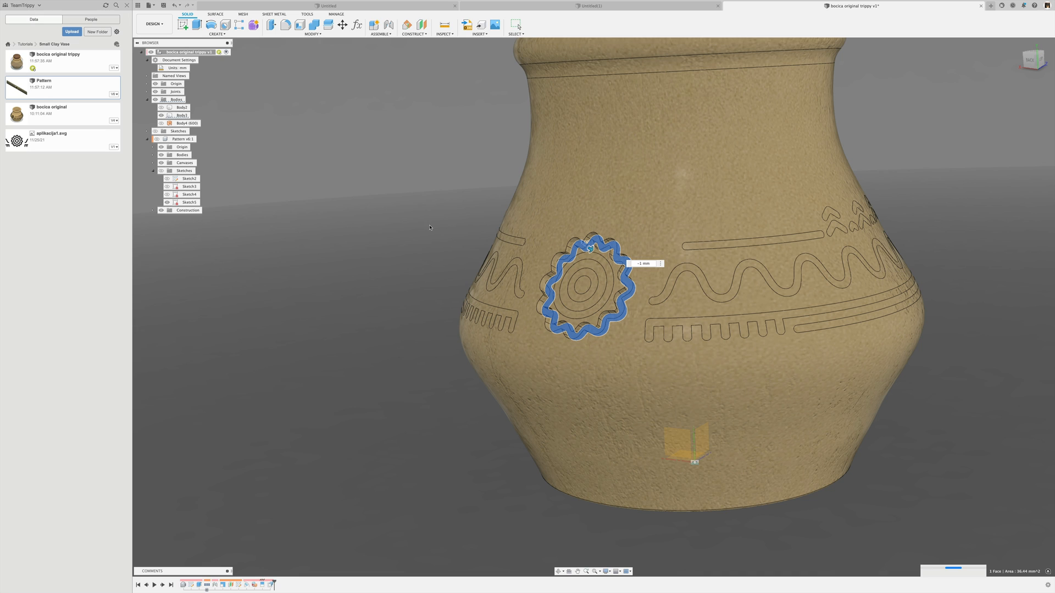
pyautogui.moveTo(476, 237)
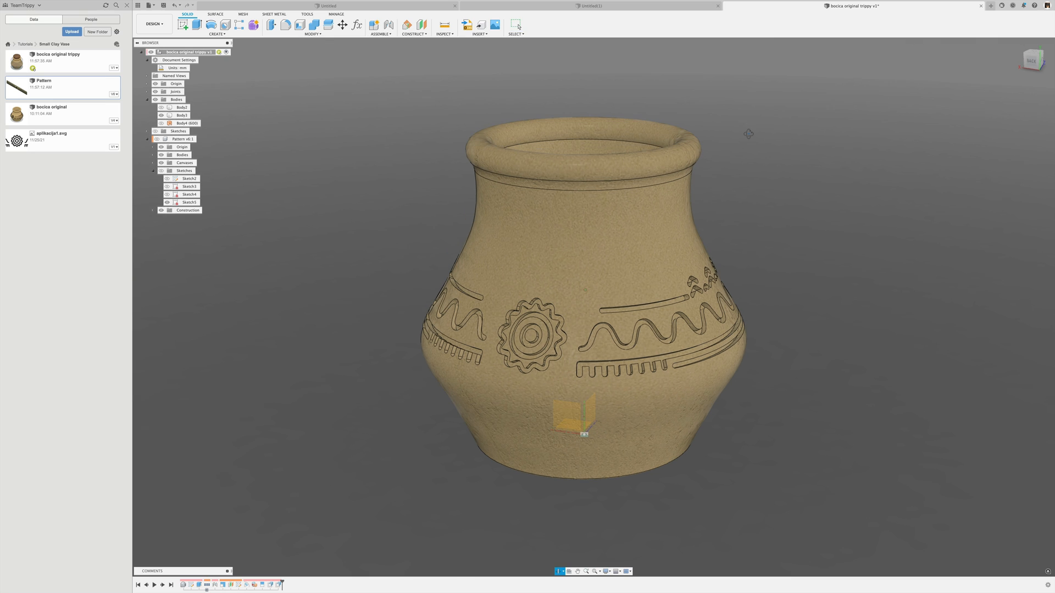
pyautogui.click(153, 23)
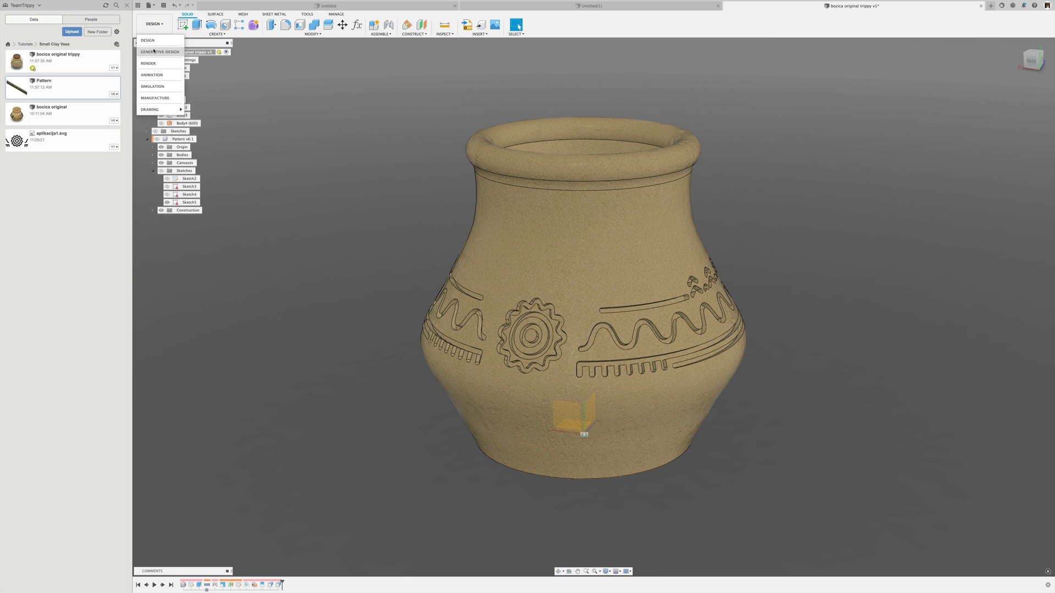